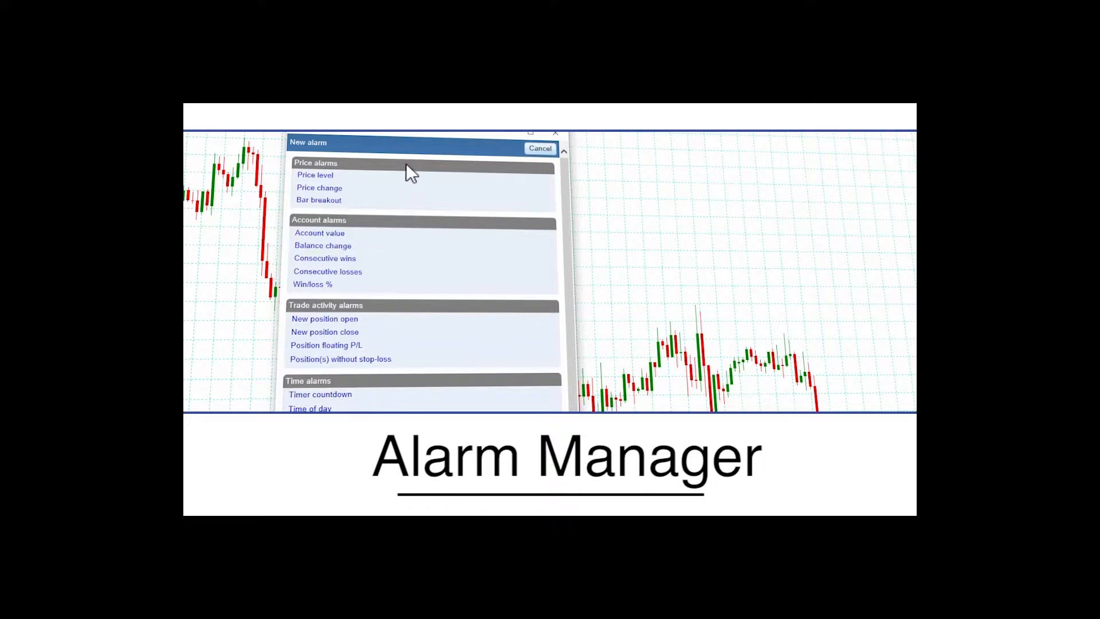
pyautogui.moveTo(396, 381)
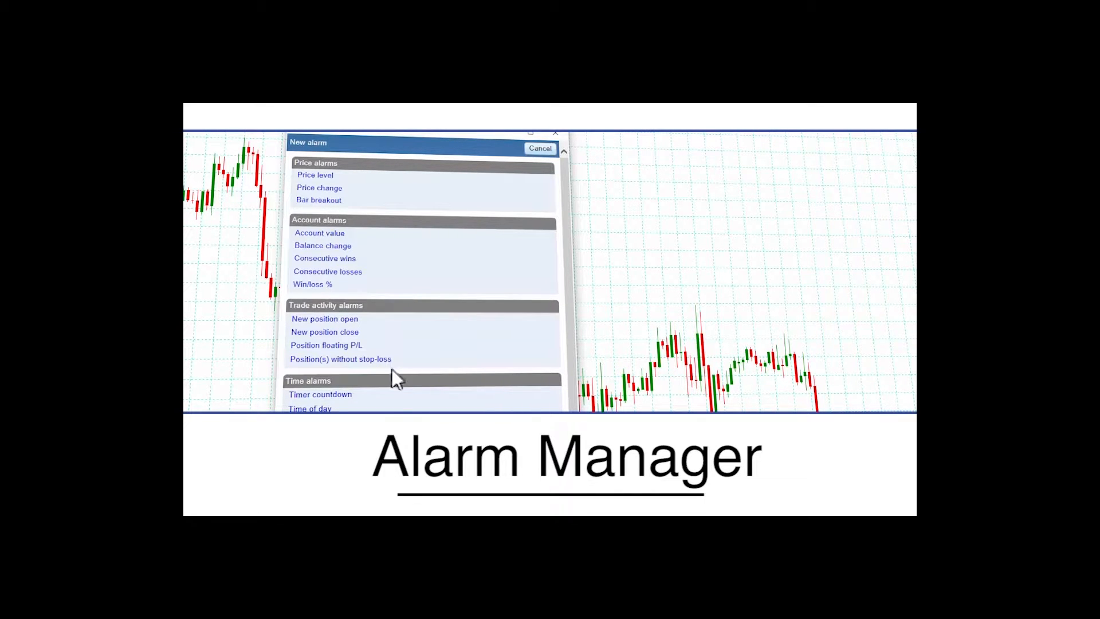
pyautogui.moveTo(348, 405)
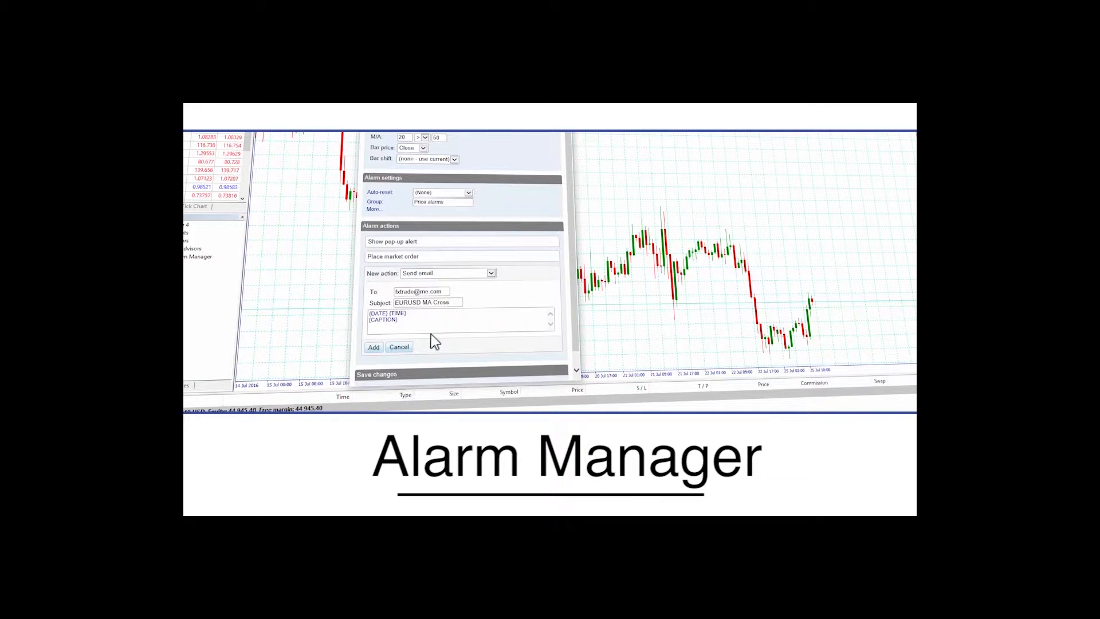
pyautogui.moveTo(377, 358)
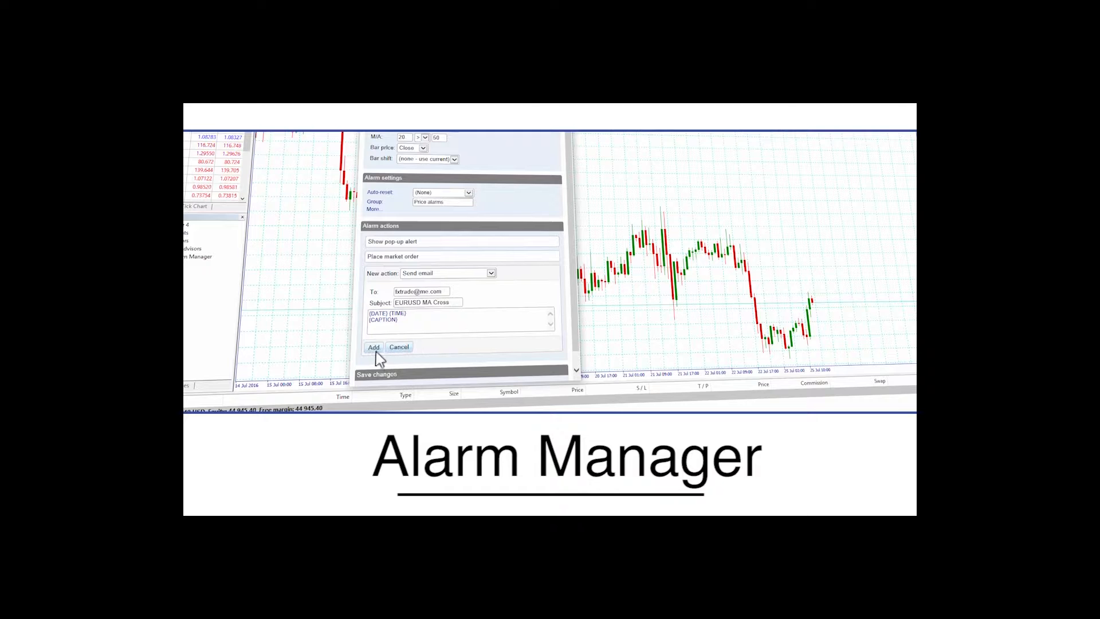
# Step: Add the send-email action with subject EURUSD MA Cross to the alarm's action list
pyautogui.click(374, 346)
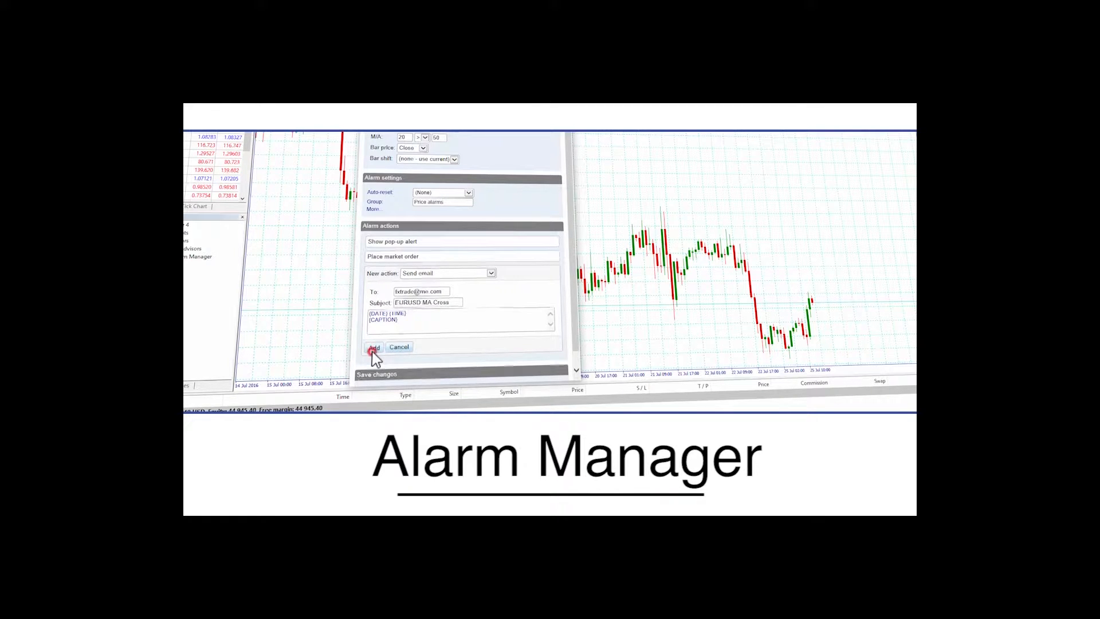
pyautogui.click(374, 349)
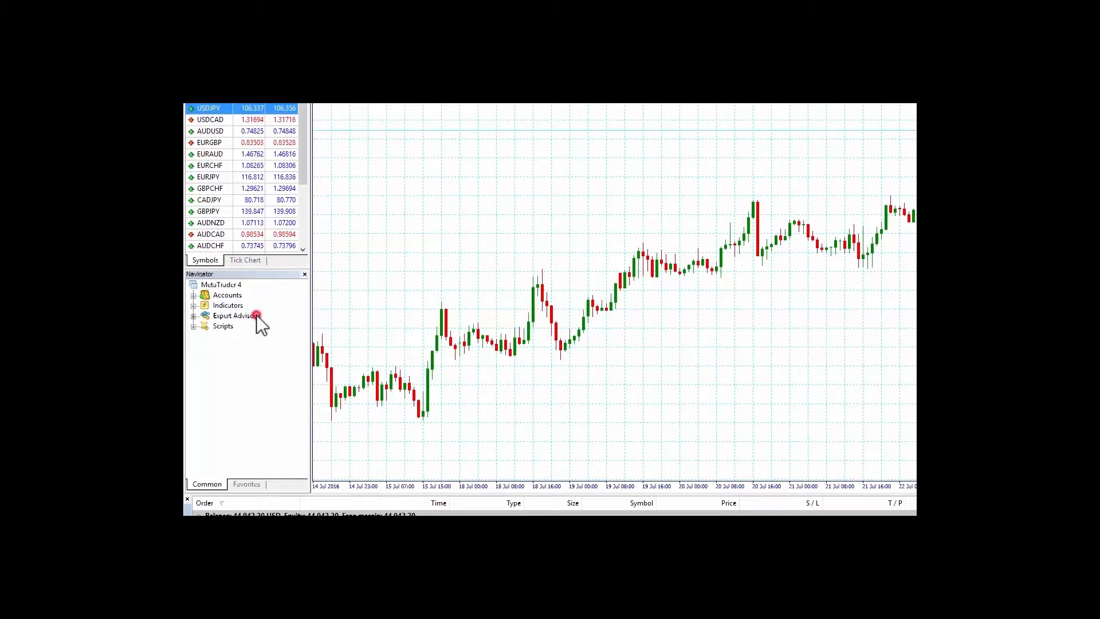
# Step: Attach the Alarm Manager expert advisor from Navigator to the chart and accept its default settings
pyautogui.click(193, 315)
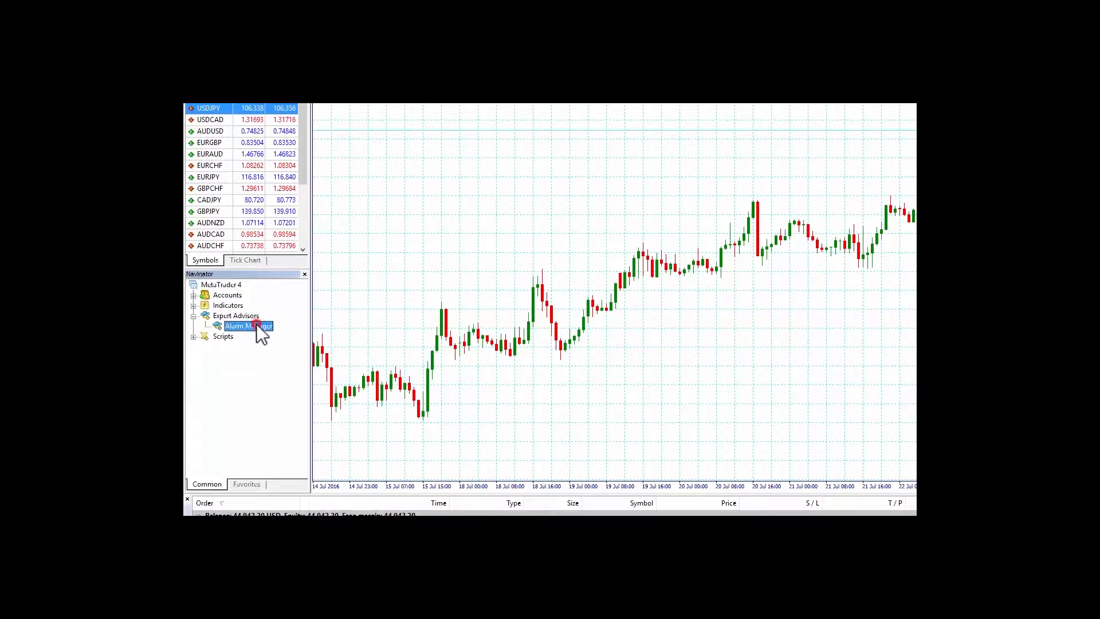
pyautogui.moveTo(385, 337)
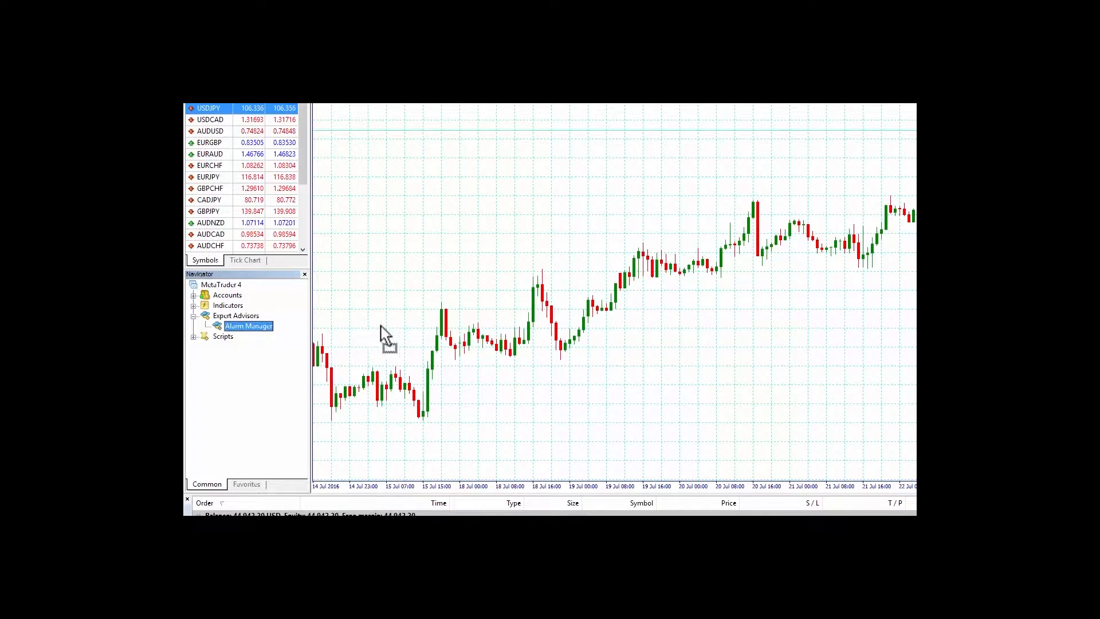
pyautogui.doubleClick(249, 326)
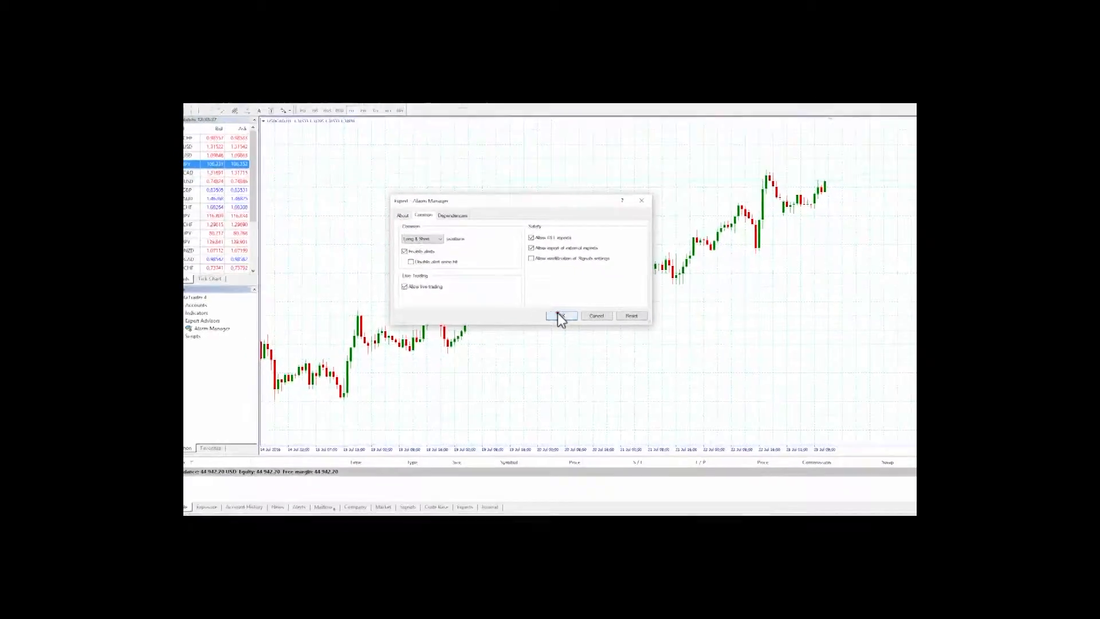
pyautogui.click(561, 317)
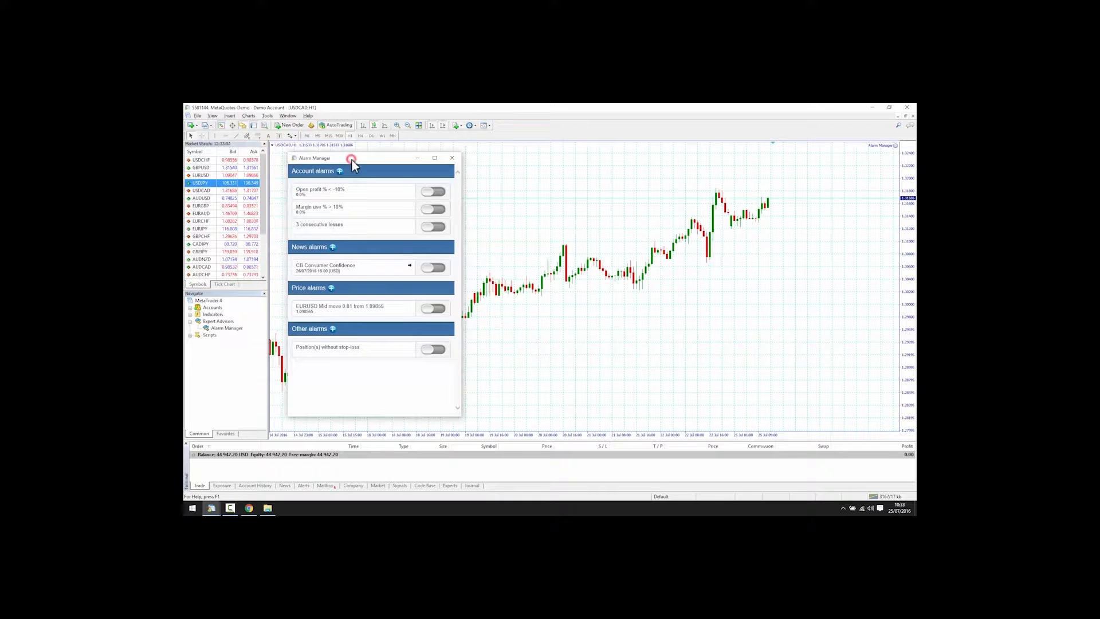
# Step: Drag the Alarm Manager panel over the chart and bring up its window system menu
pyautogui.moveTo(351, 158); pyautogui.dragTo(580, 229)
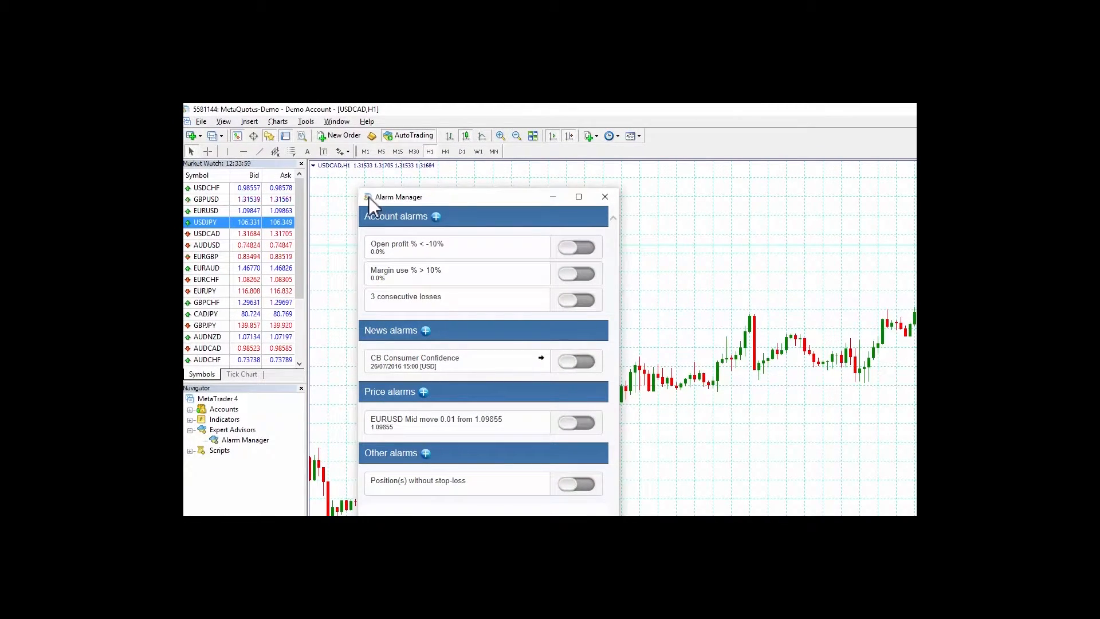
pyautogui.click(367, 196)
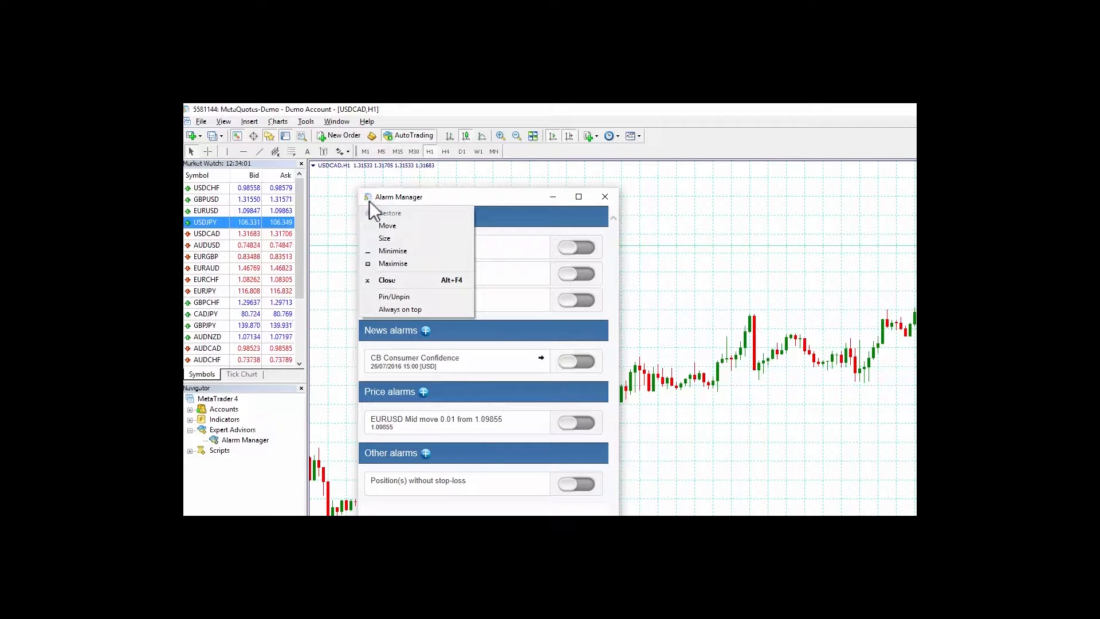
pyautogui.moveTo(393, 296)
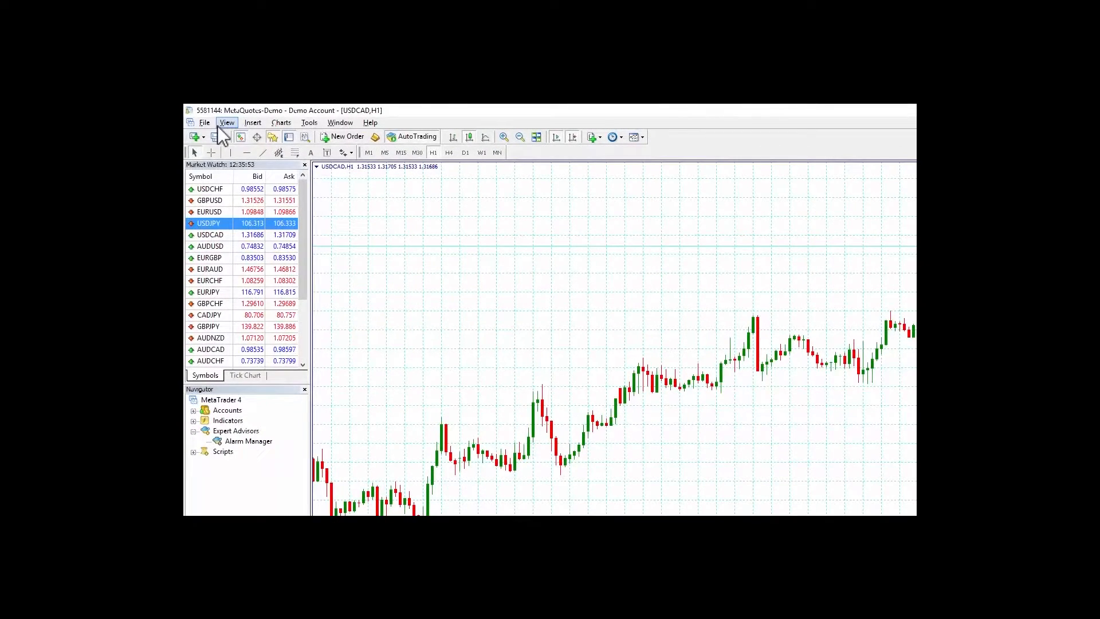
pyautogui.click(226, 122)
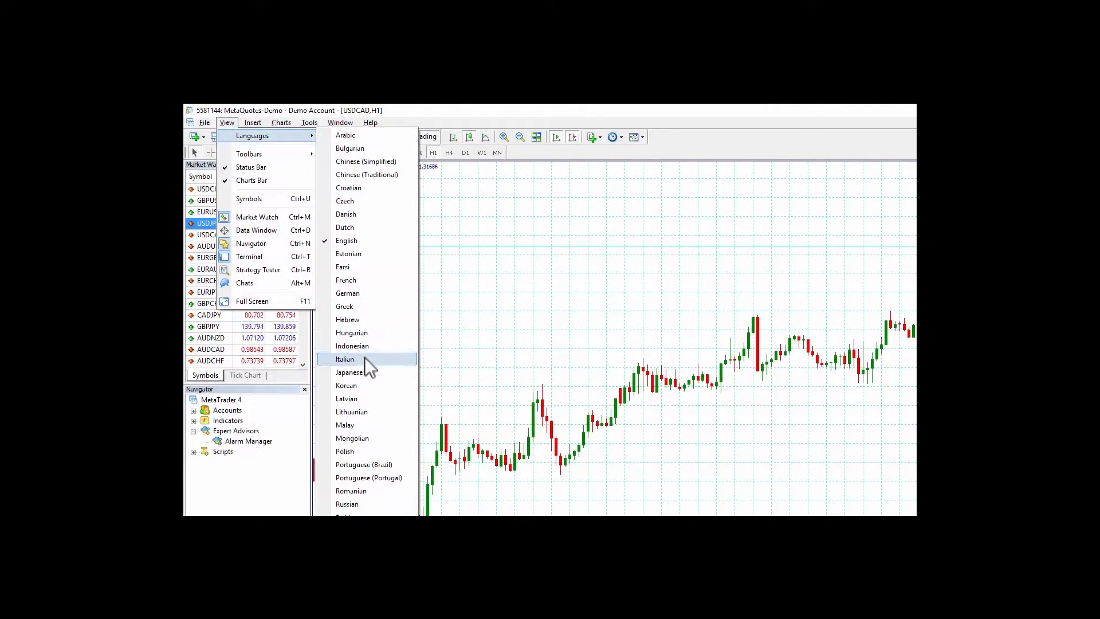
pyautogui.click(342, 359)
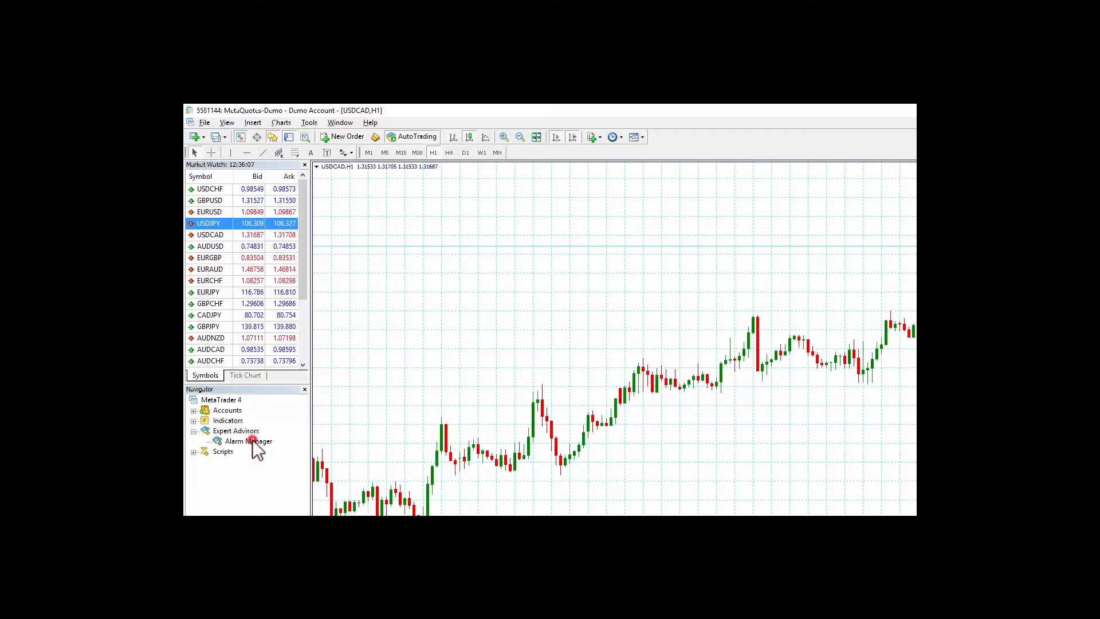
pyautogui.doubleClick(247, 440)
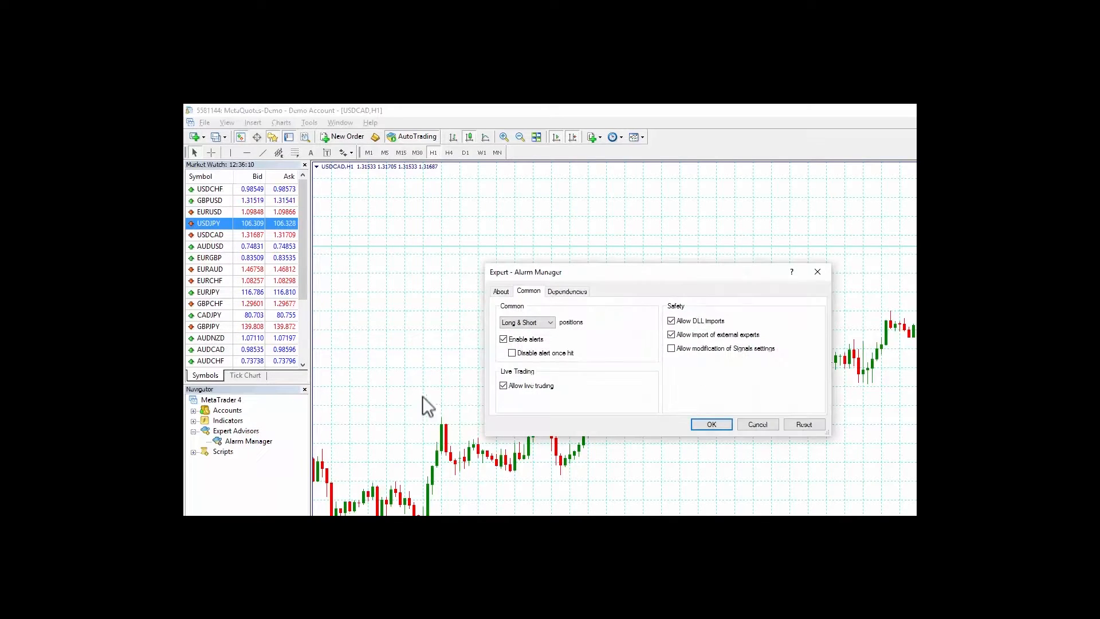
pyautogui.click(710, 424)
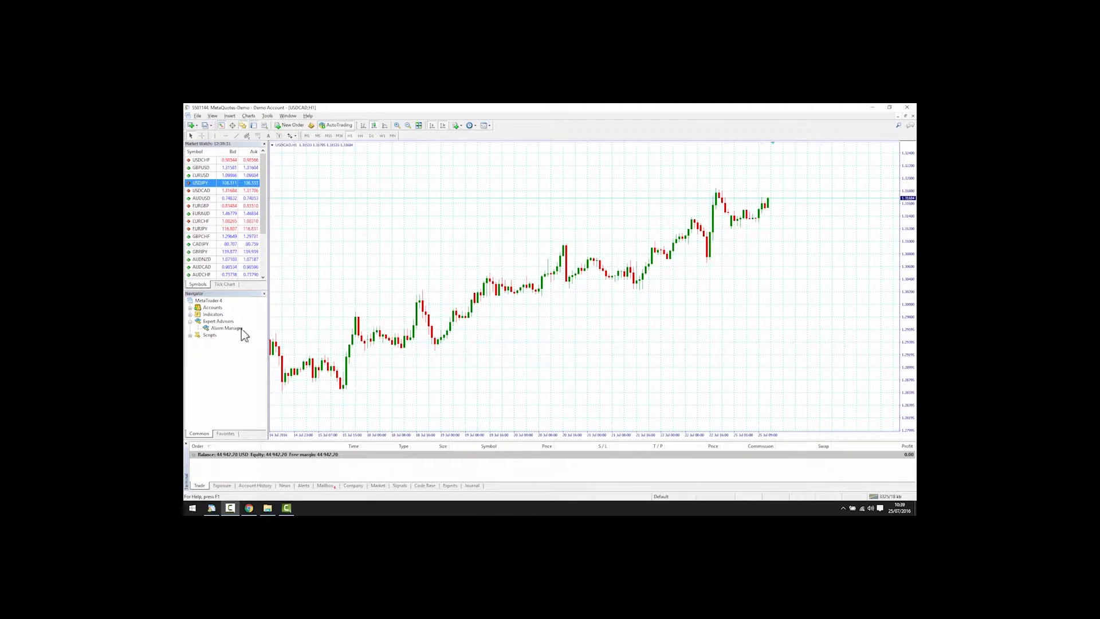
# Step: Start Alarm Manager on the chart again, listing the account, news, price and other alarms
pyautogui.doubleClick(226, 328)
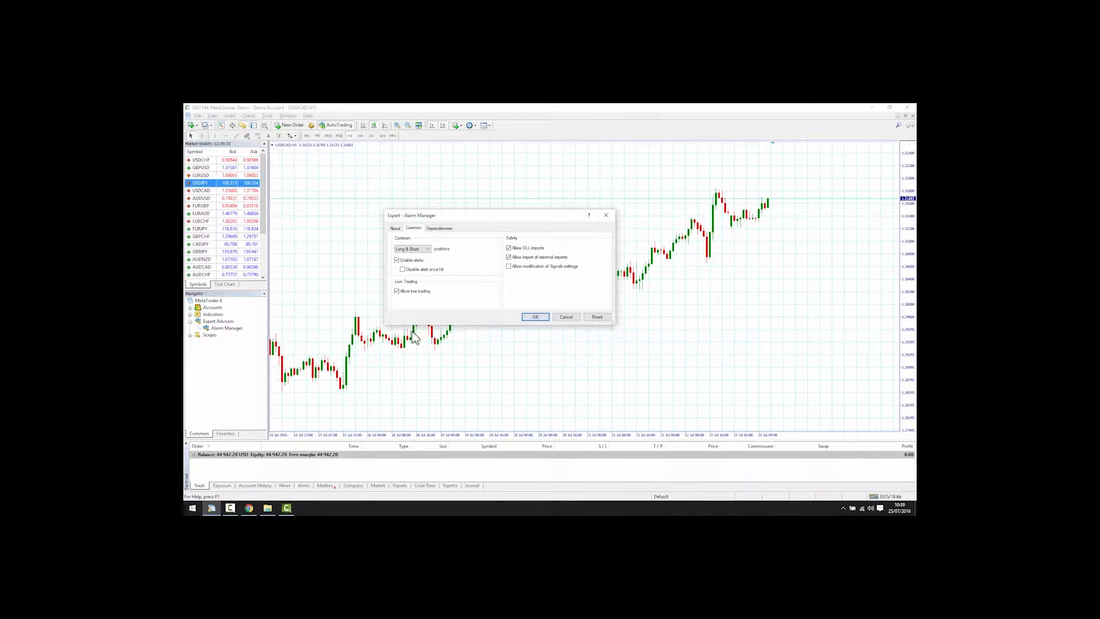
pyautogui.click(535, 316)
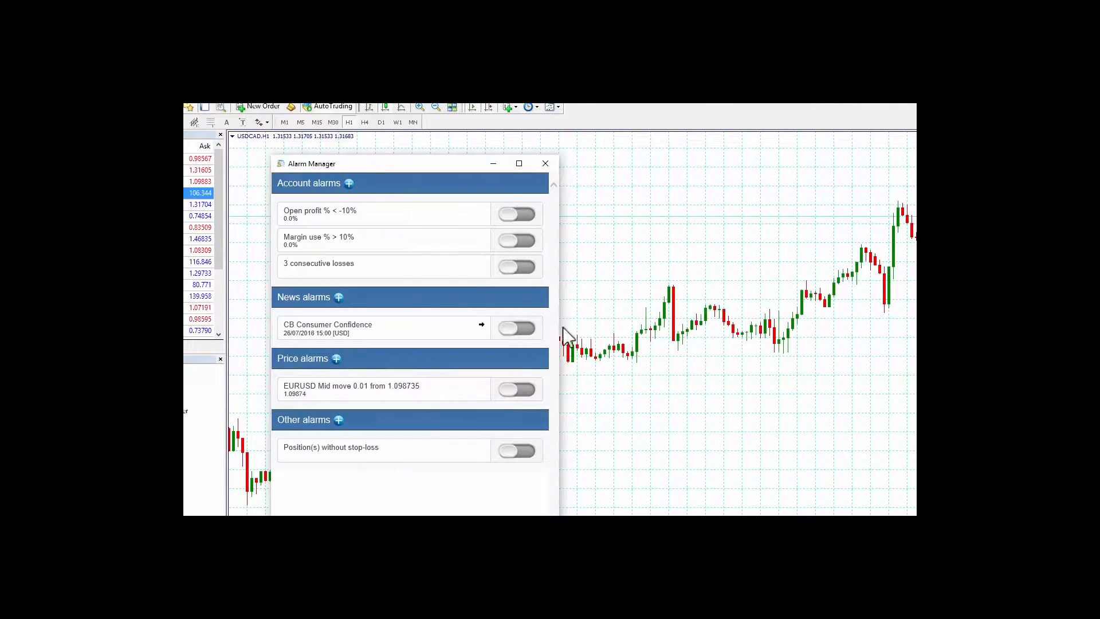
pyautogui.moveTo(466, 218)
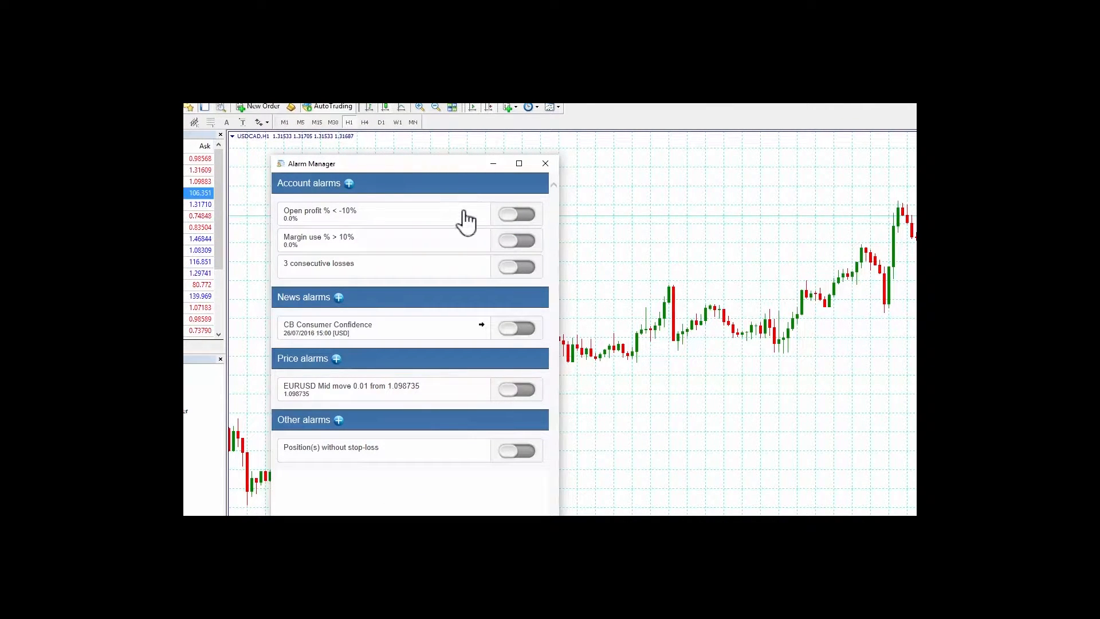
pyautogui.moveTo(450, 333)
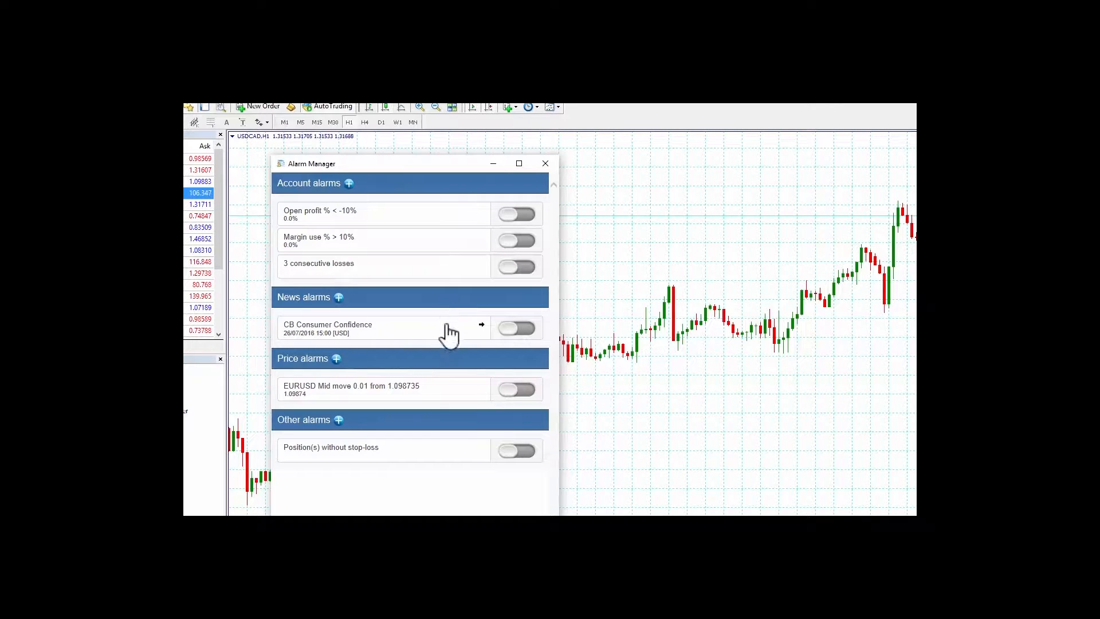
pyautogui.moveTo(447, 390)
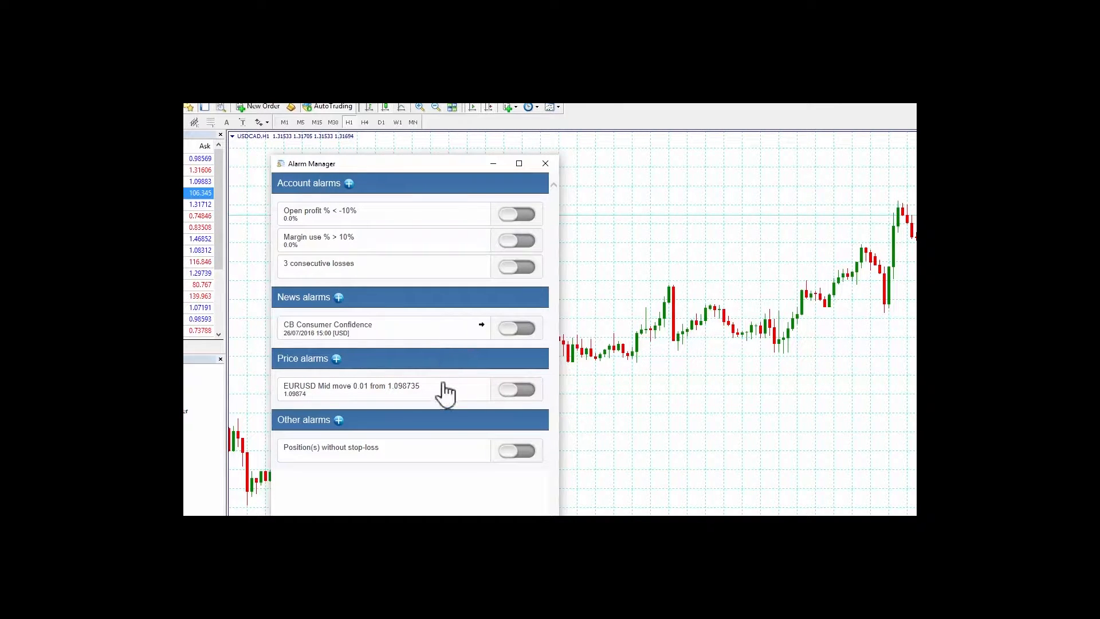
pyautogui.moveTo(446, 432)
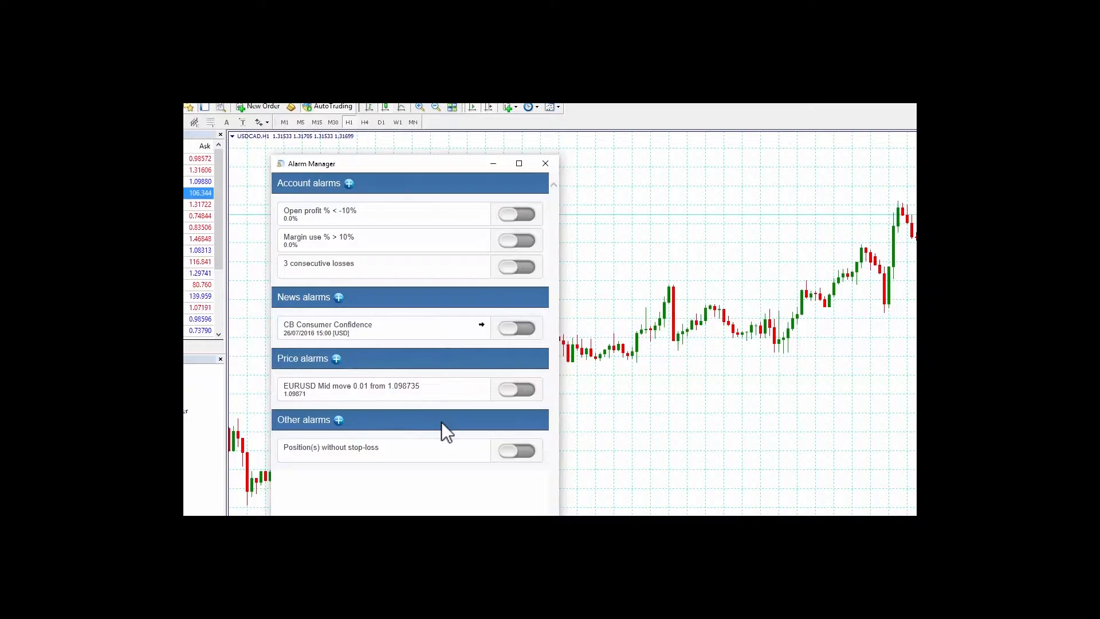
pyautogui.moveTo(432, 446)
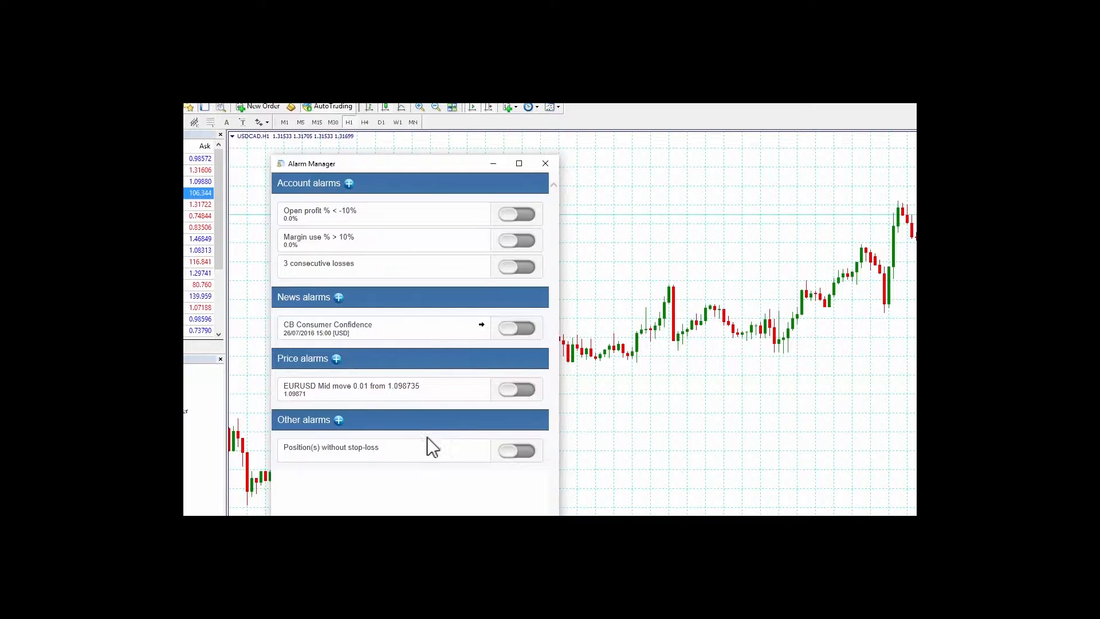
pyautogui.moveTo(422, 371)
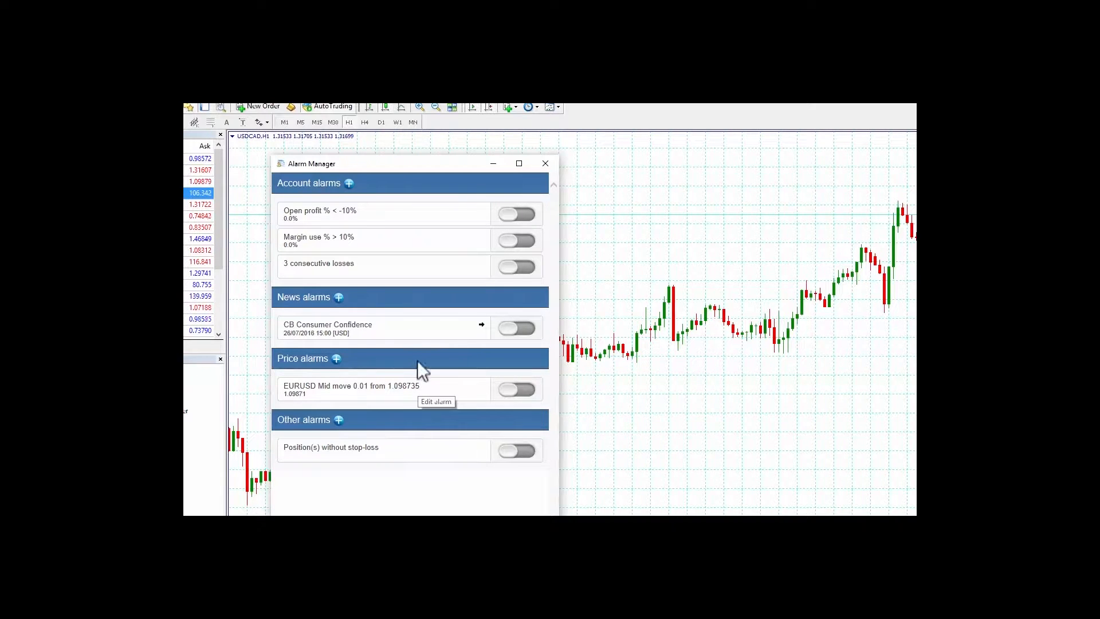
pyautogui.moveTo(400, 215)
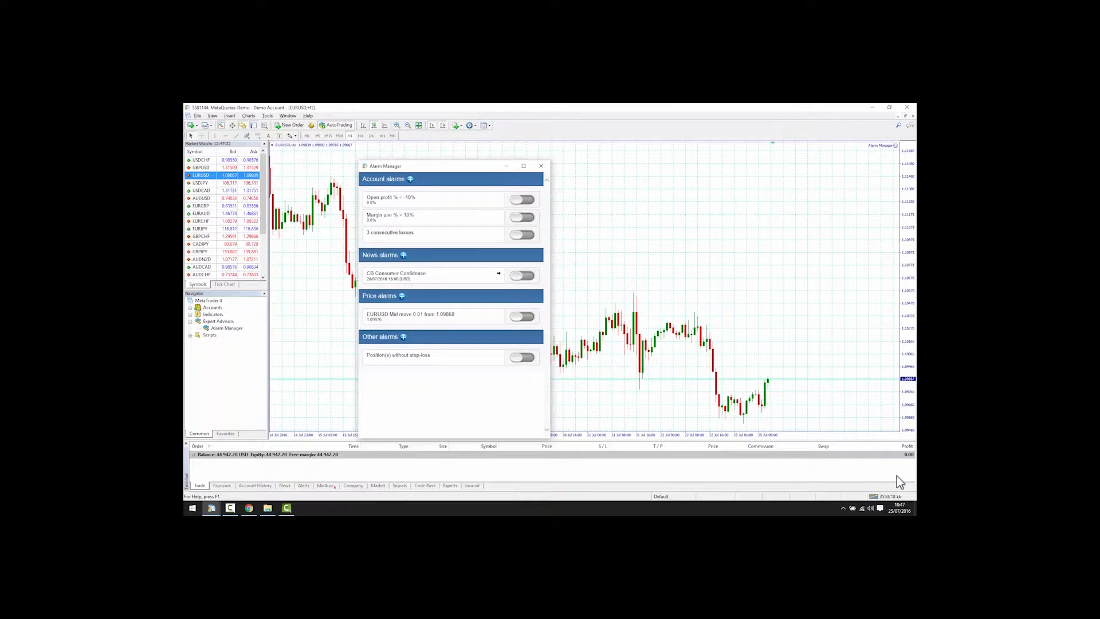
pyautogui.moveTo(886, 474)
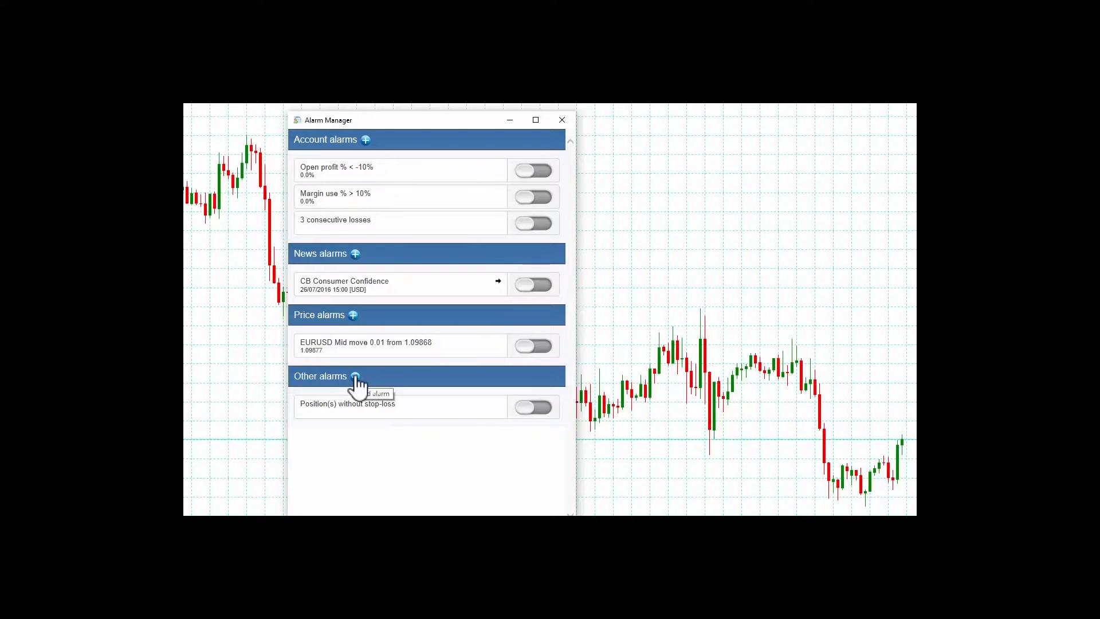
# Step: Begin a new alarm under Other alarms of type Timer countdown
pyautogui.click(355, 376)
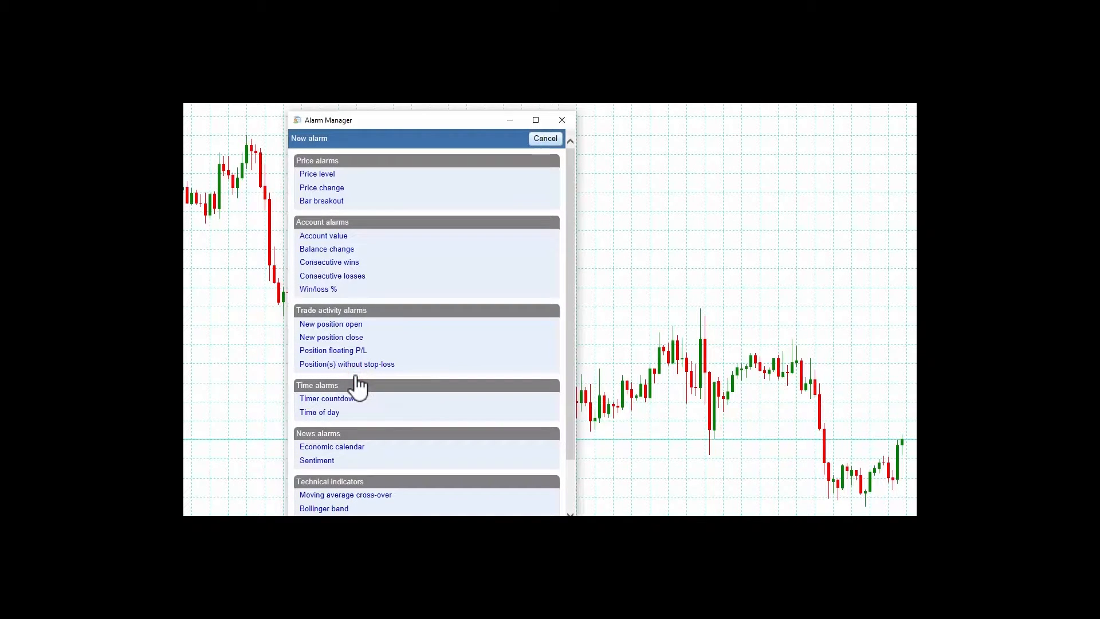
pyautogui.moveTo(410, 173)
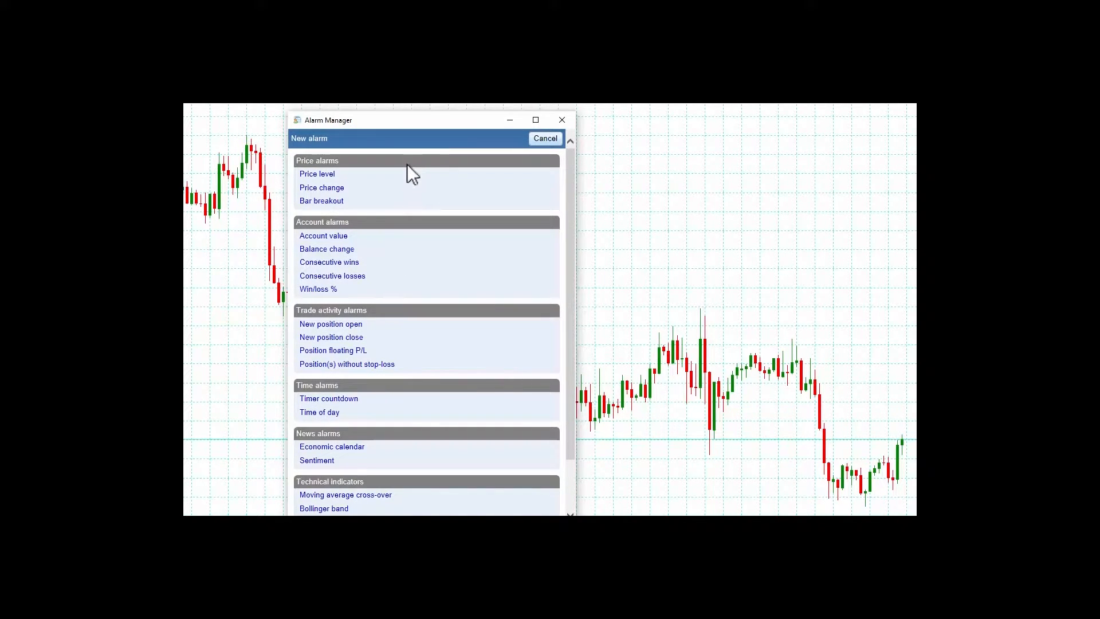
pyautogui.moveTo(398, 399)
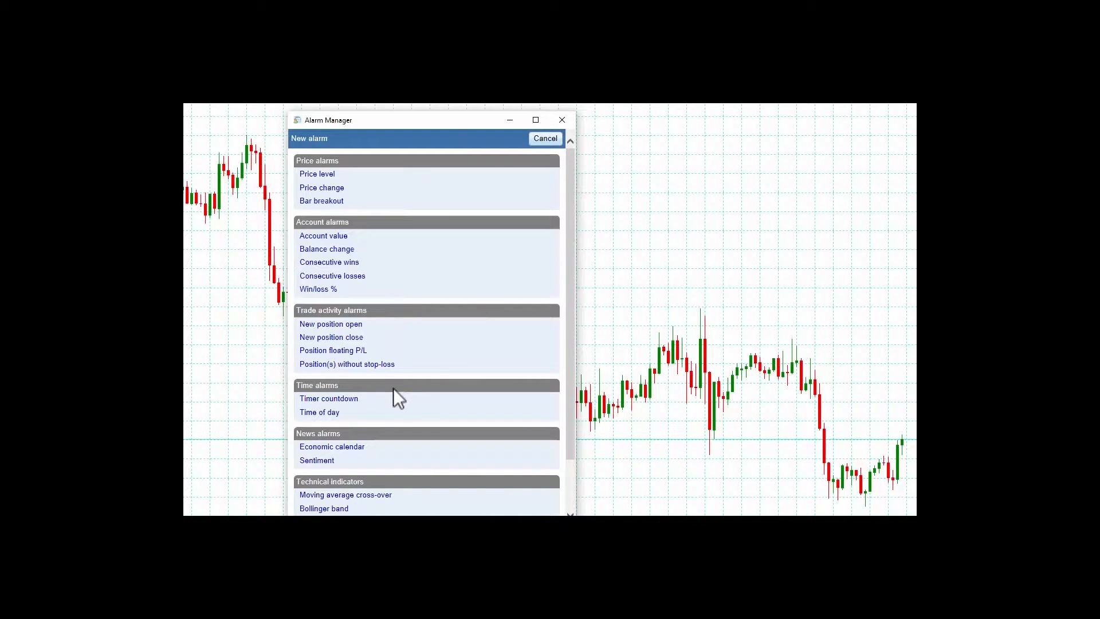
pyautogui.moveTo(356, 413)
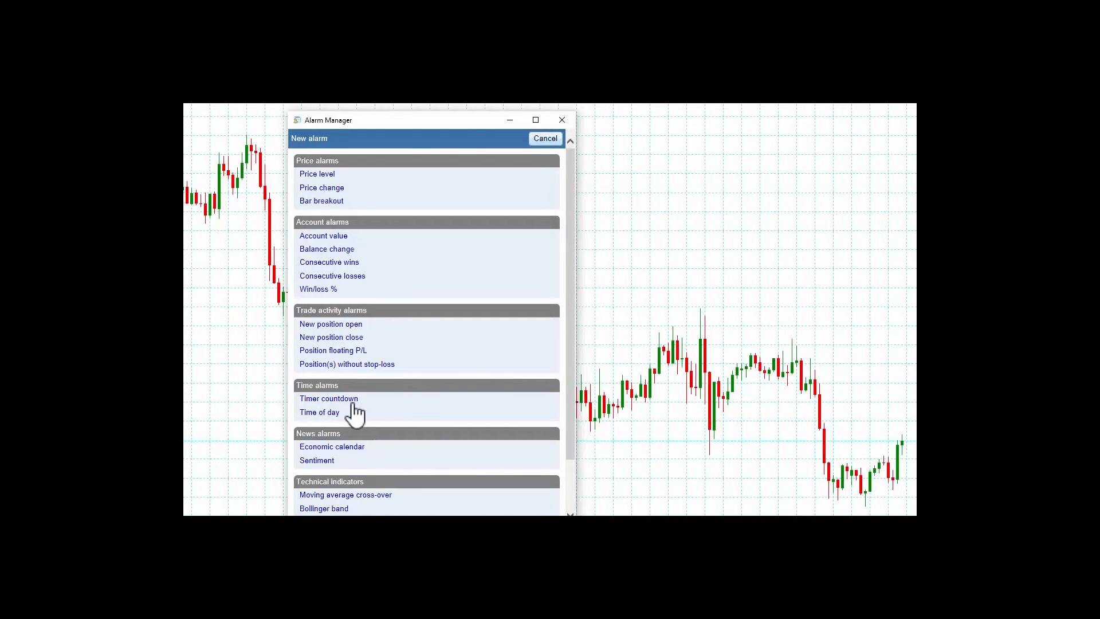
pyautogui.click(329, 398)
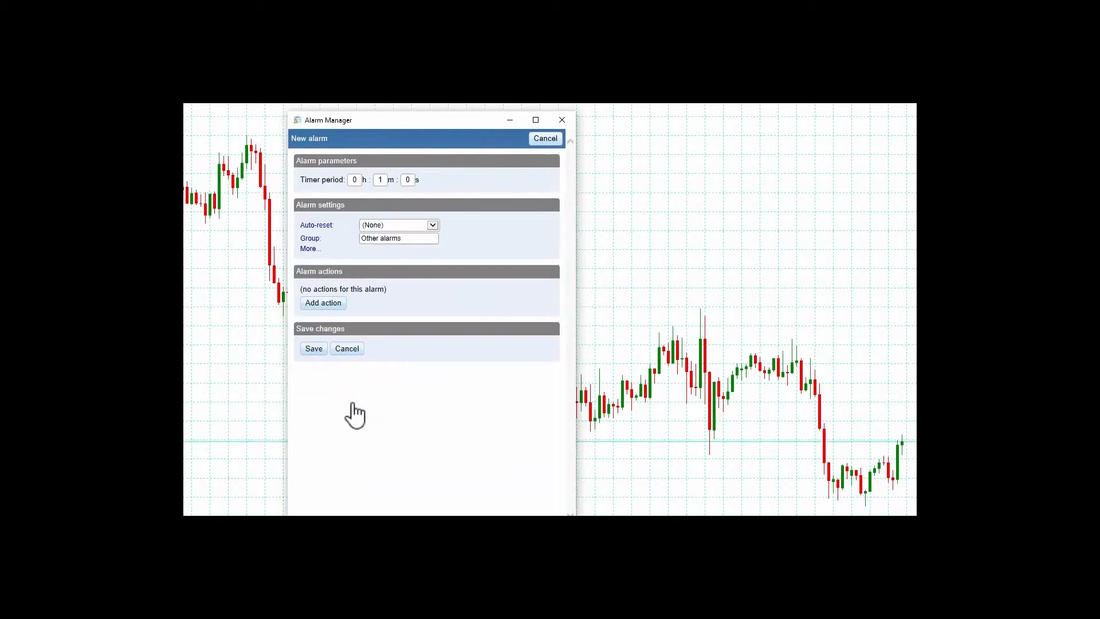
pyautogui.moveTo(368, 281)
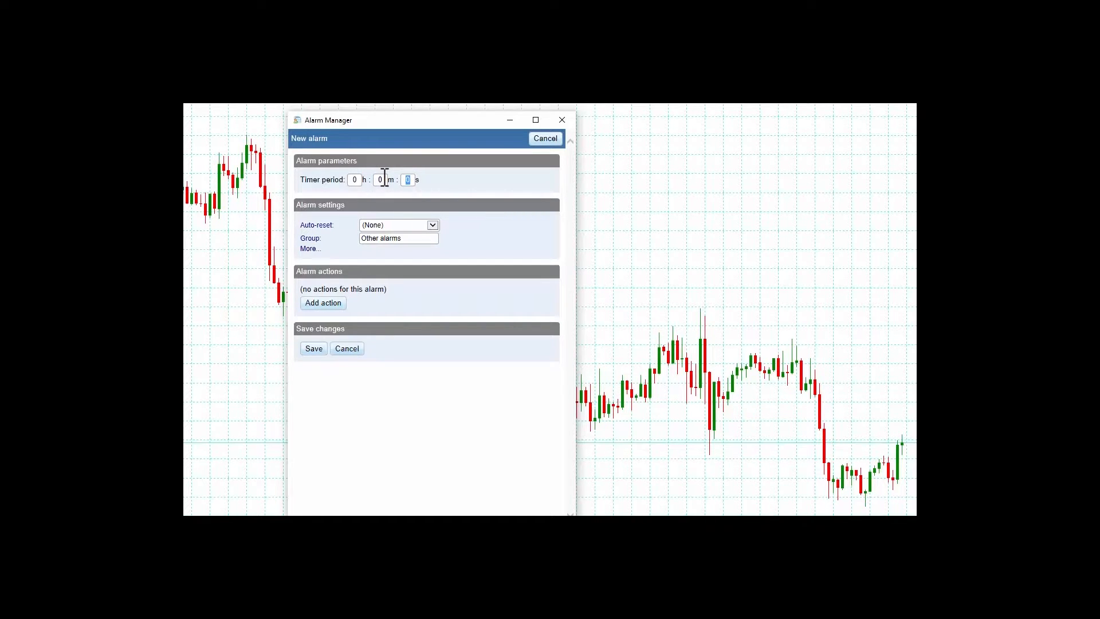
# Step: Set the timer period to 10 seconds and add a Place market order action for EURUSD Buy 0.1
pyautogui.write('10')
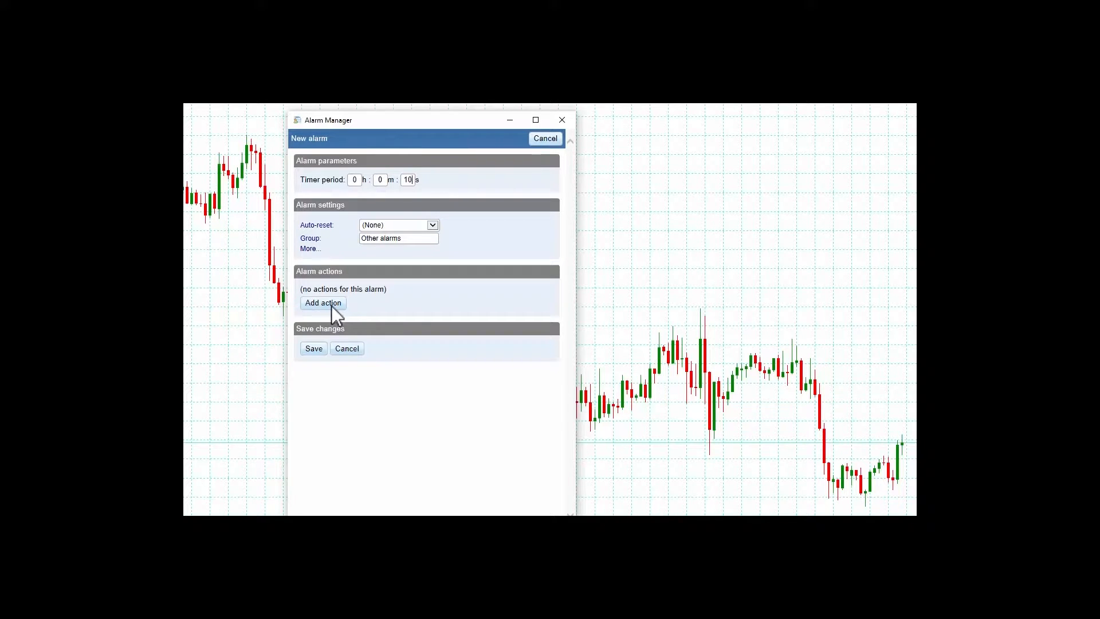
pyautogui.click(322, 302)
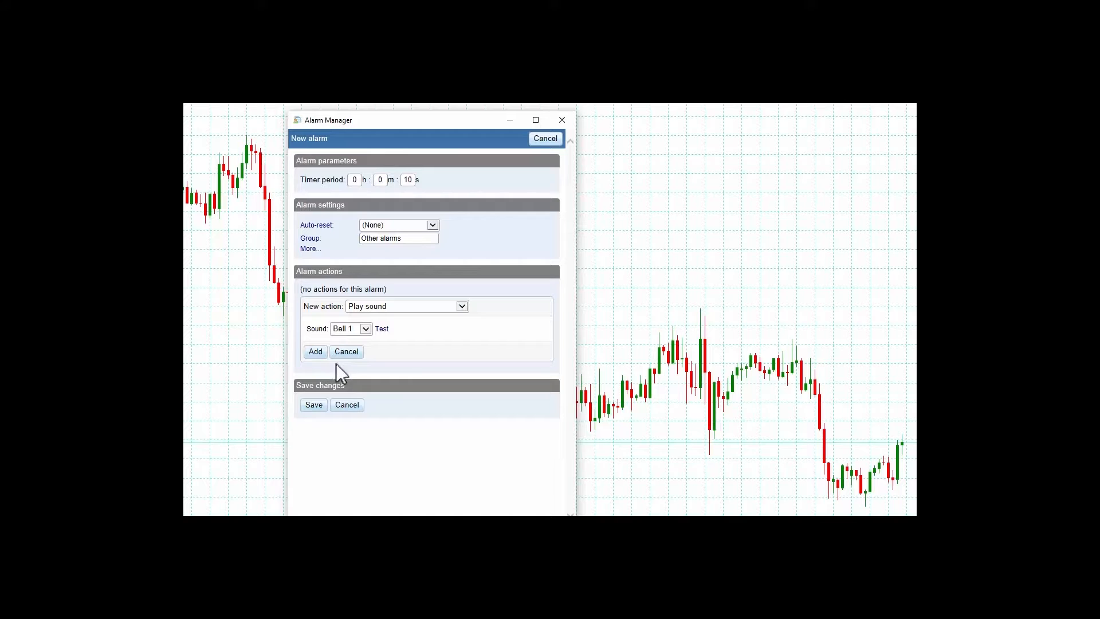
pyautogui.click(462, 306)
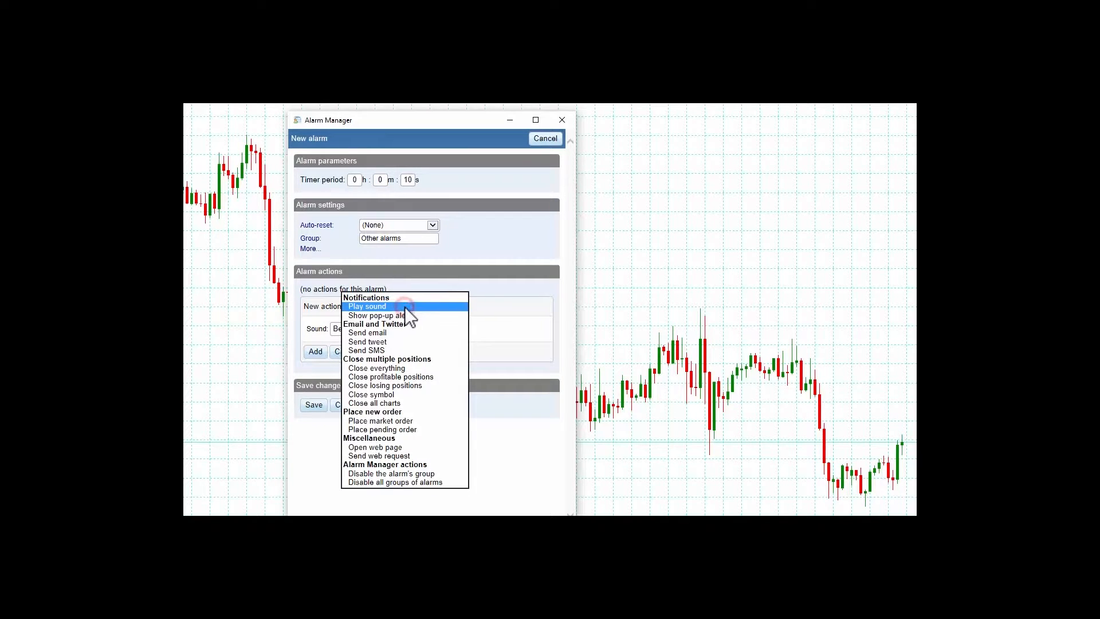
pyautogui.moveTo(411, 428)
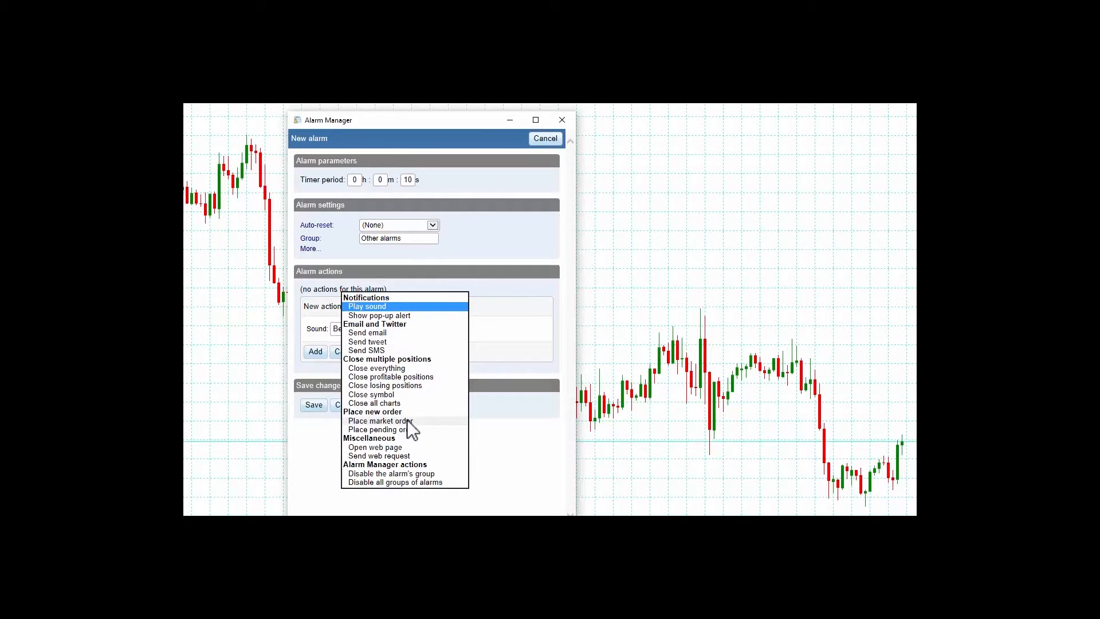
pyautogui.click(380, 421)
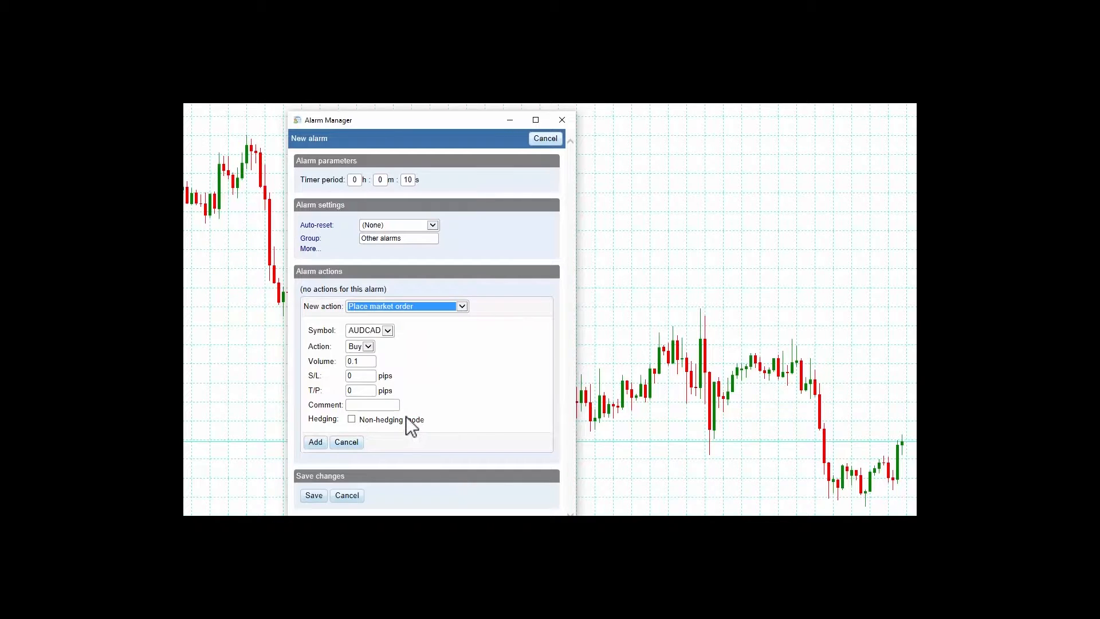
pyautogui.moveTo(389, 339)
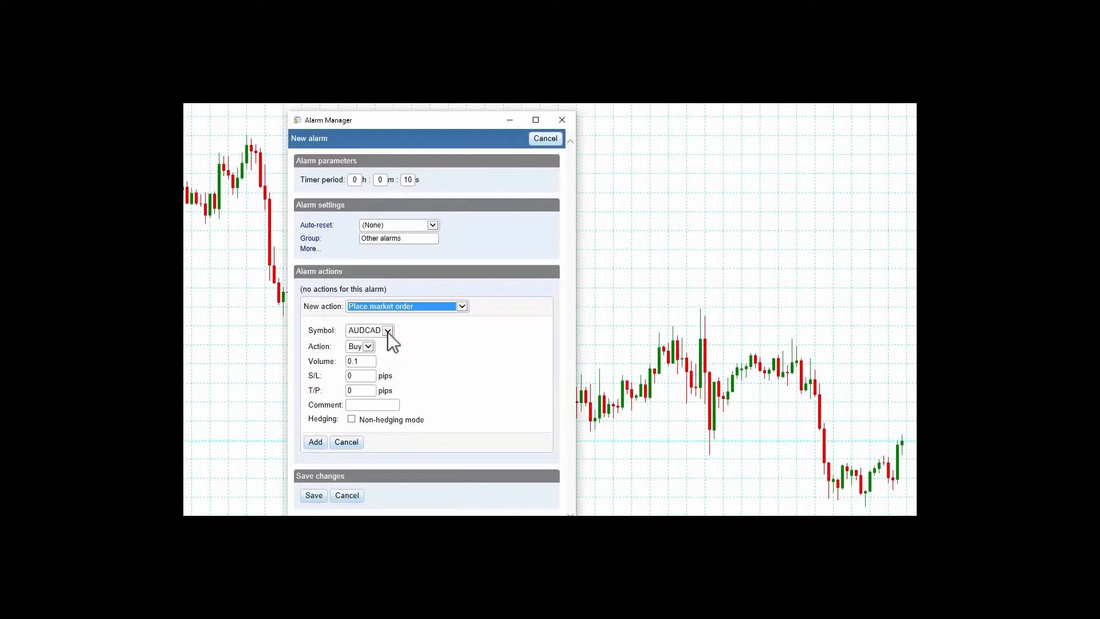
pyautogui.click(387, 330)
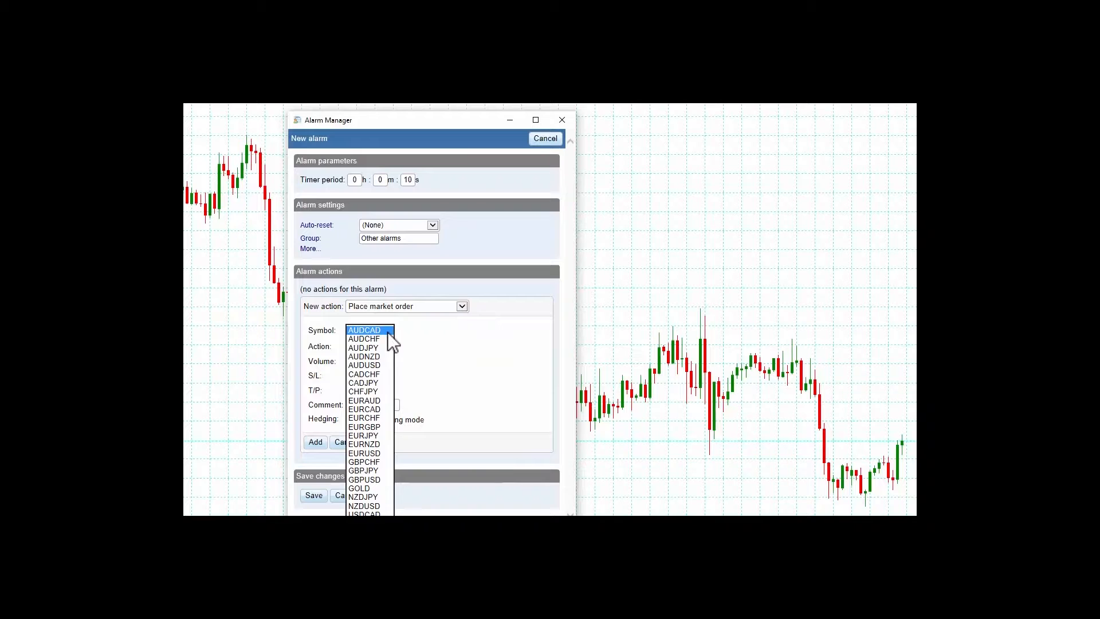
pyautogui.click(364, 453)
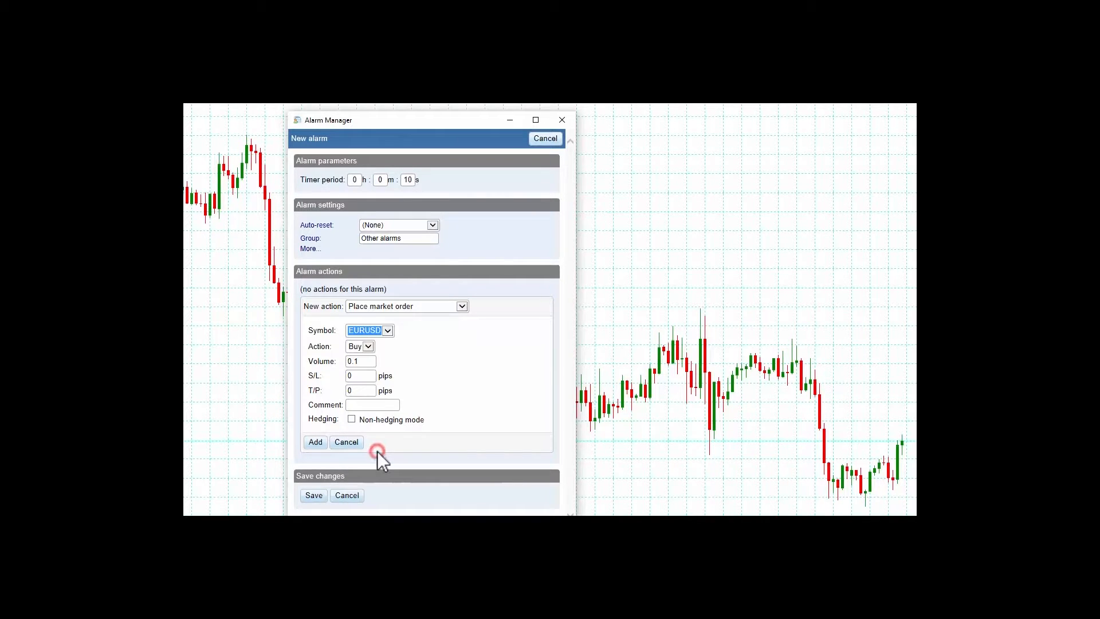
pyautogui.moveTo(379, 452)
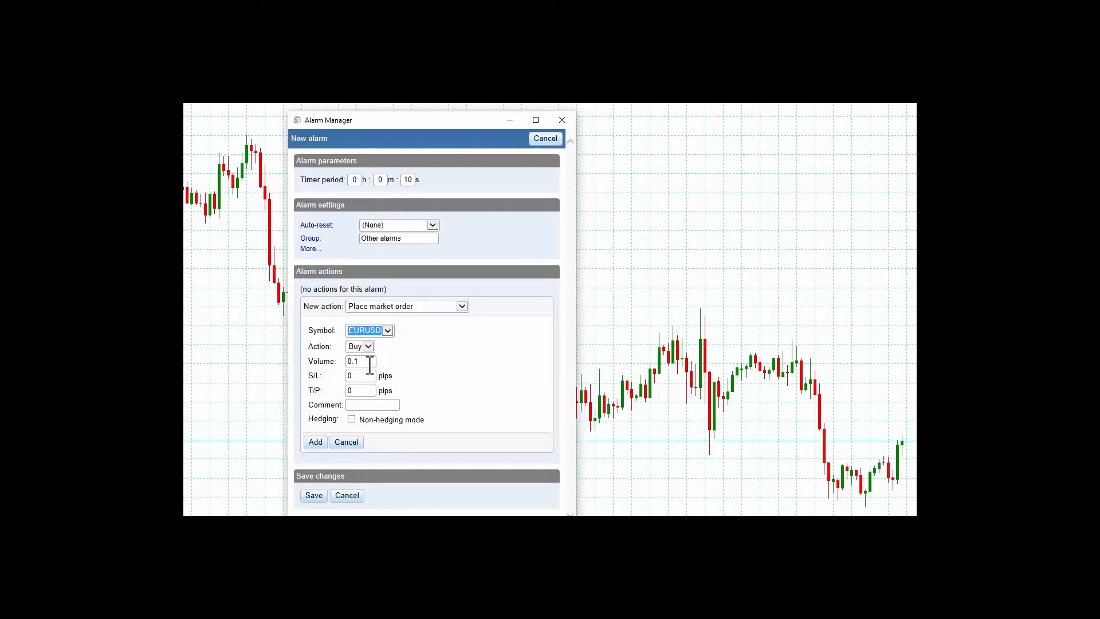
pyautogui.moveTo(329, 453)
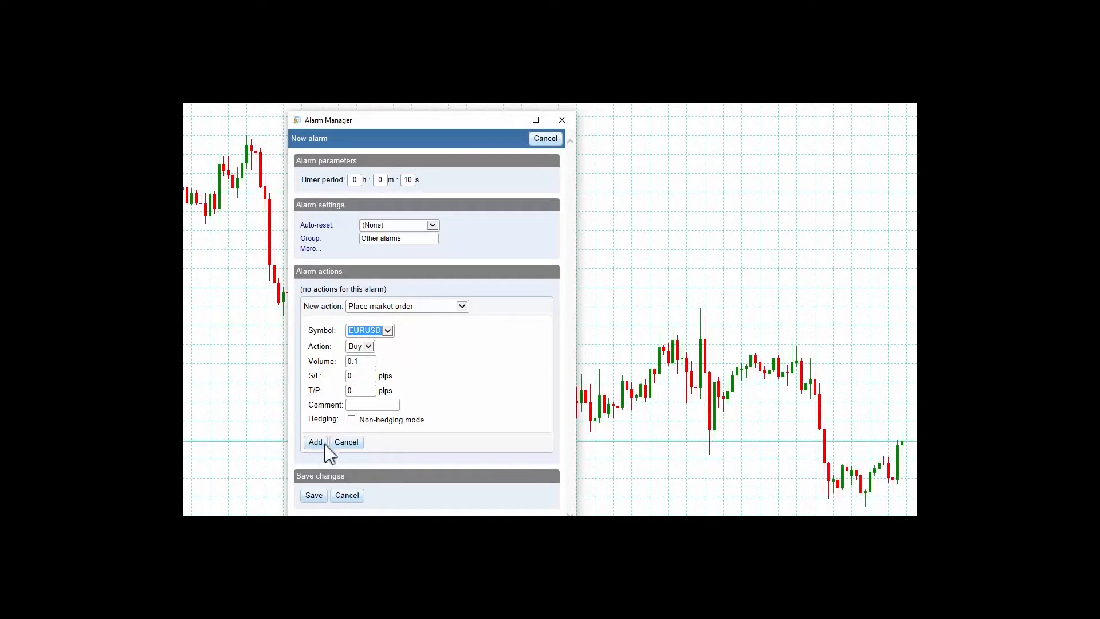
pyautogui.click(315, 442)
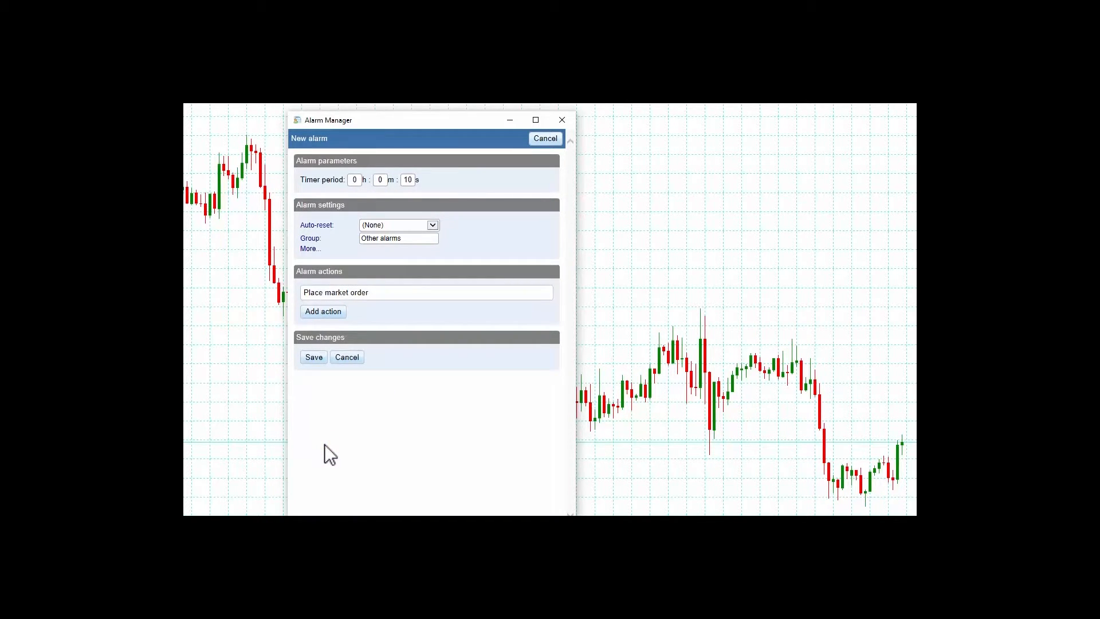
pyautogui.moveTo(321, 364)
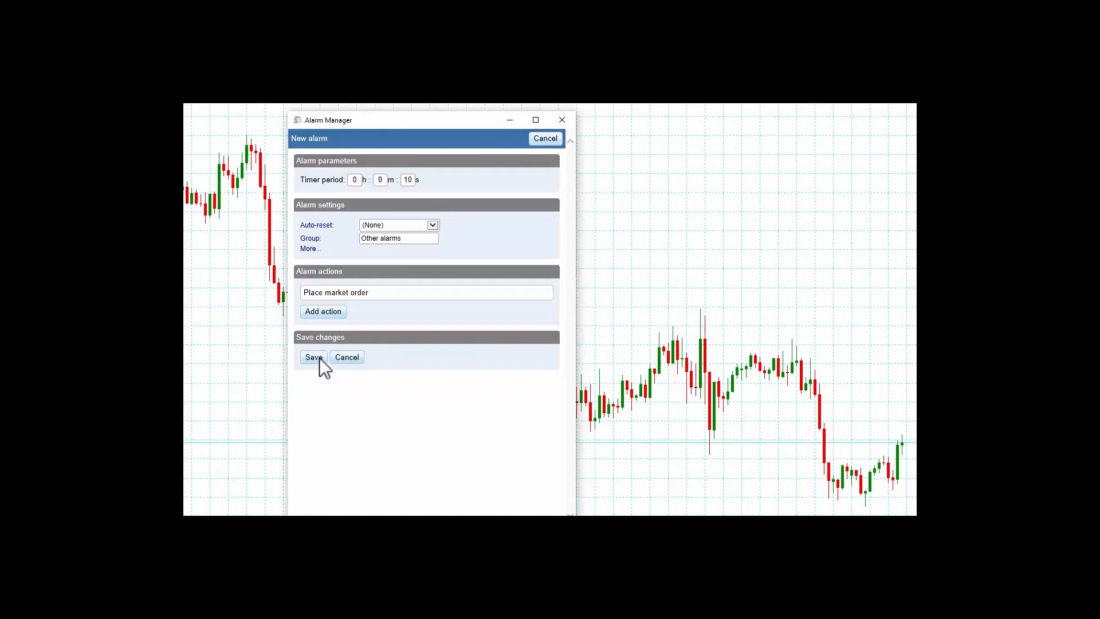
# Step: Save the timer alarm so it counts down and opens a Buy 0.10 EURUSD position
pyautogui.click(313, 356)
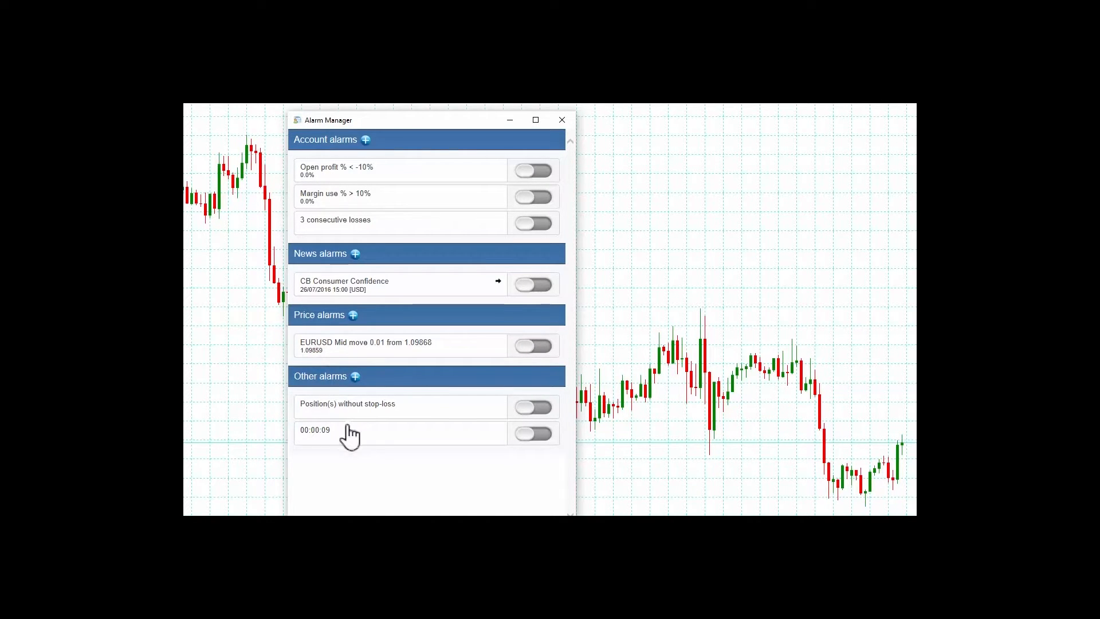
pyautogui.moveTo(350, 439)
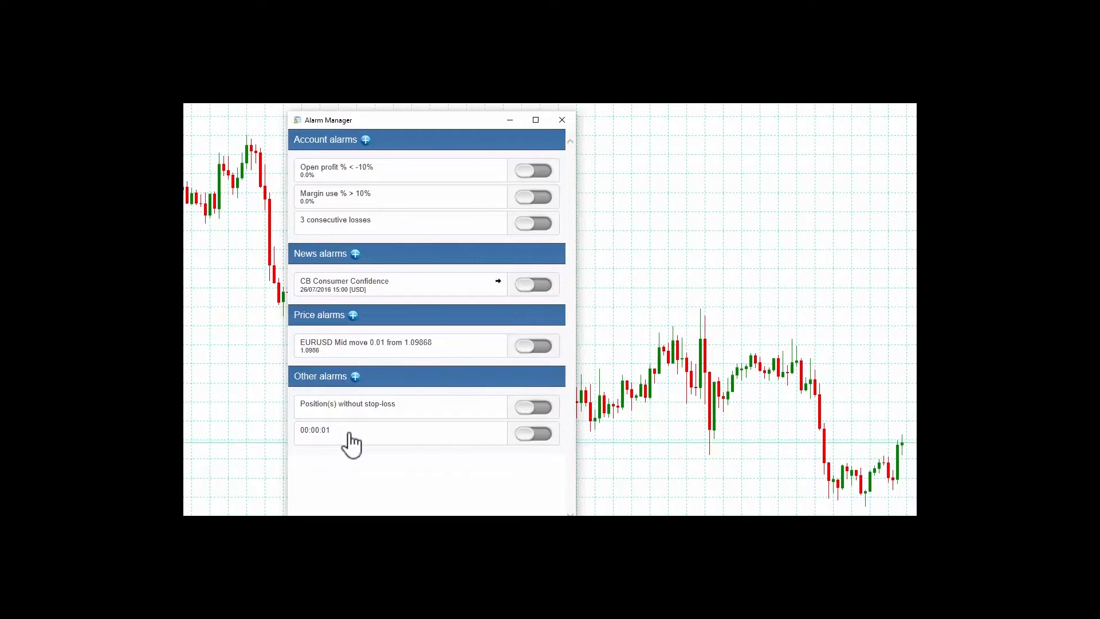
pyautogui.click(533, 433)
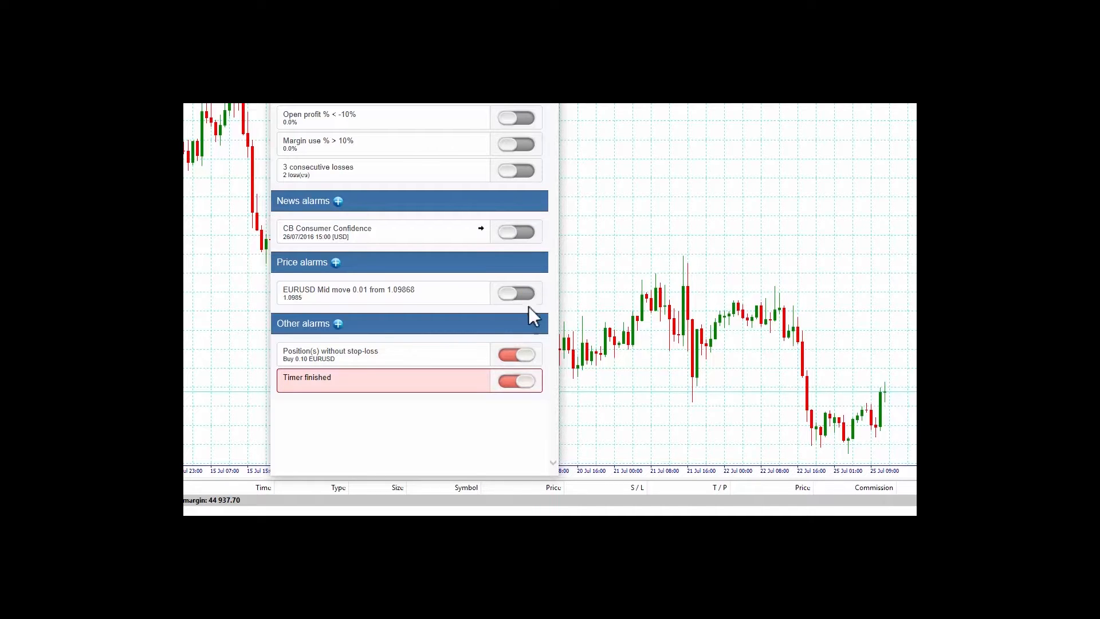
pyautogui.moveTo(516, 380)
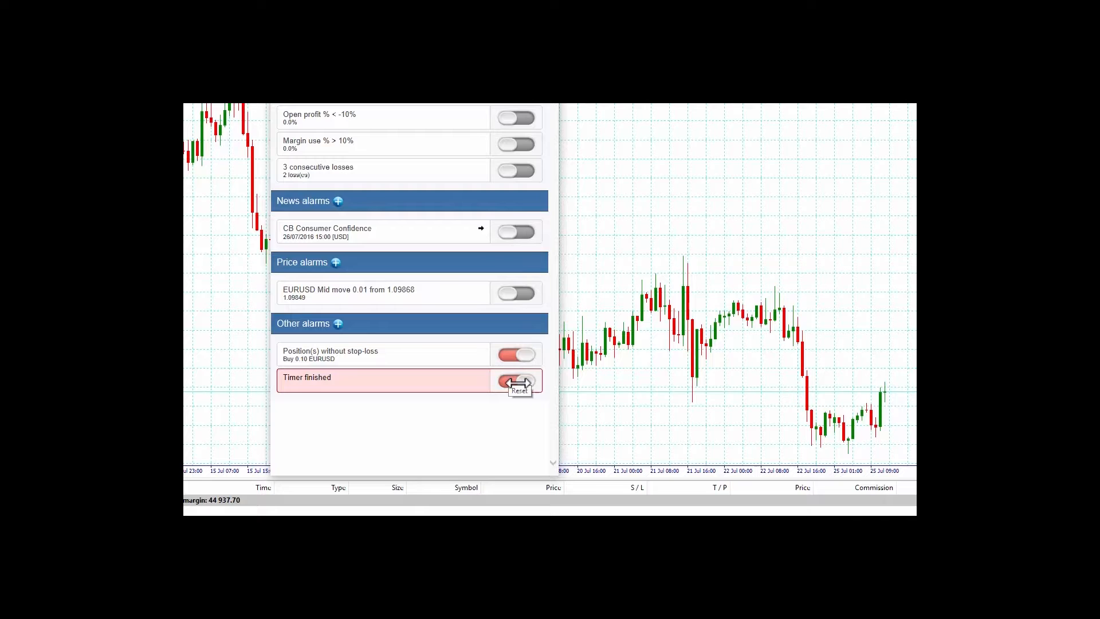
# Step: Reset the finished timer alarm so it counts down and fires again
pyautogui.click(515, 381)
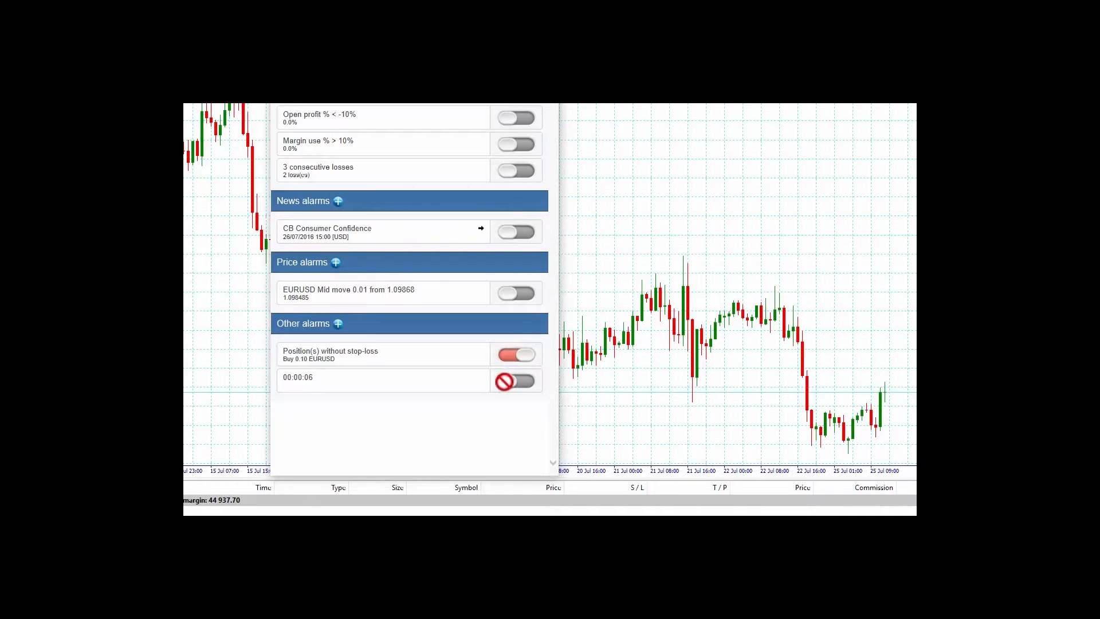
pyautogui.moveTo(466, 388)
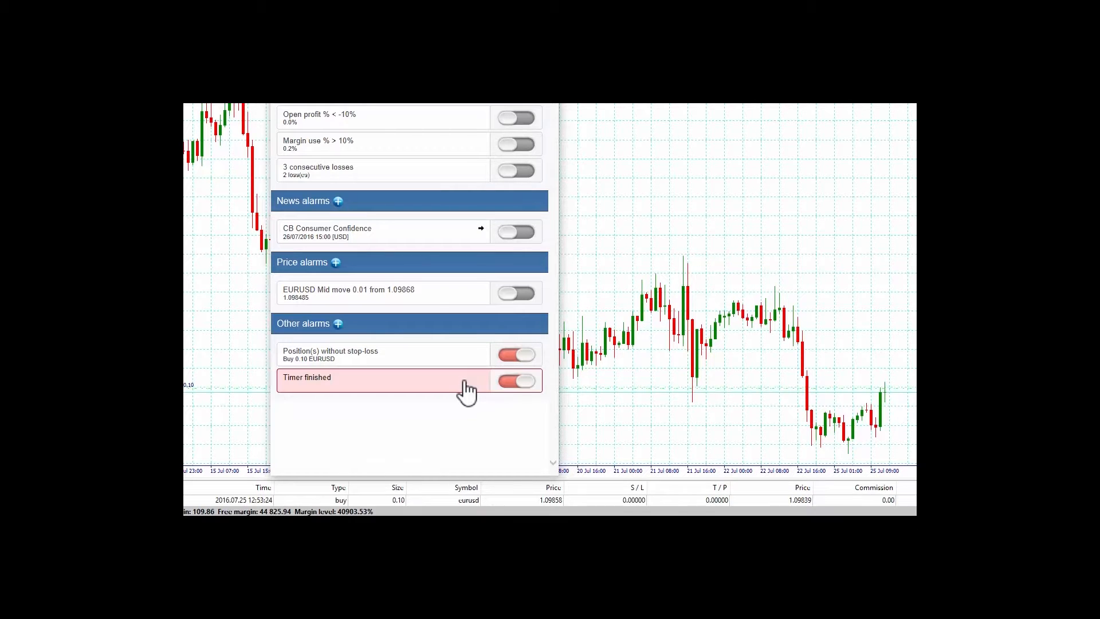
pyautogui.scroll(3)
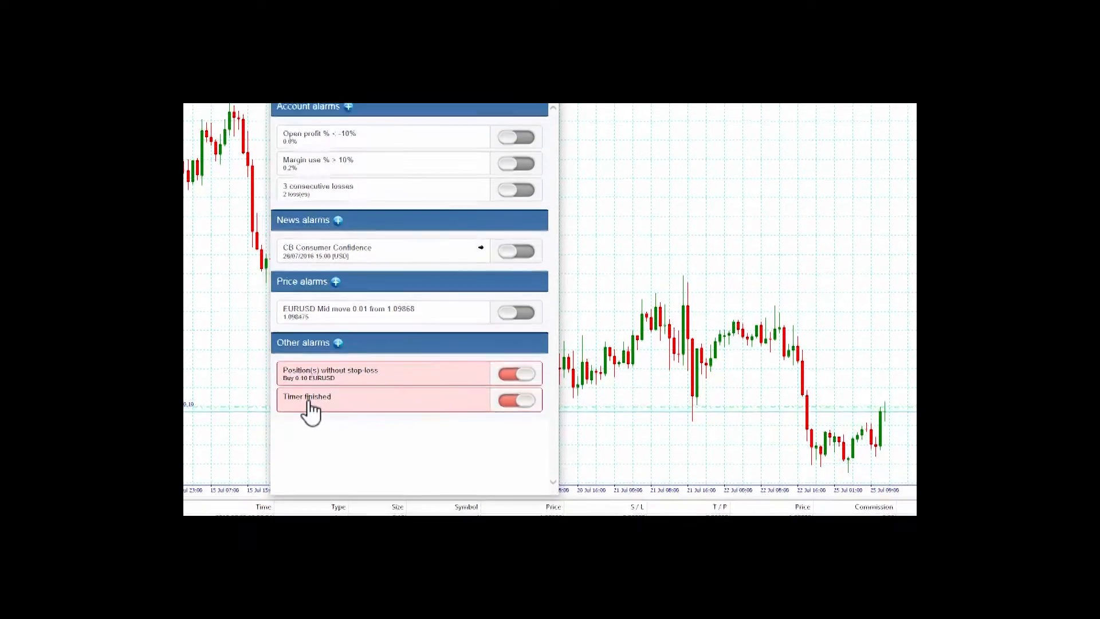
# Step: Set the timer alarm's Auto-reset to Immediate and save the change
pyautogui.click(308, 397)
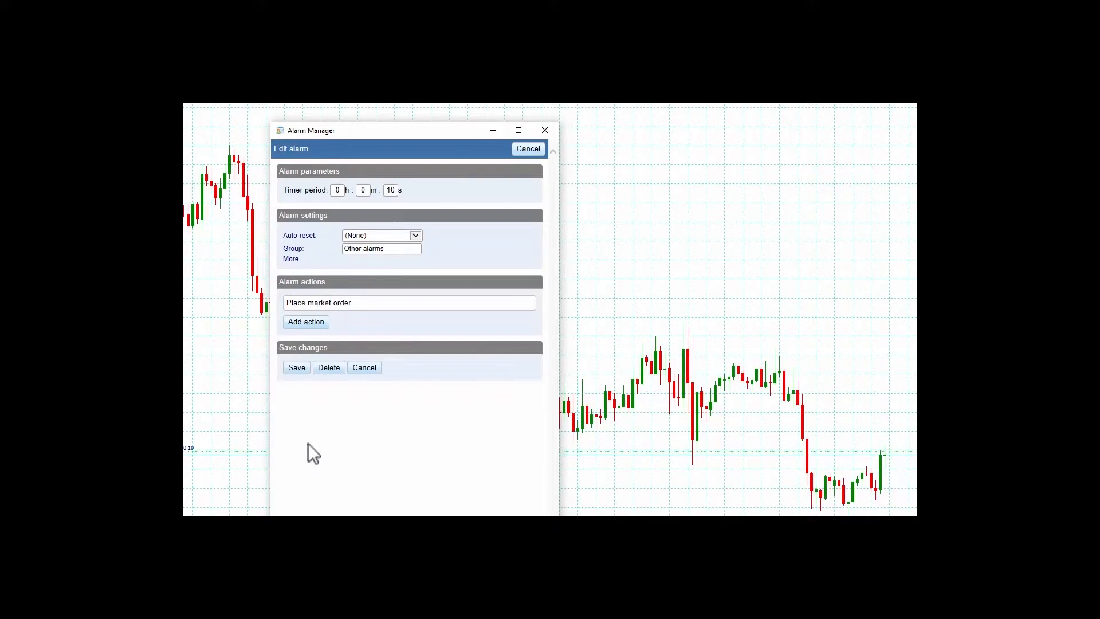
pyautogui.moveTo(330, 376)
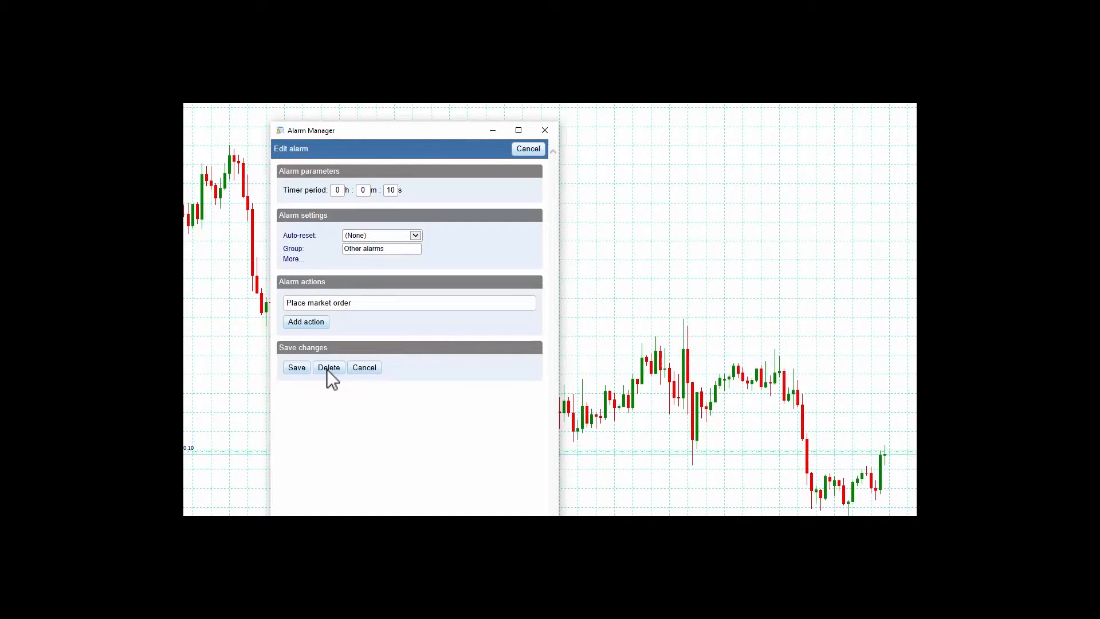
pyautogui.moveTo(335, 312)
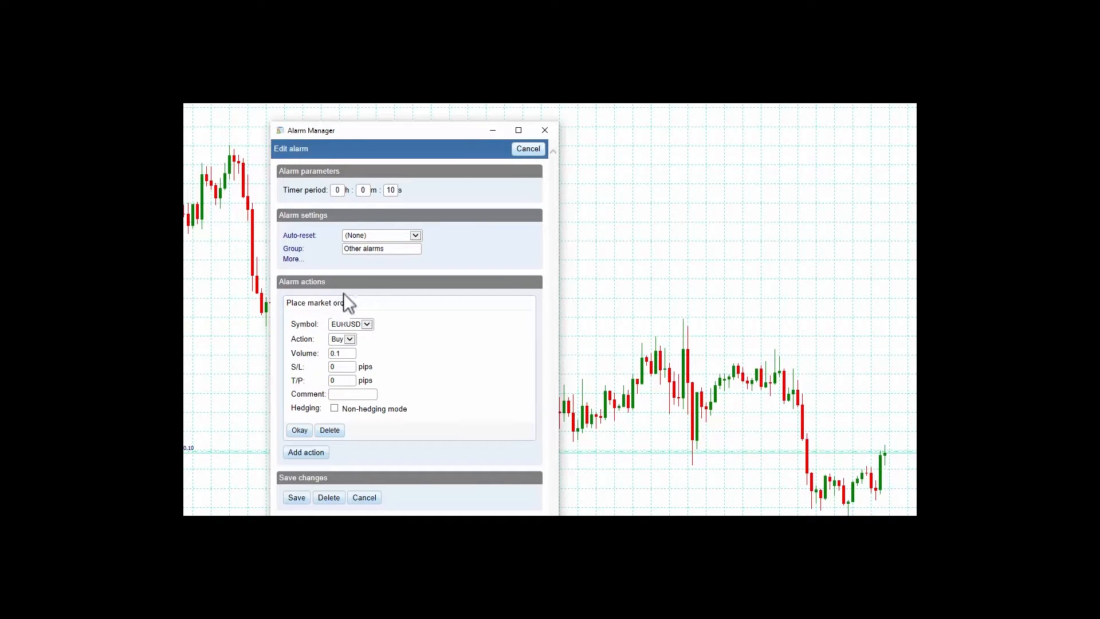
pyautogui.moveTo(377, 244)
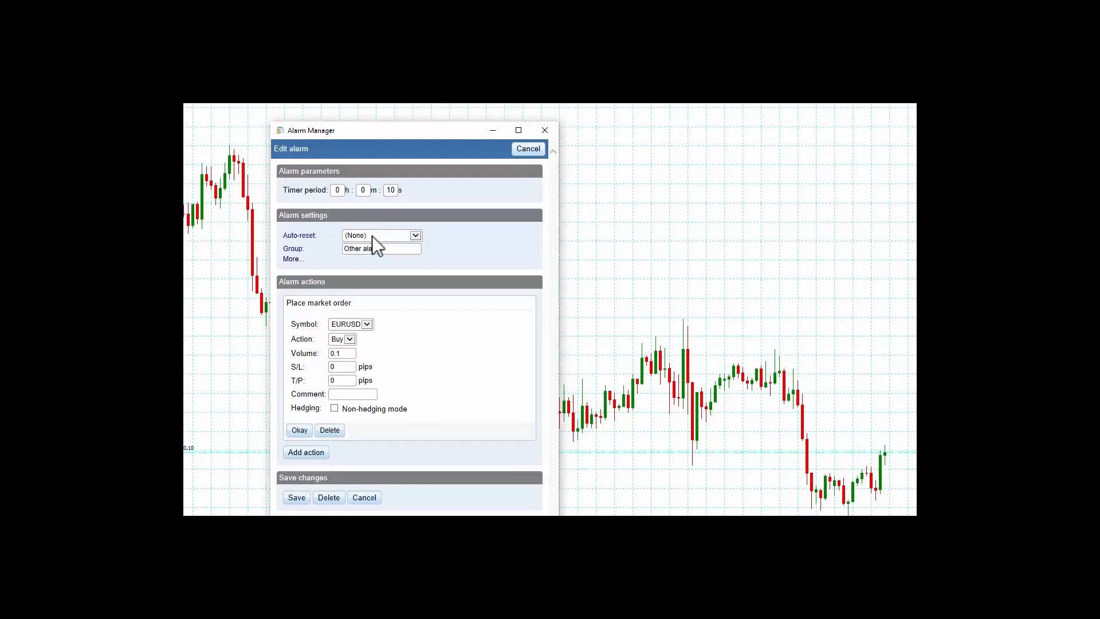
pyautogui.click(415, 235)
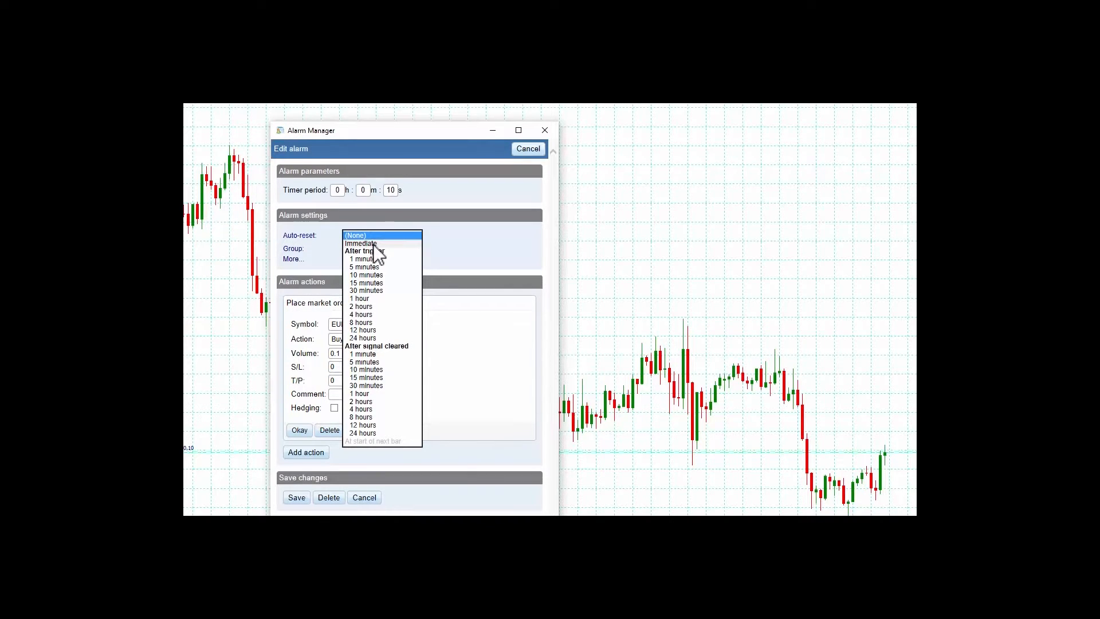
pyautogui.click(361, 243)
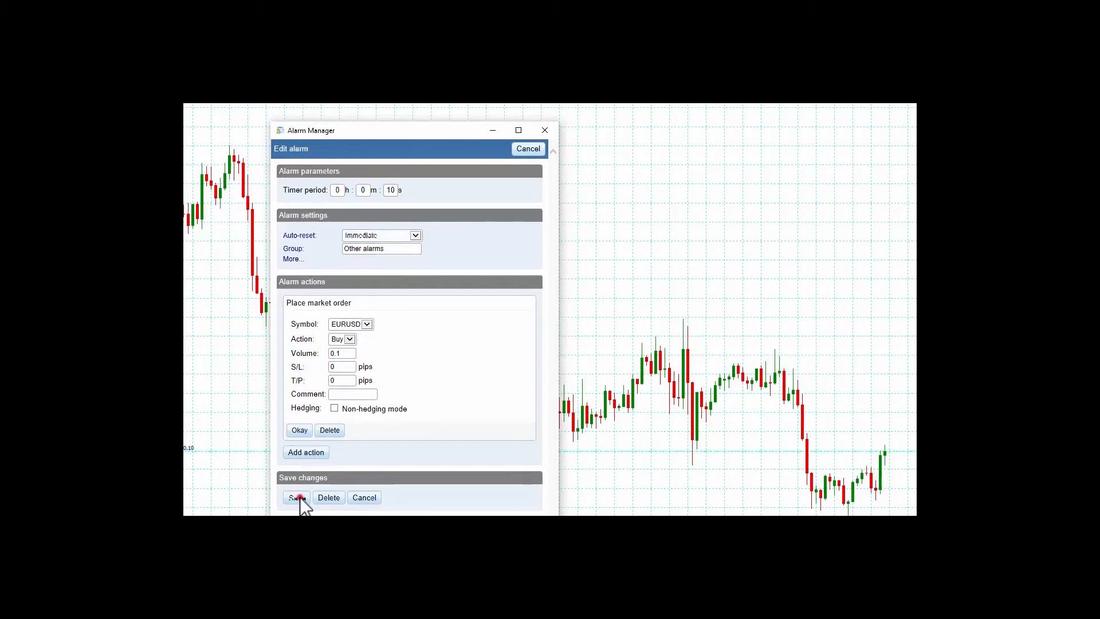
pyautogui.click(295, 496)
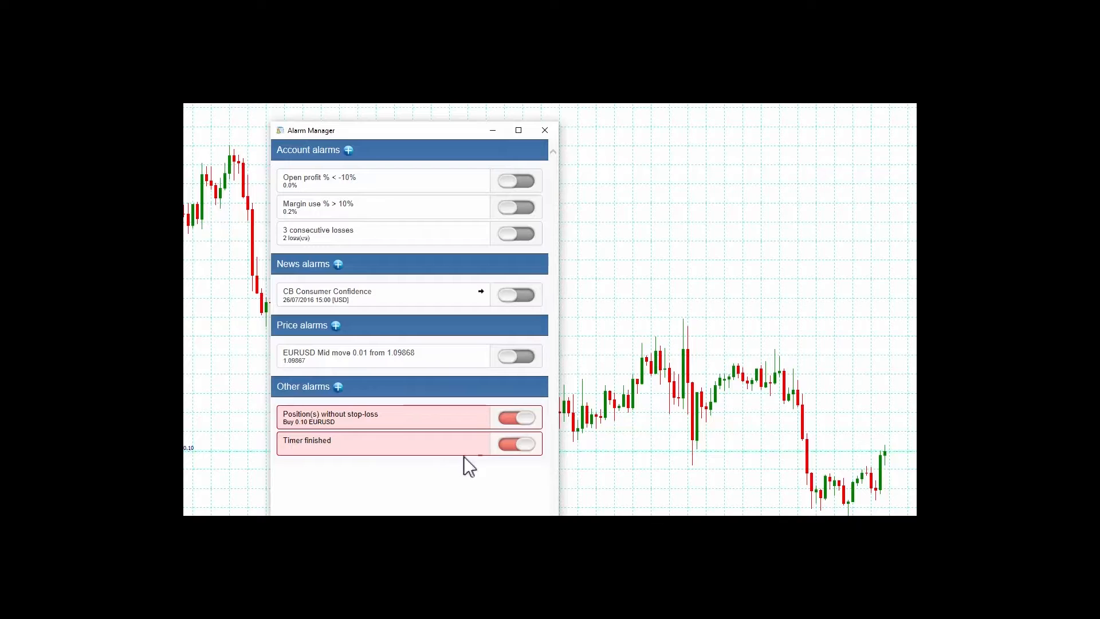
# Step: Acknowledge the fired timer alarm and reopen its Edit alarm form
pyautogui.click(516, 442)
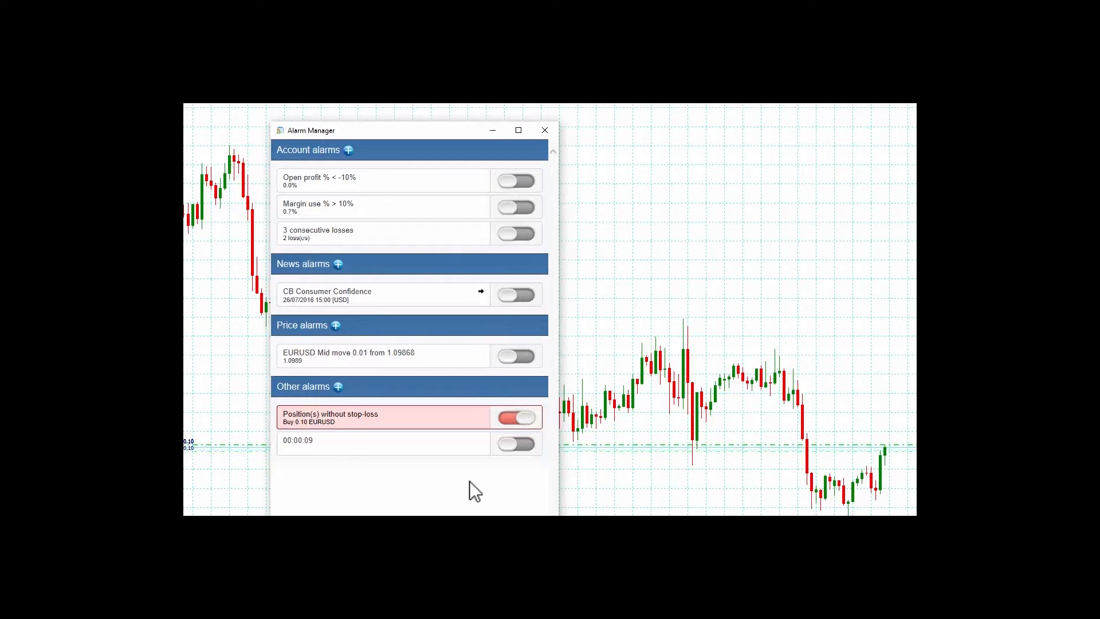
pyautogui.click(382, 443)
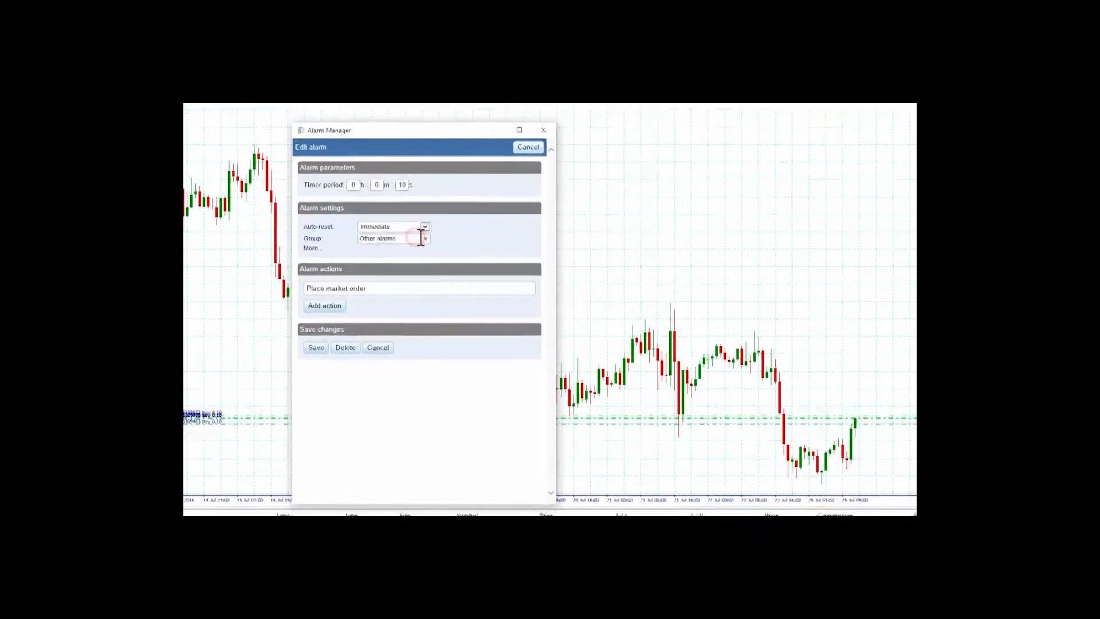
# Step: Replace the timer alarm's group name with Timers and save the alarm
pyautogui.click(424, 239)
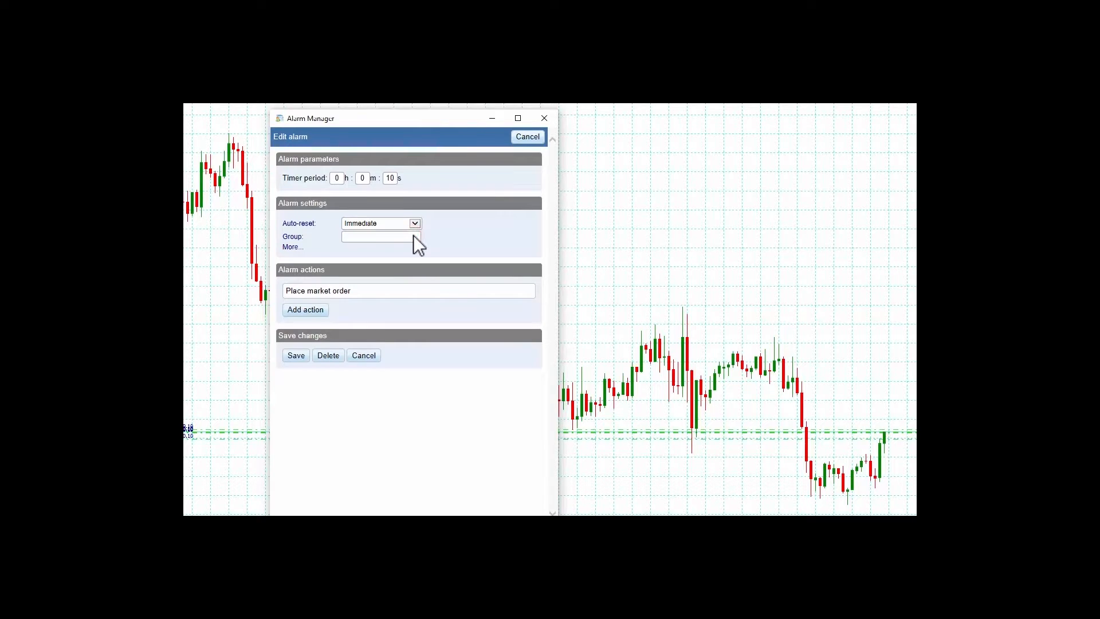
pyautogui.write('Timers')
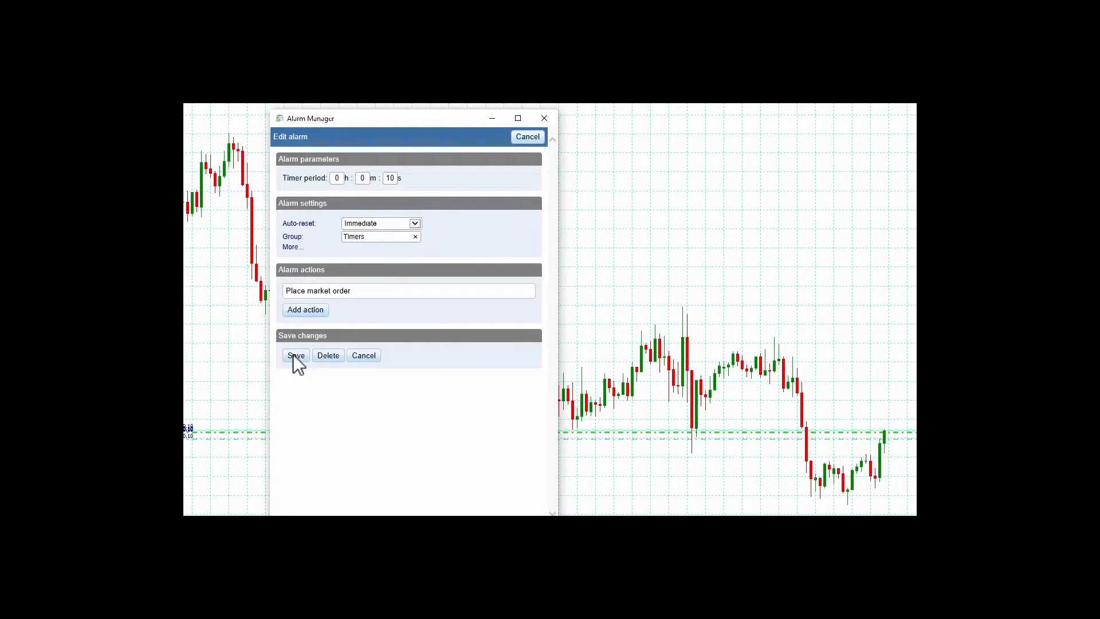
pyautogui.click(296, 355)
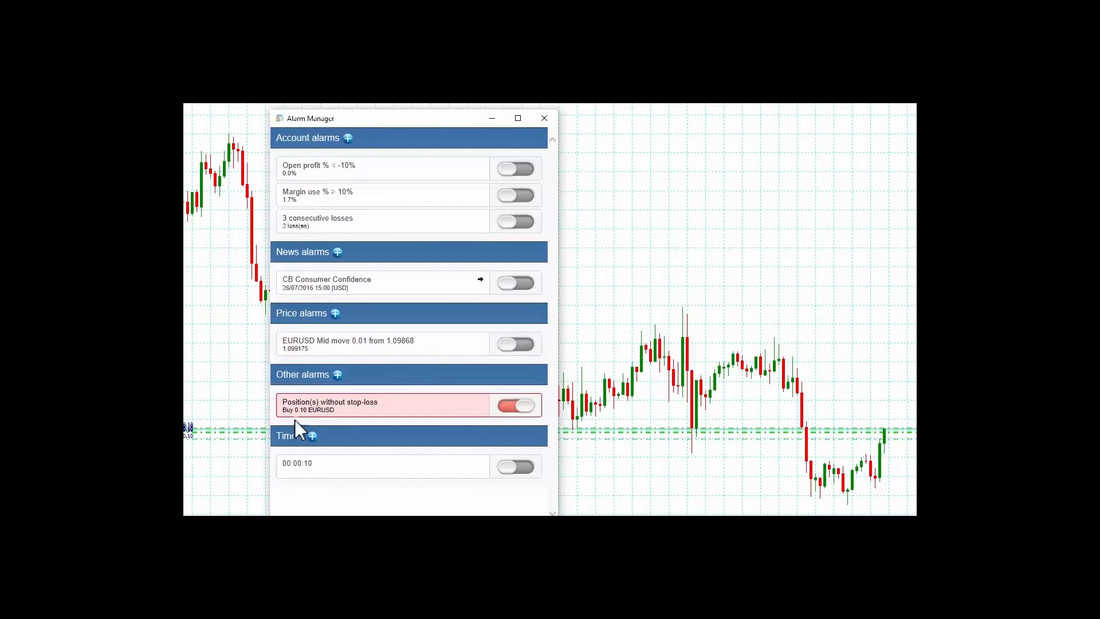
pyautogui.scroll(-3)
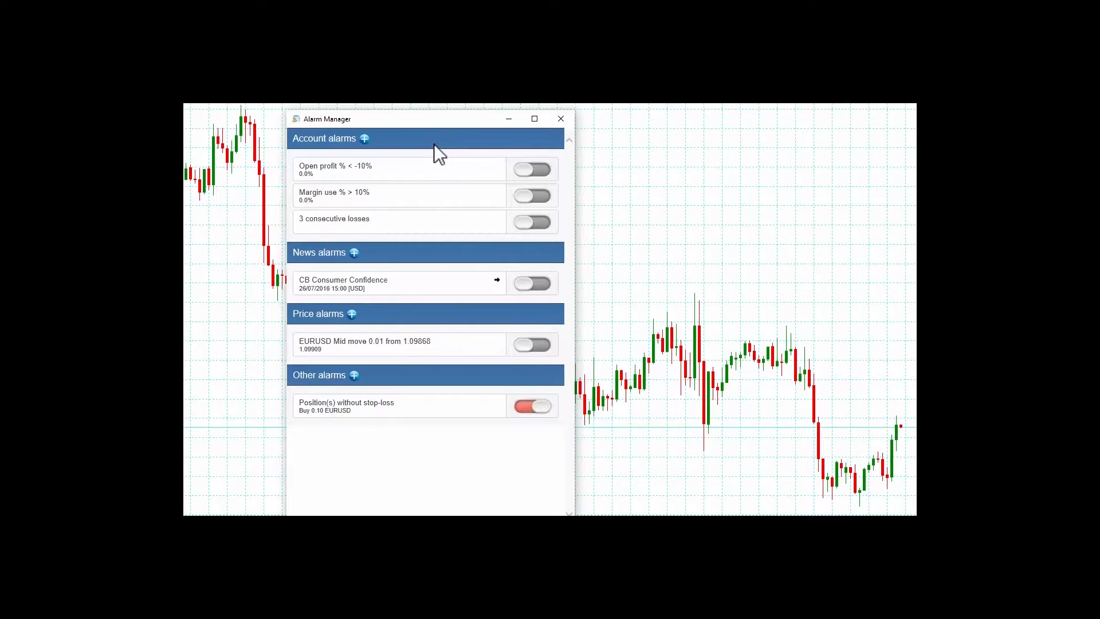
pyautogui.moveTo(445, 199)
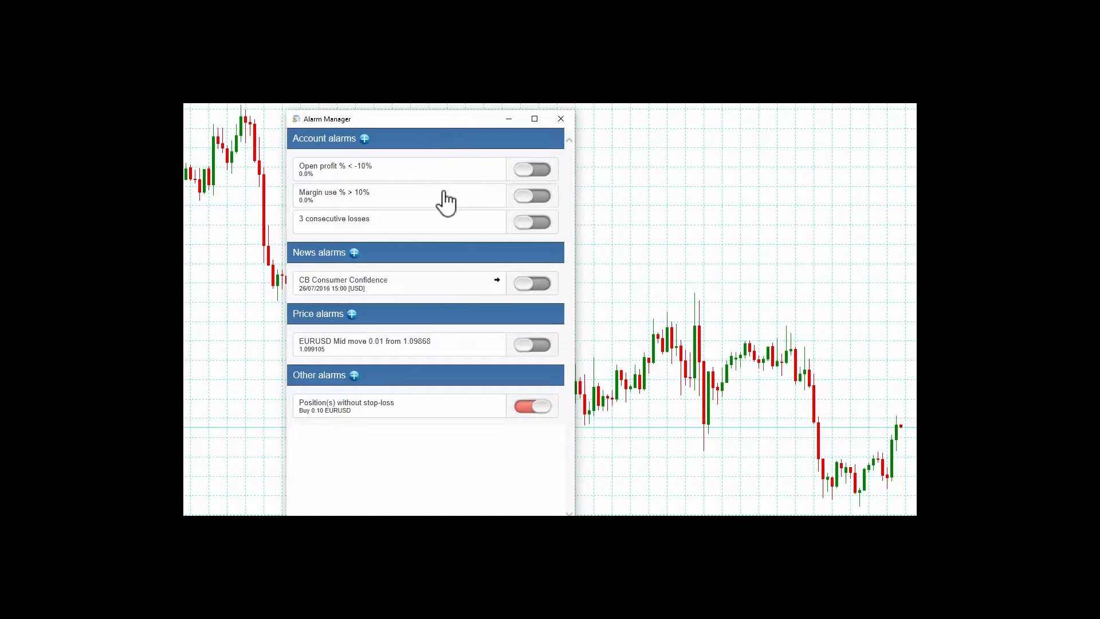
pyautogui.moveTo(461, 249)
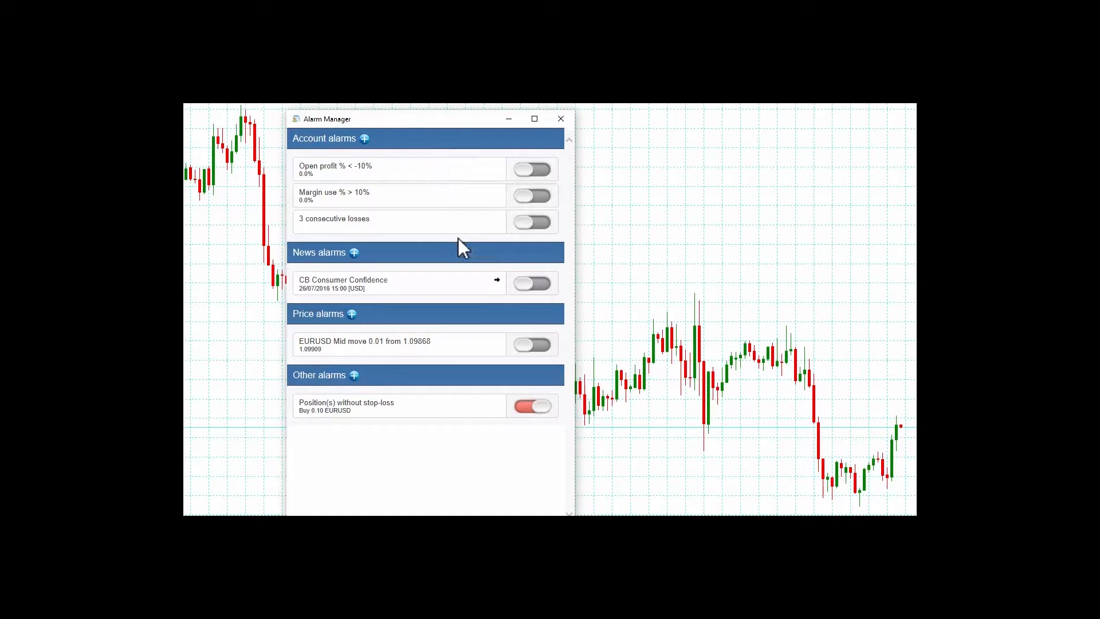
pyautogui.moveTo(357, 379)
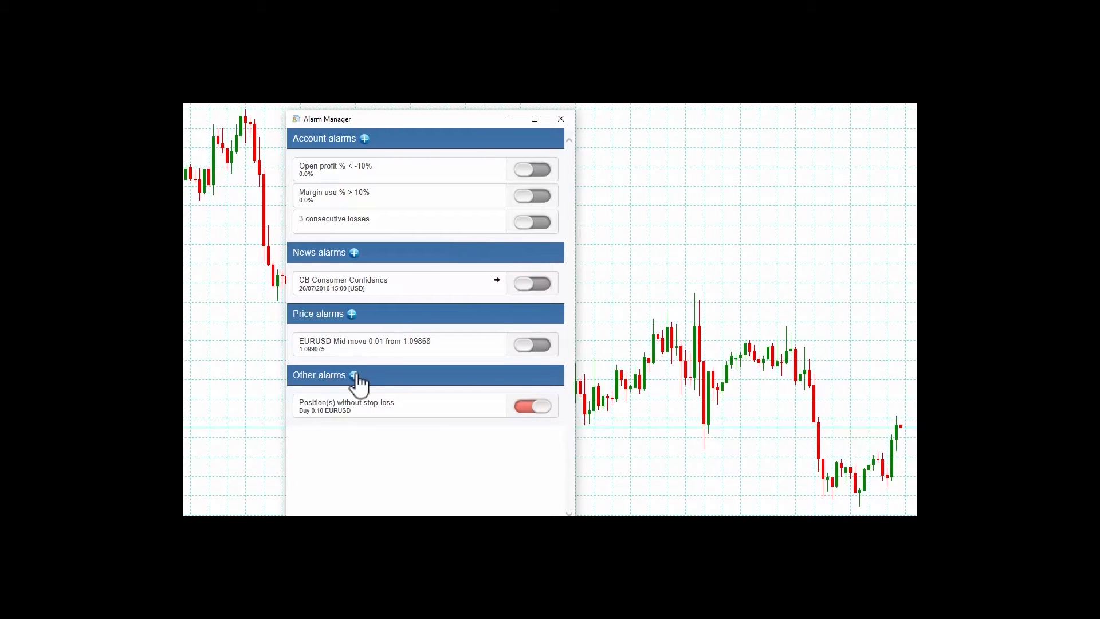
# Step: Begin a new account-value alarm and try watching free margin against a value of 100
pyautogui.click(354, 375)
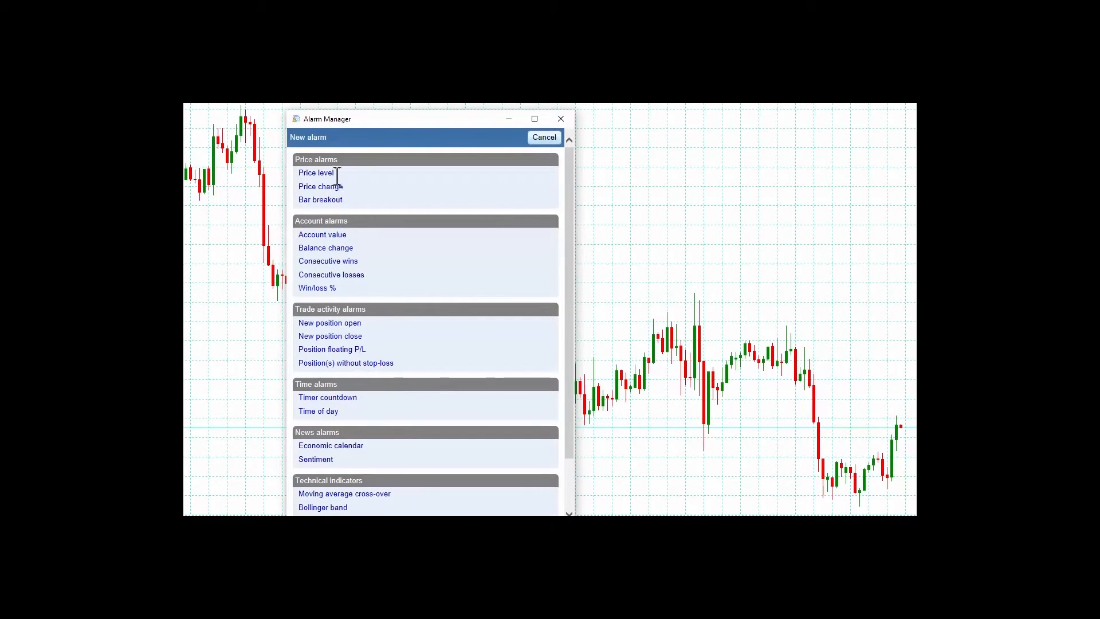
pyautogui.moveTo(344, 204)
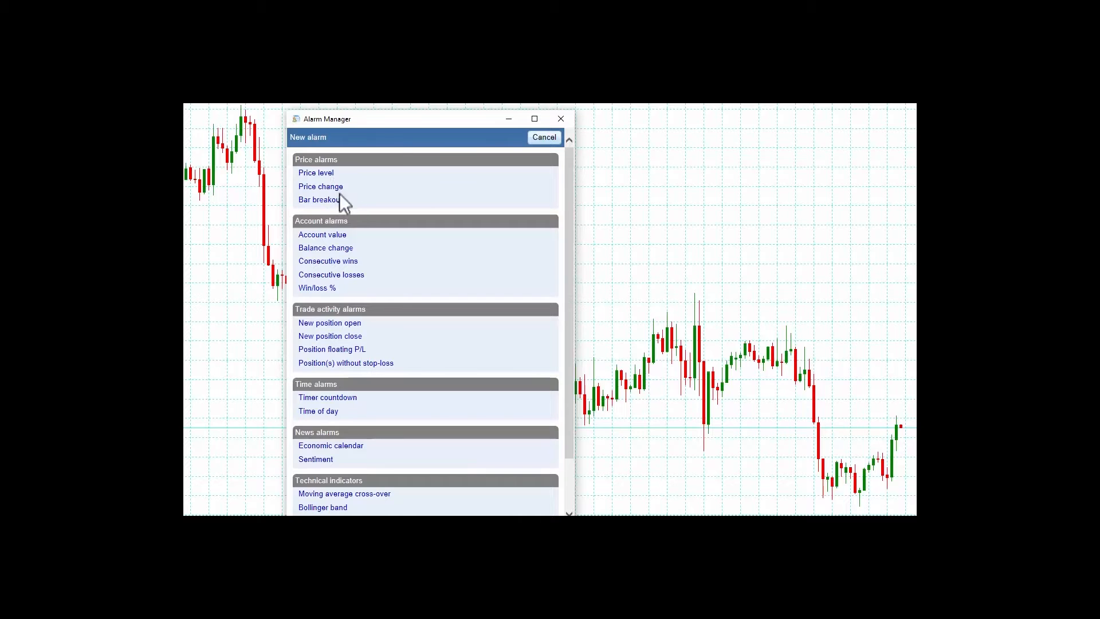
pyautogui.moveTo(340, 240)
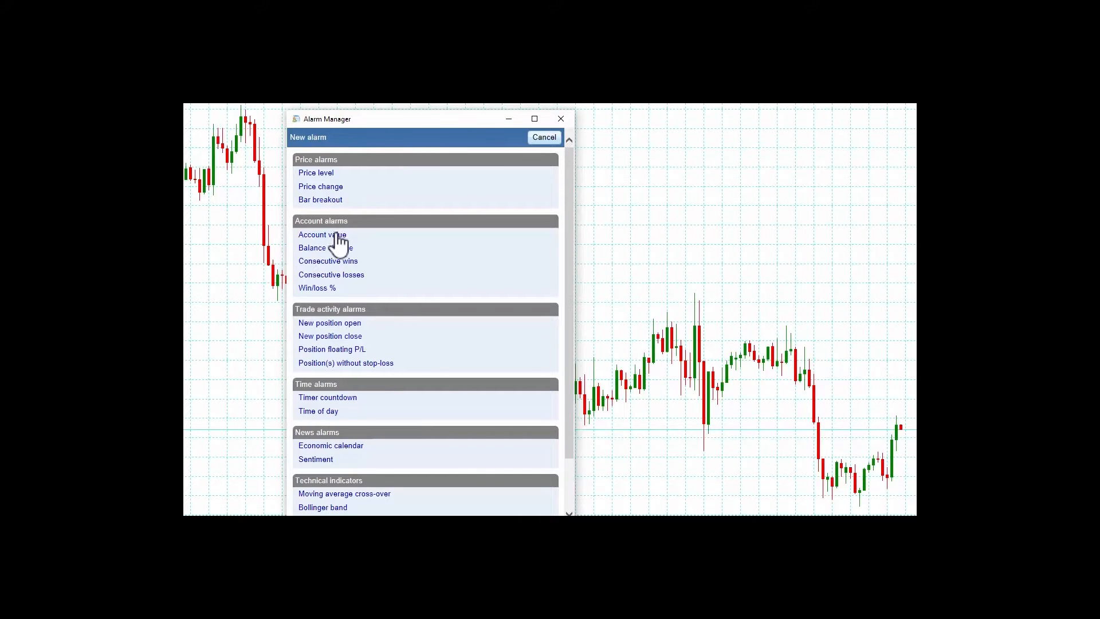
pyautogui.moveTo(345, 242)
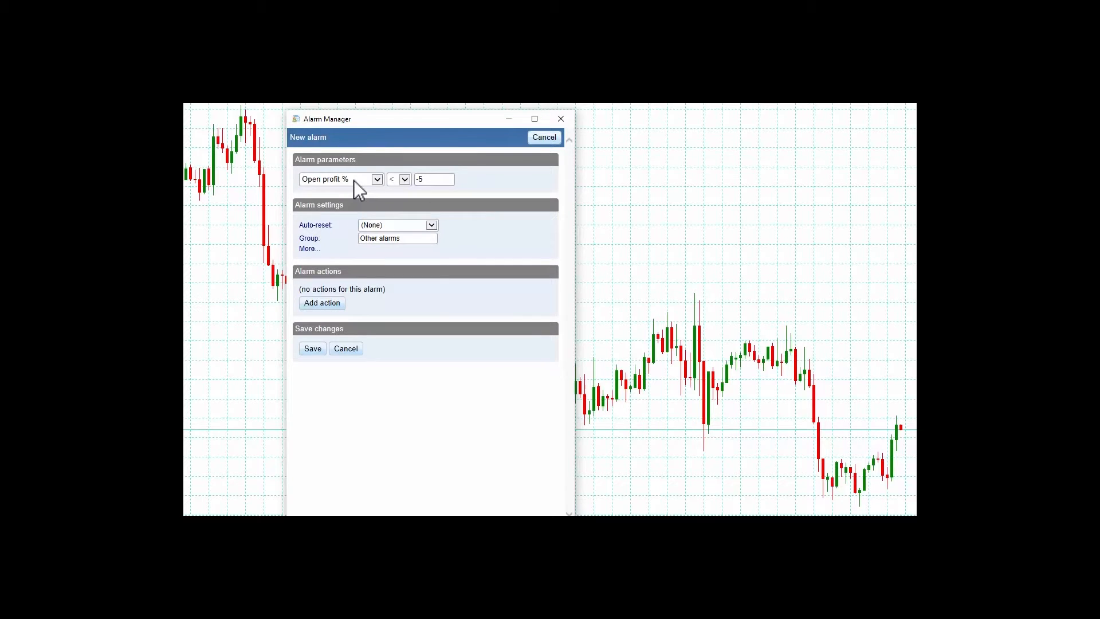
pyautogui.click(377, 179)
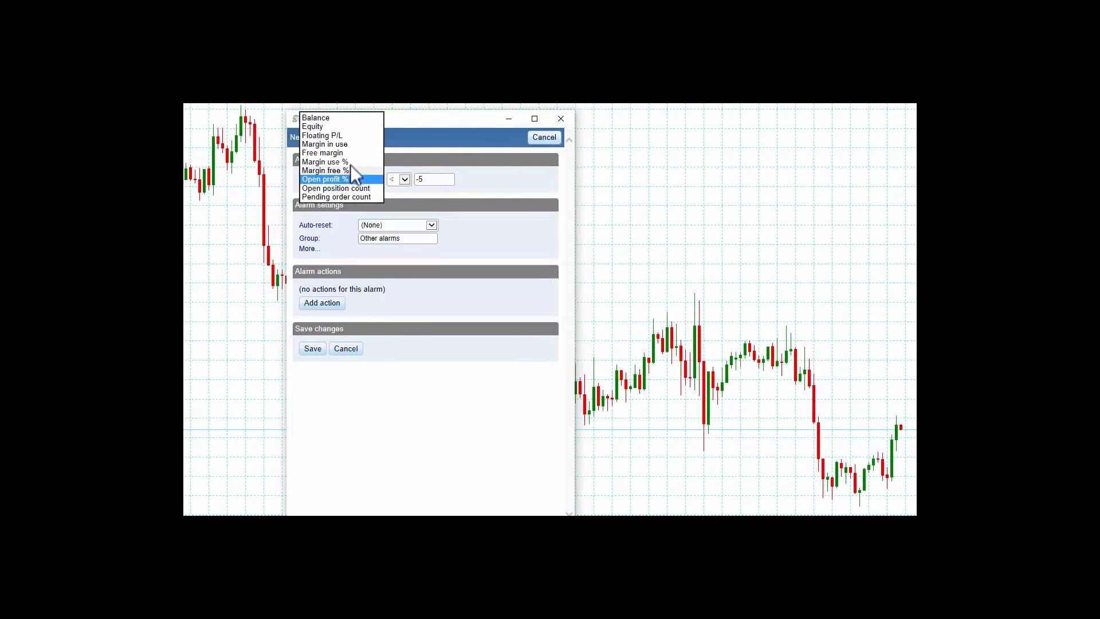
pyautogui.click(322, 153)
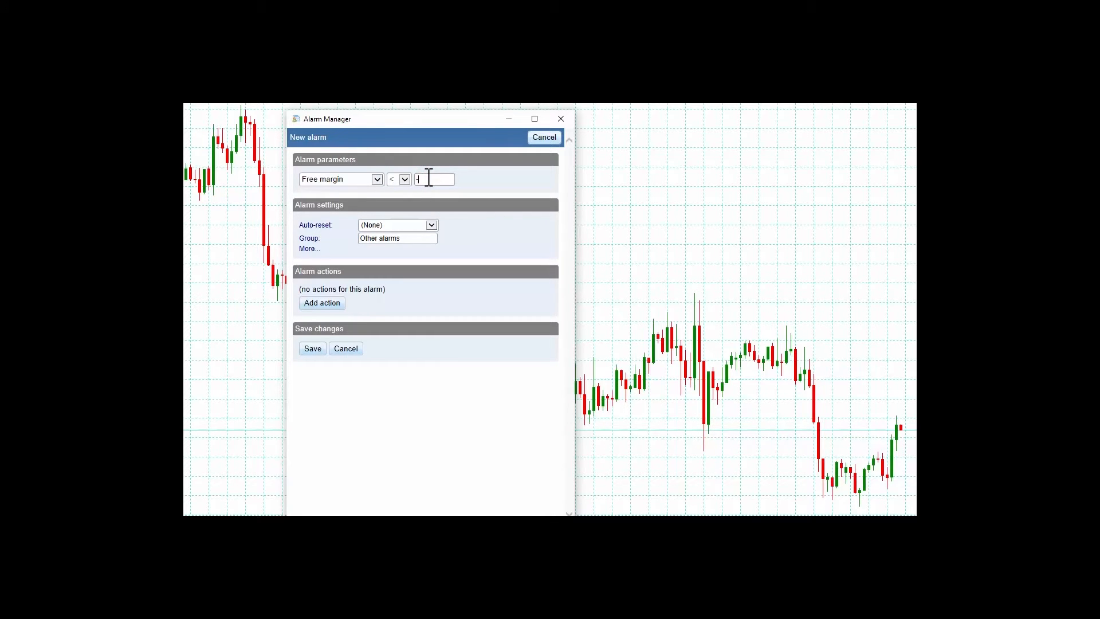
pyautogui.write('100')
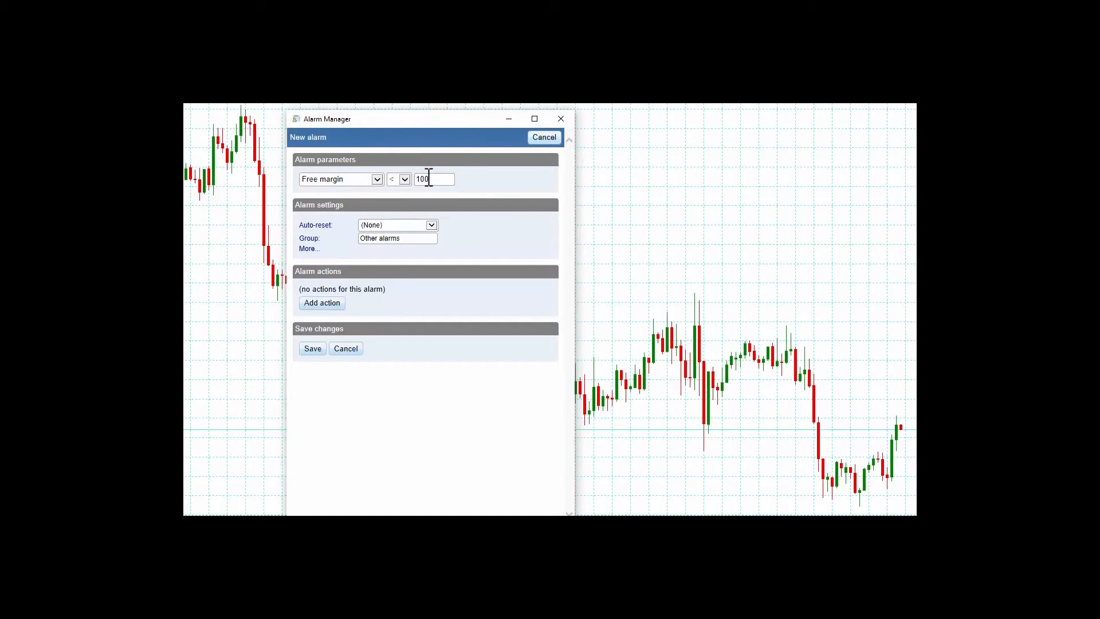
pyautogui.click(377, 179)
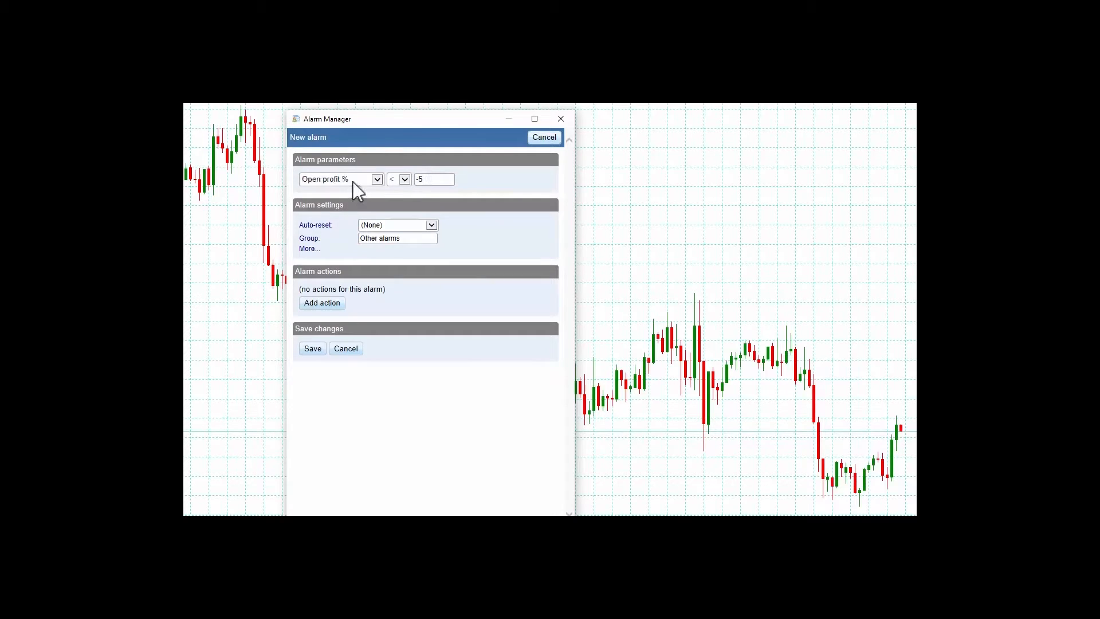
# Step: Switch the watched quantity to Open position count and choose its comparison
pyautogui.click(377, 179)
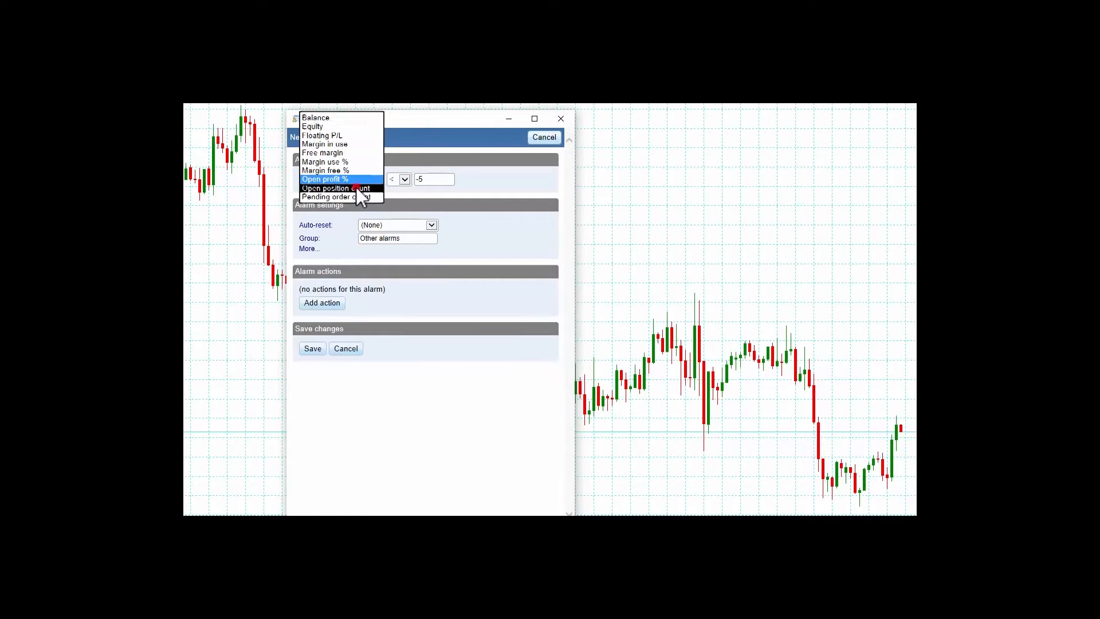
pyautogui.click(334, 188)
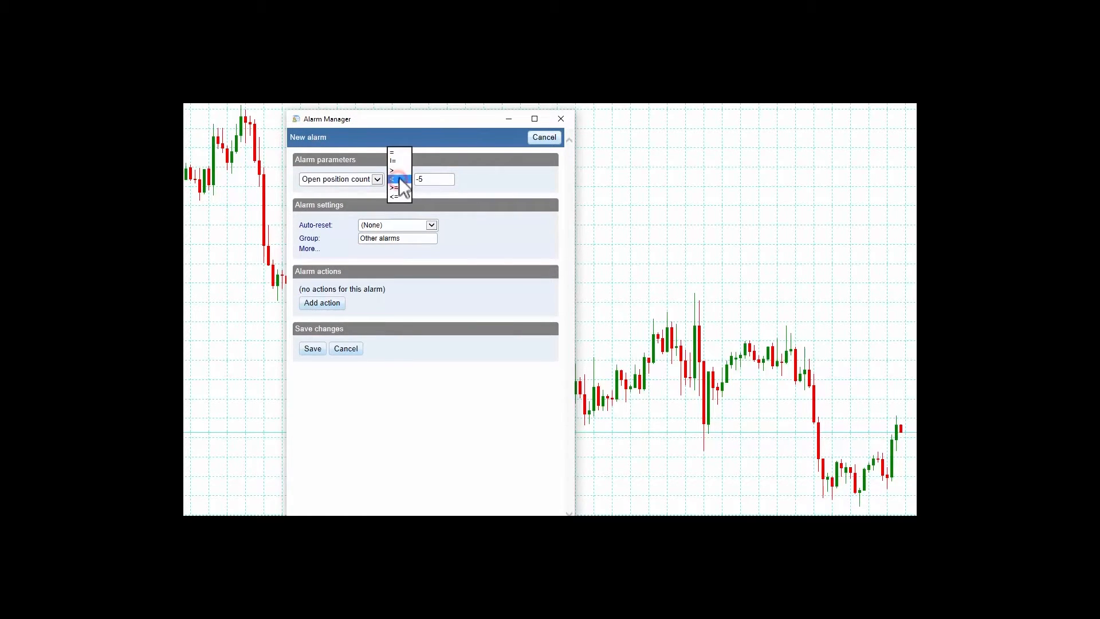
pyautogui.click(392, 170)
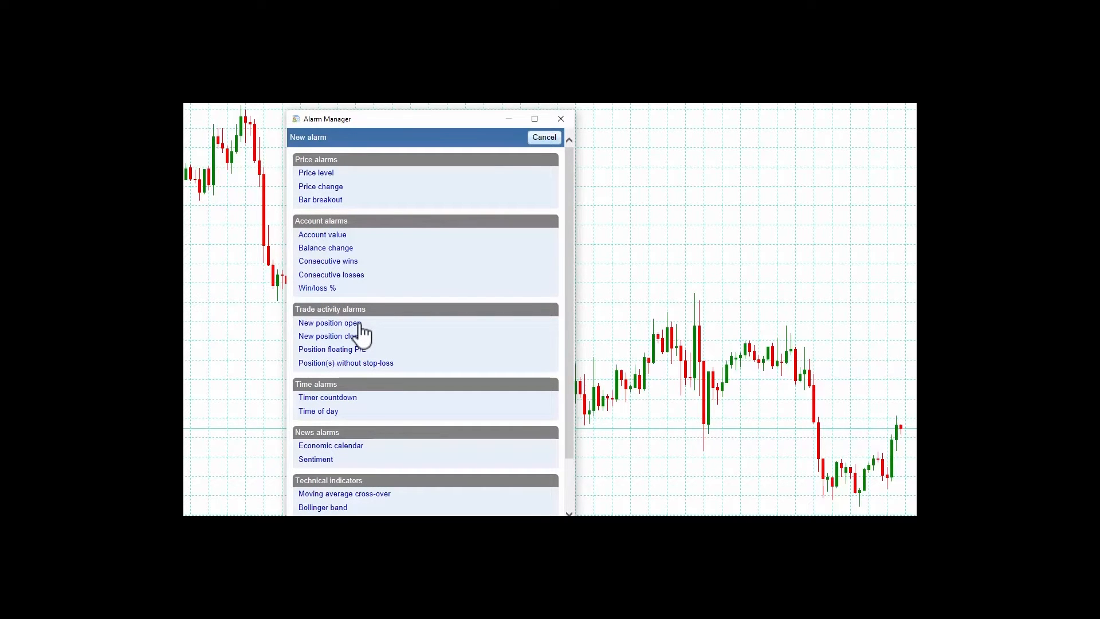
pyautogui.click(329, 323)
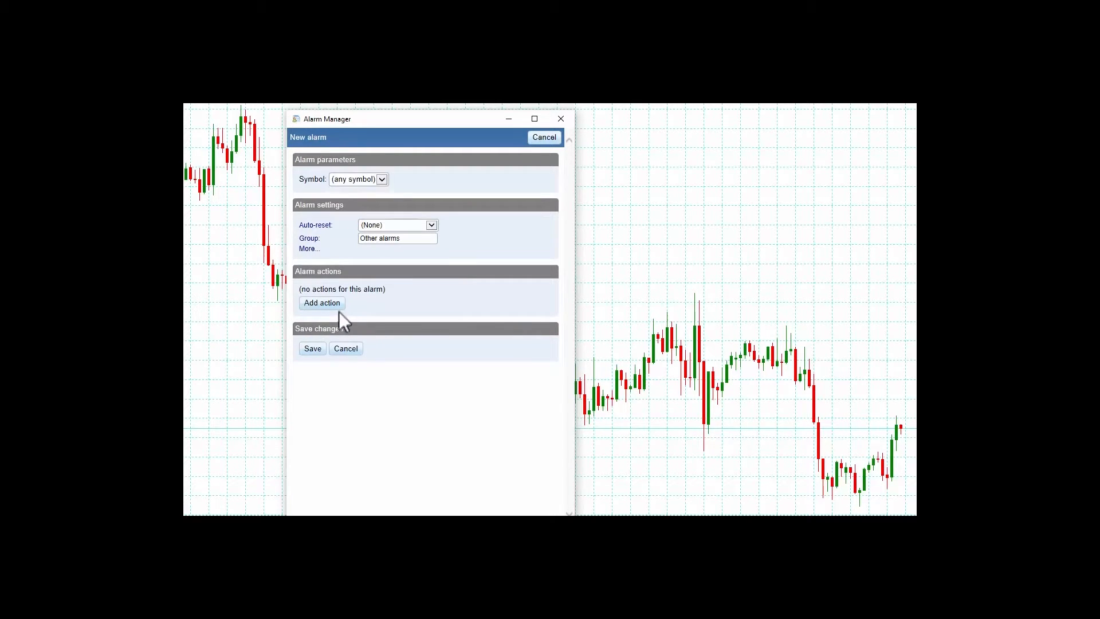
pyautogui.click(321, 302)
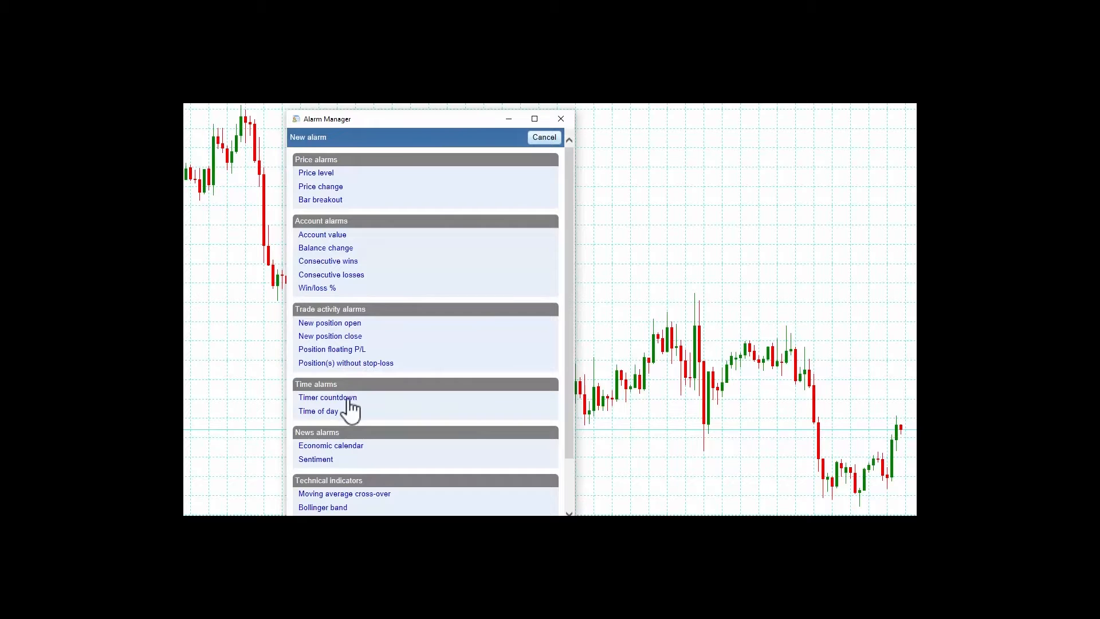
pyautogui.moveTo(340, 415)
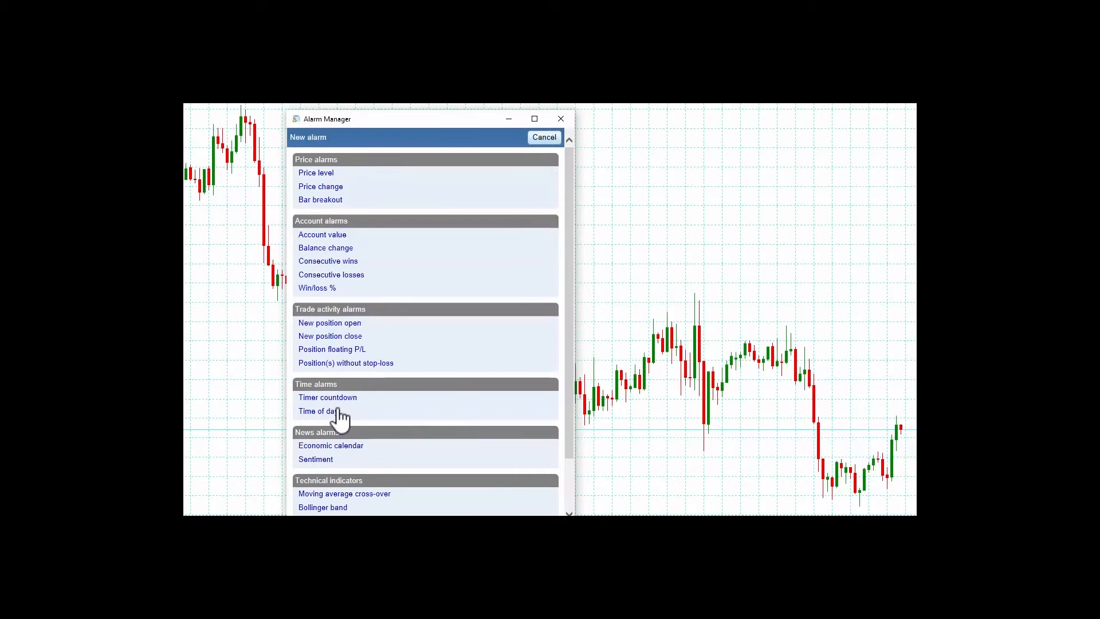
pyautogui.moveTo(372, 467)
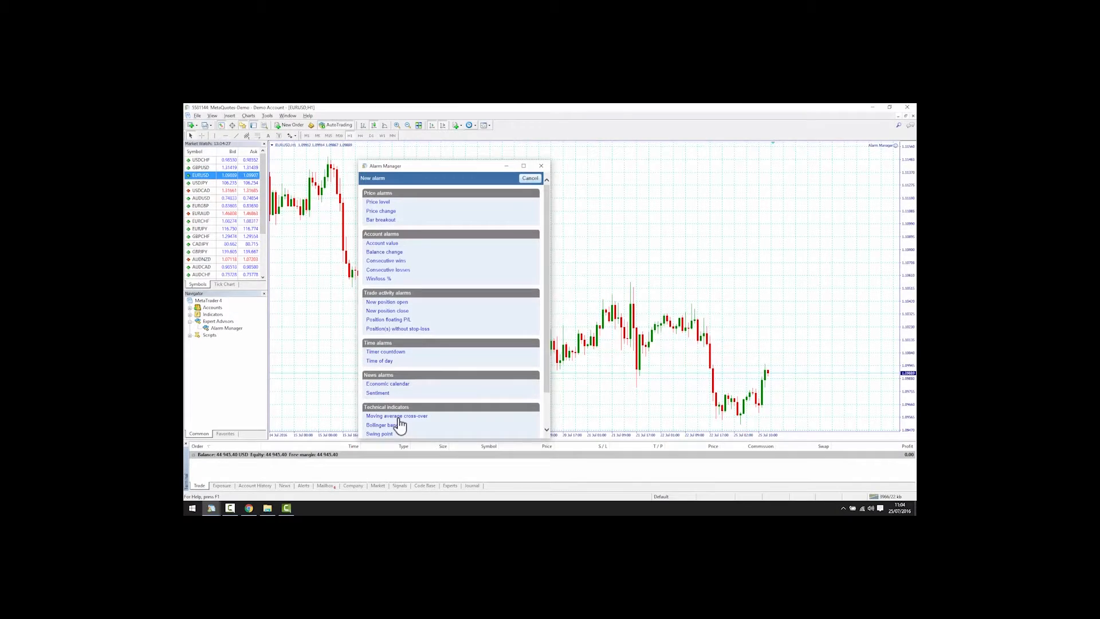
# Step: Start a moving average cross-over alarm on EURUSD H1 comparing the 20 MA above the 50
pyautogui.click(396, 415)
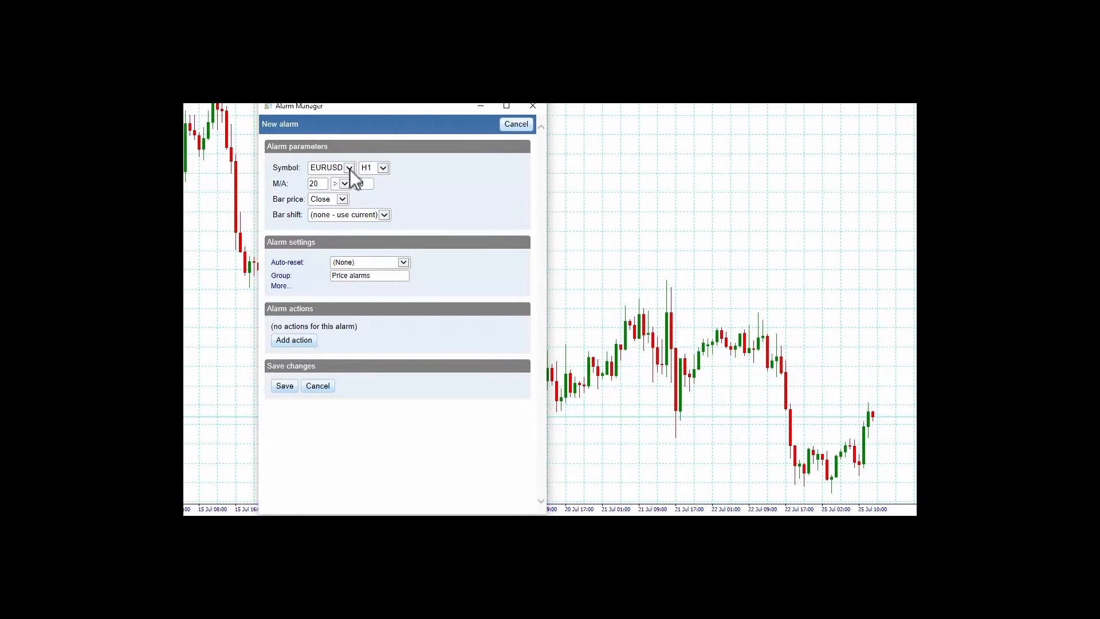
pyautogui.write('50')
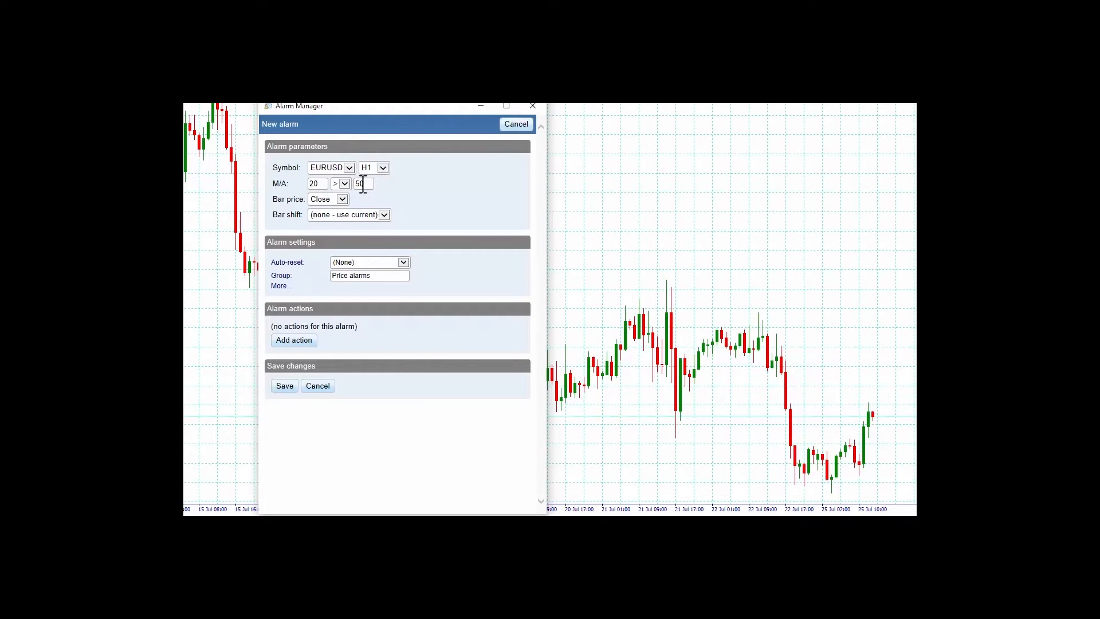
pyautogui.moveTo(406, 210)
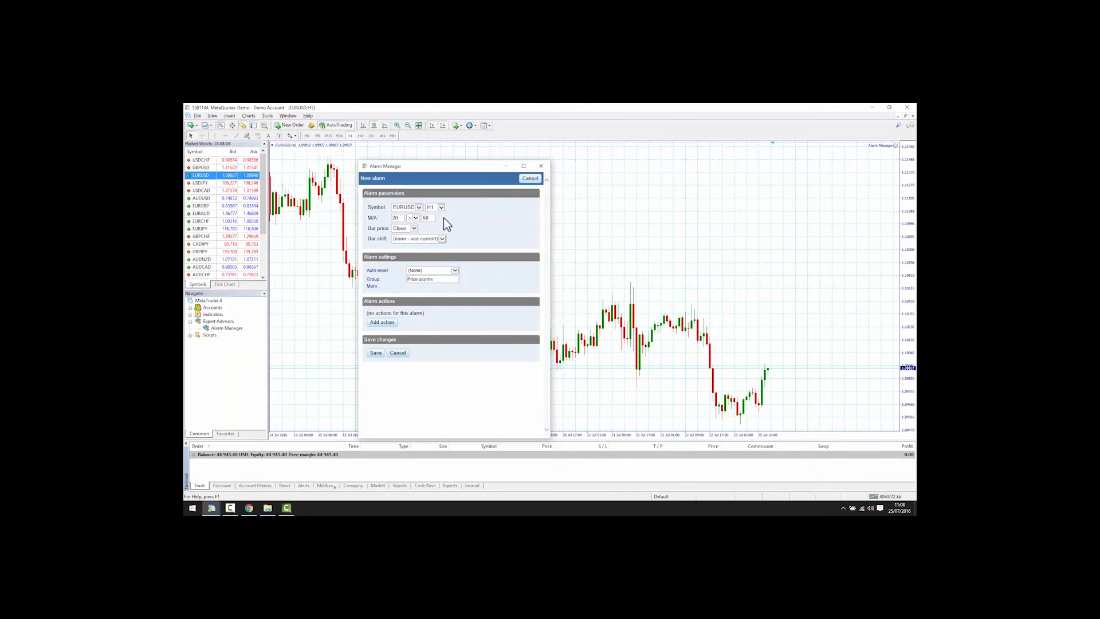
pyautogui.moveTo(435, 232)
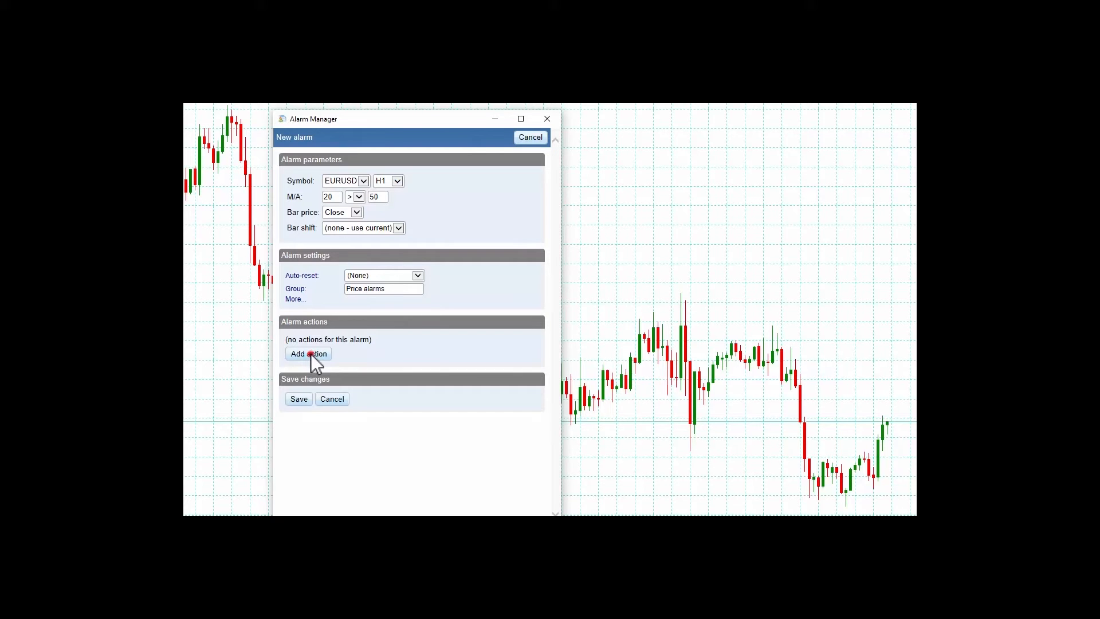
# Step: Add a Show pop-up alert action with the message EURUSD MA Cross
pyautogui.click(309, 354)
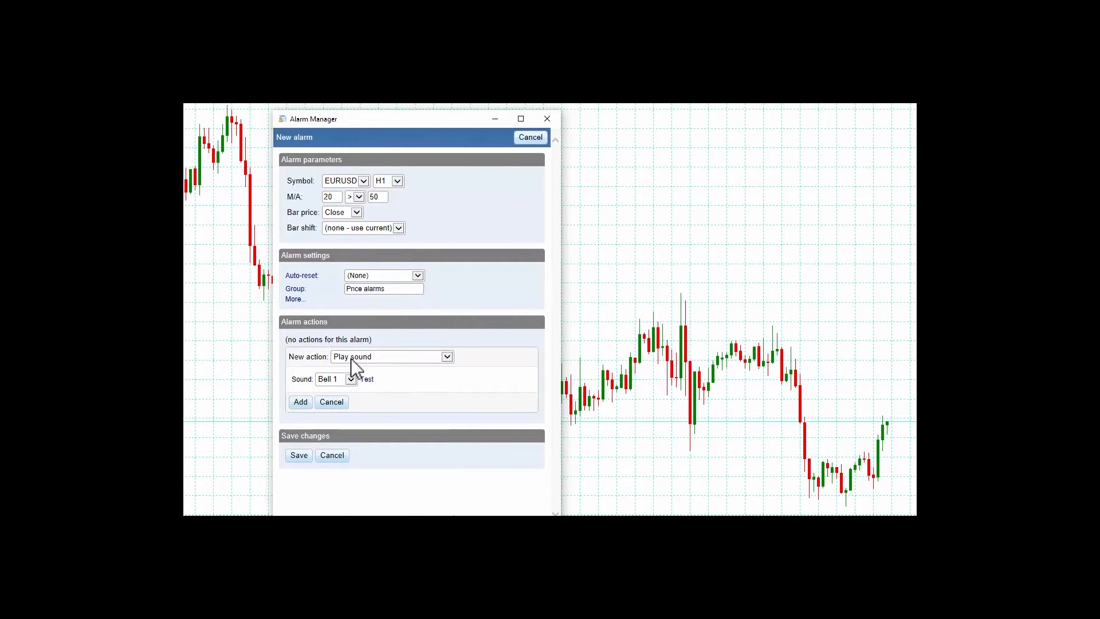
pyautogui.click(446, 356)
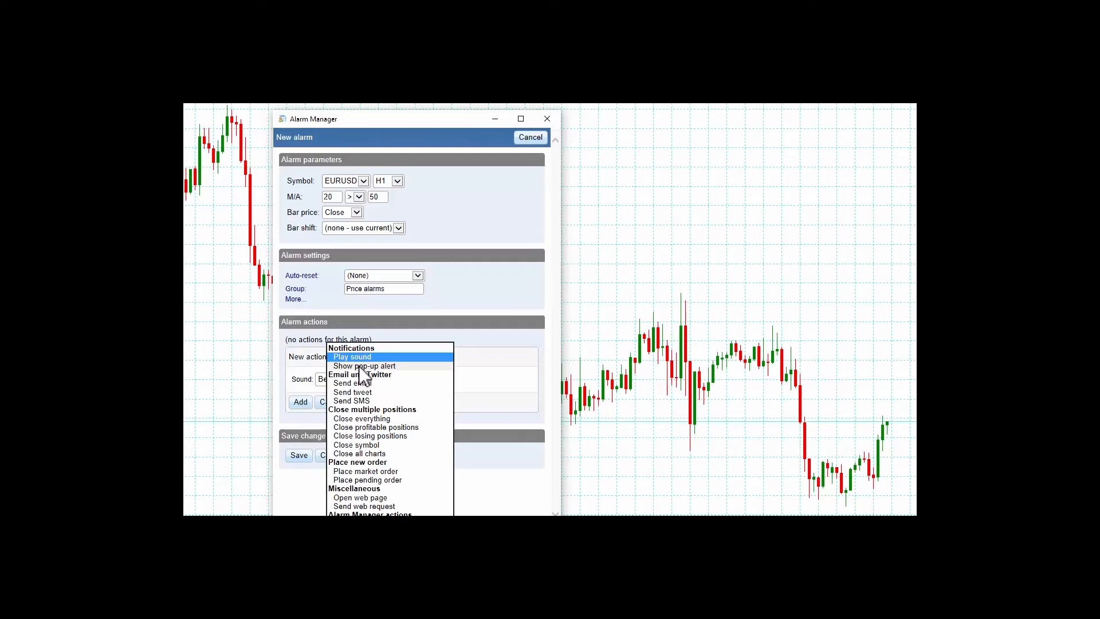
pyautogui.click(363, 366)
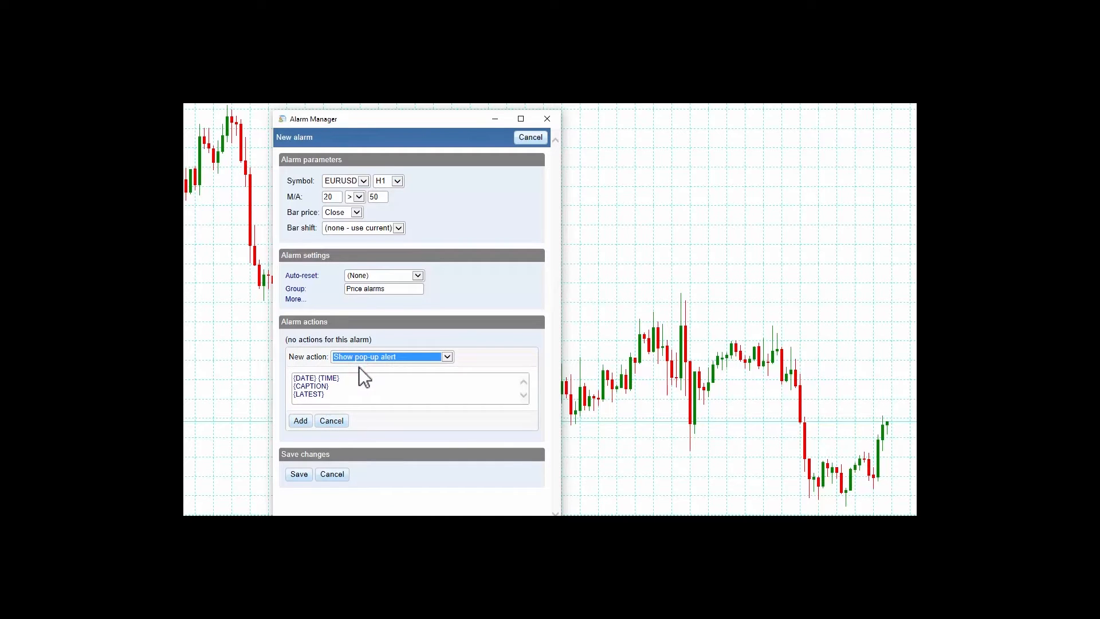
pyautogui.click(354, 393)
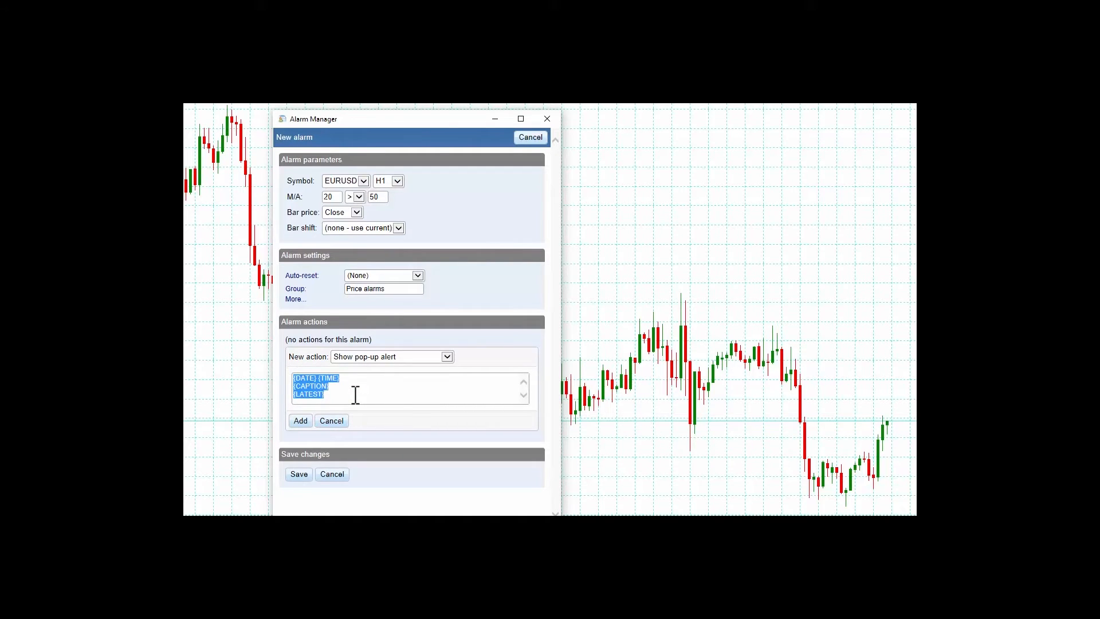
pyautogui.write('EURUSD MA Cross')
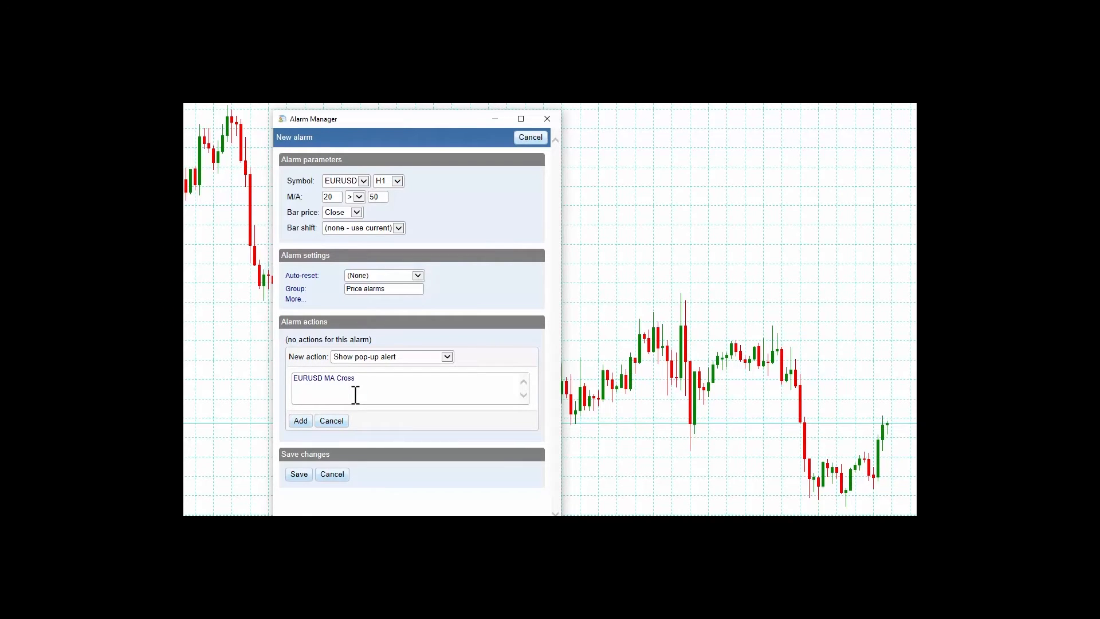
pyautogui.click(299, 420)
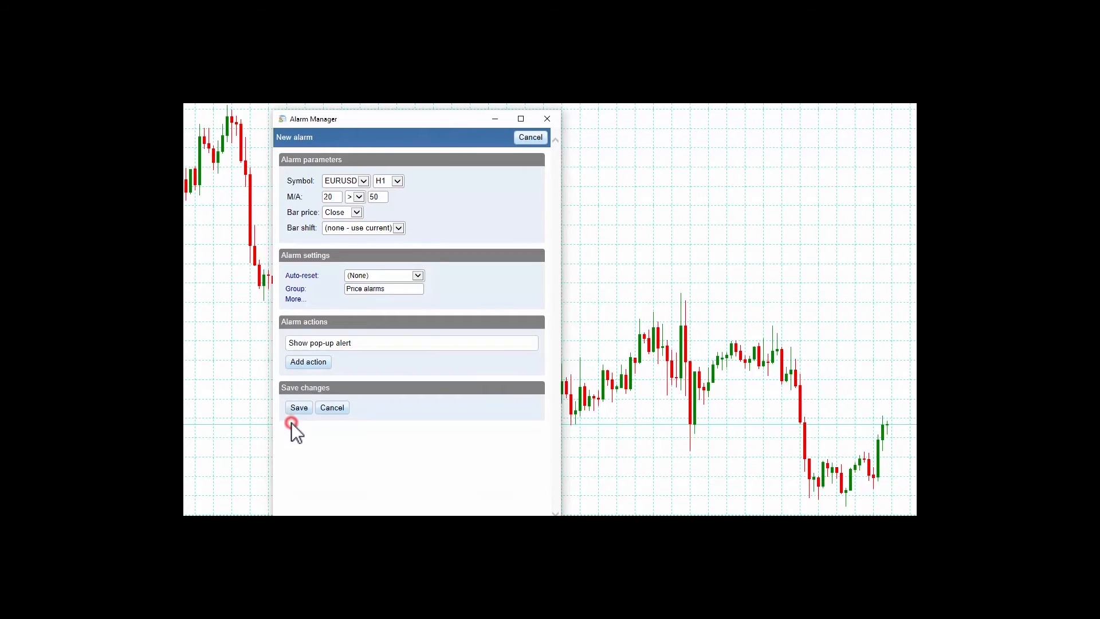
# Step: Add a Place market order action buying EURUSD as the second action
pyautogui.click(307, 361)
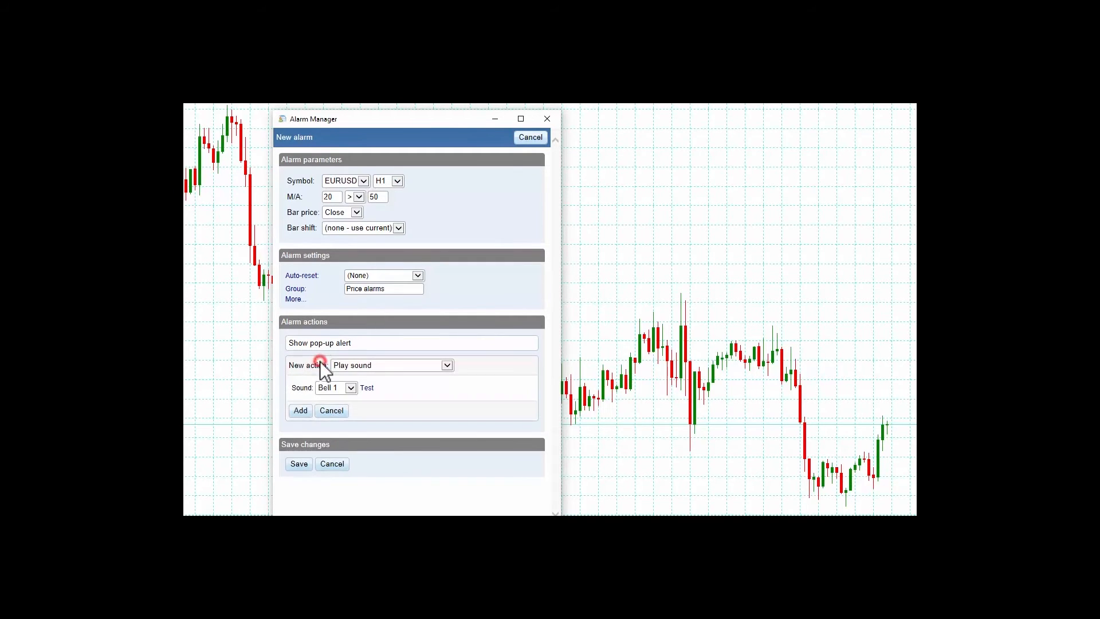
pyautogui.click(446, 364)
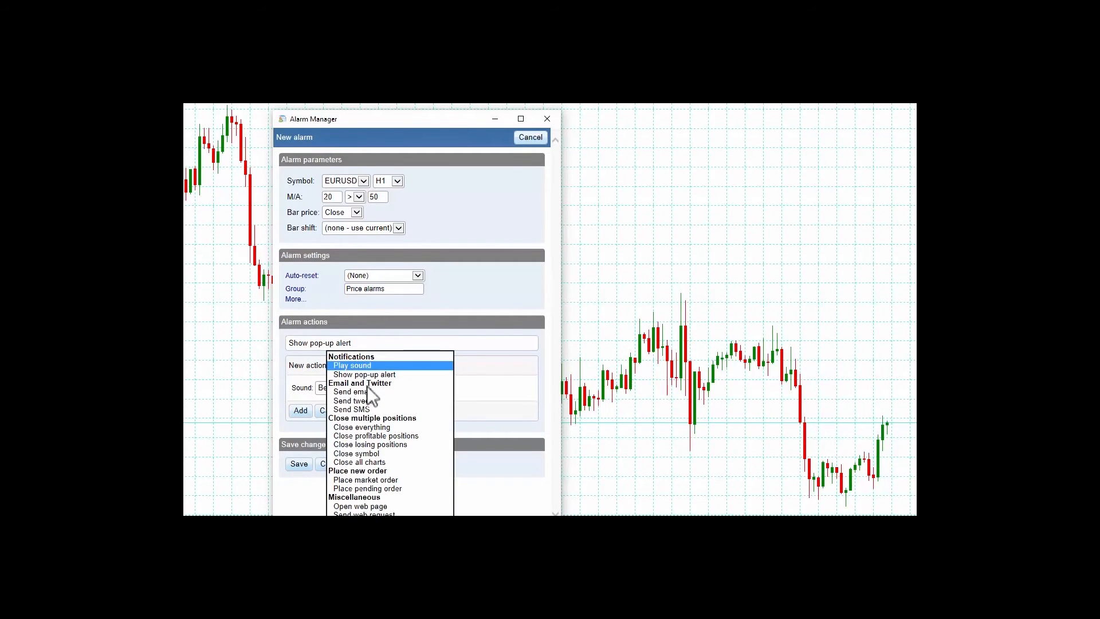
pyautogui.click(367, 479)
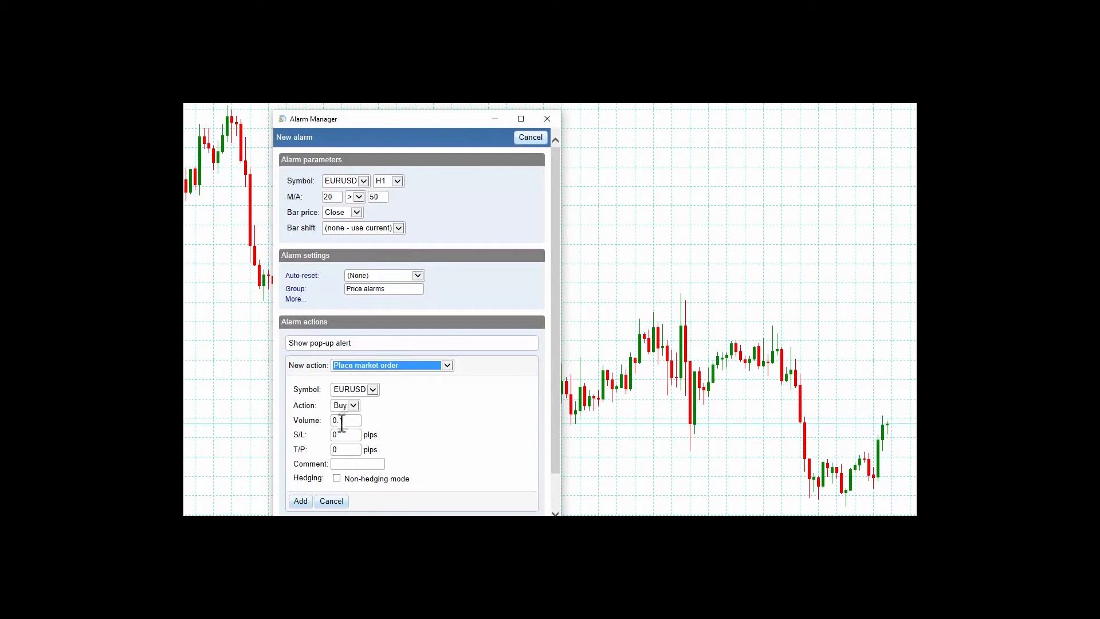
pyautogui.click(299, 500)
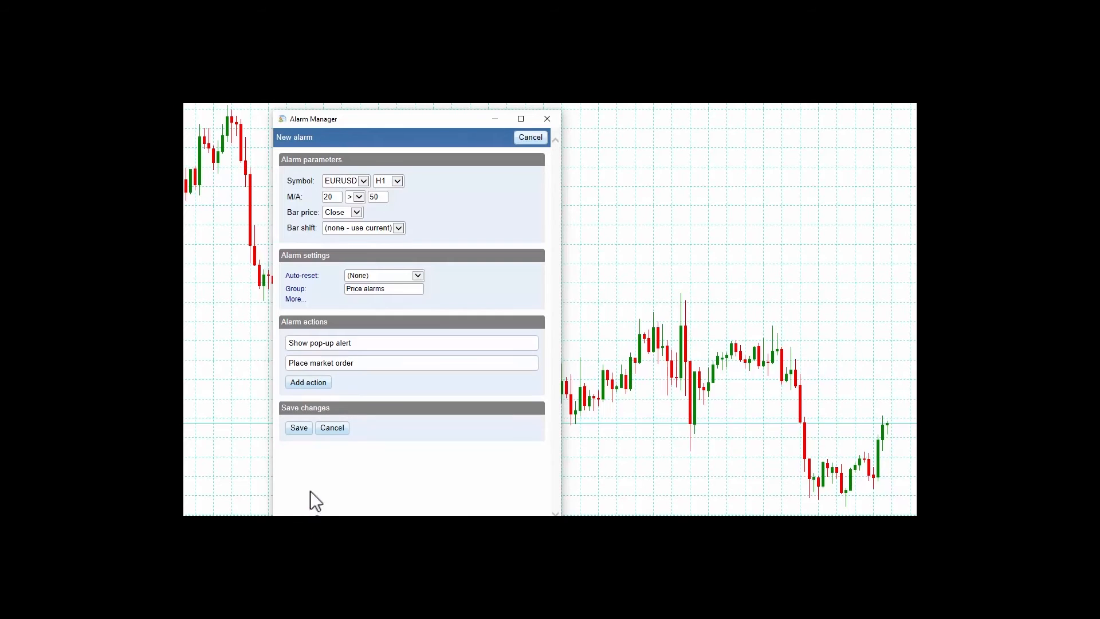
pyautogui.click(307, 382)
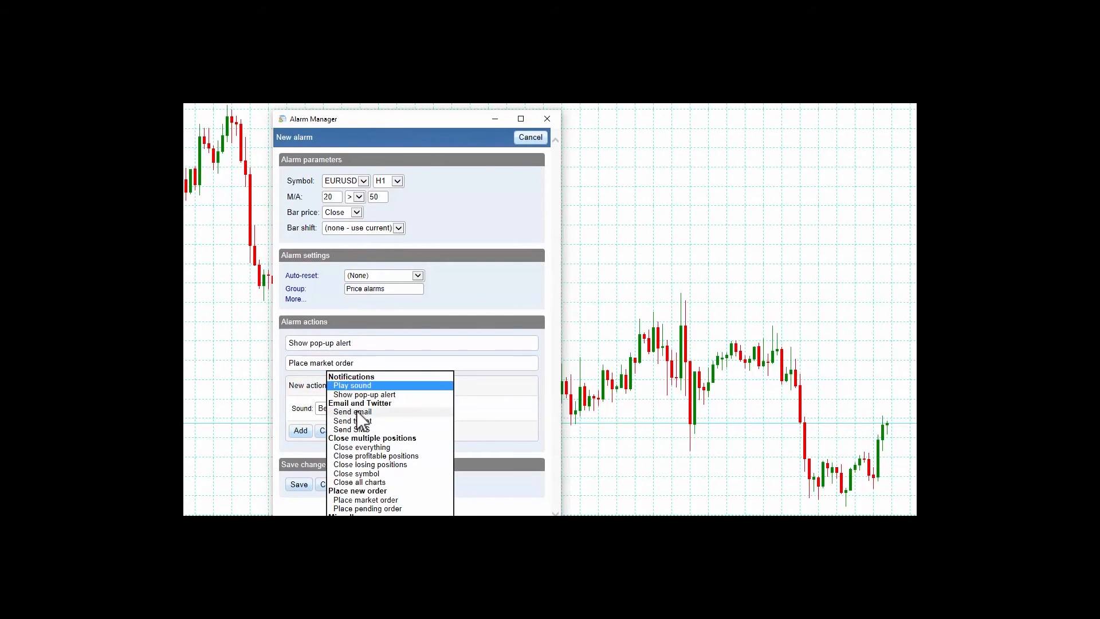
pyautogui.click(352, 412)
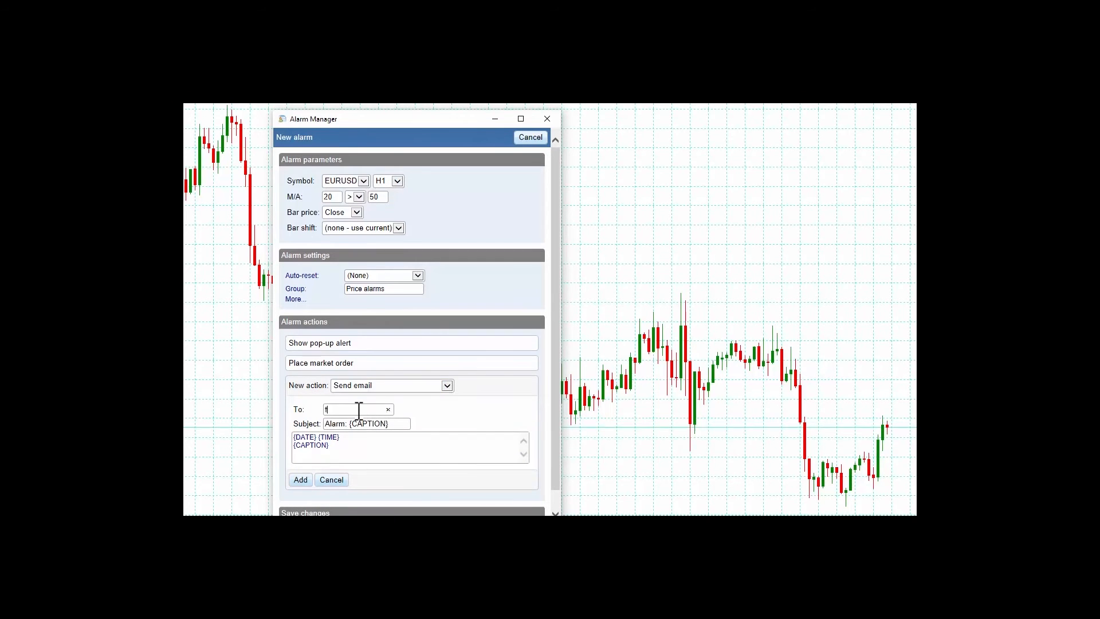
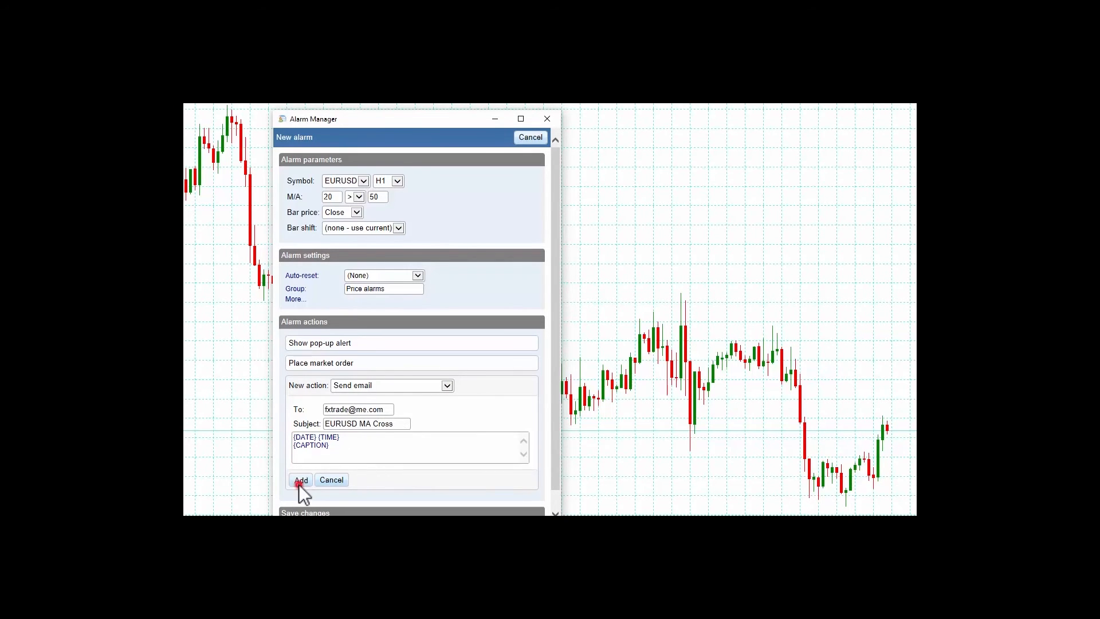
pyautogui.click(300, 480)
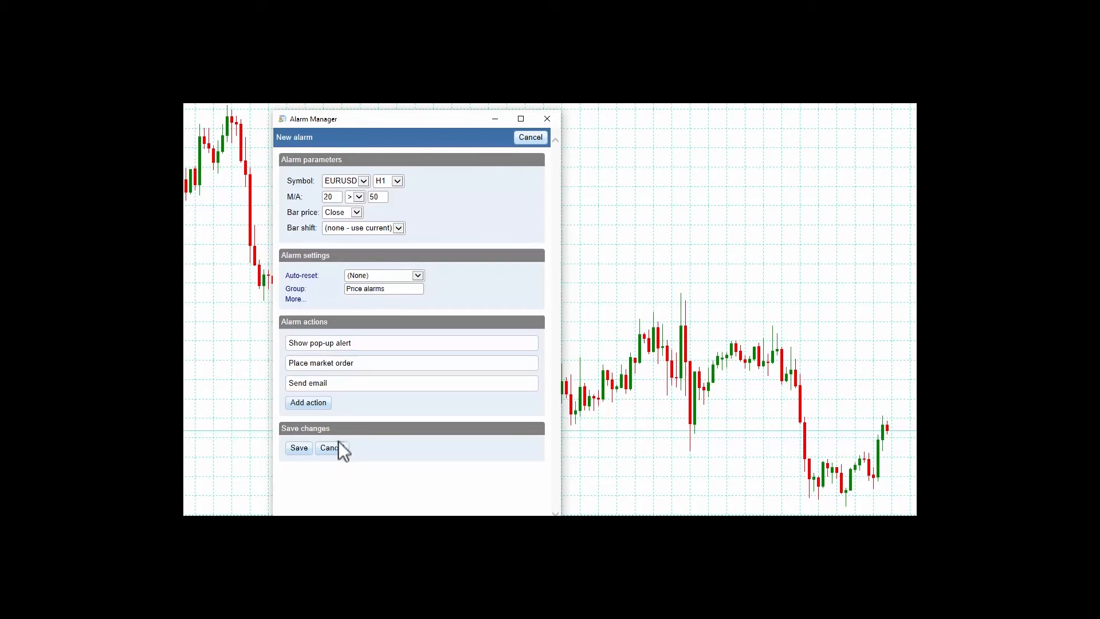
pyautogui.click(329, 448)
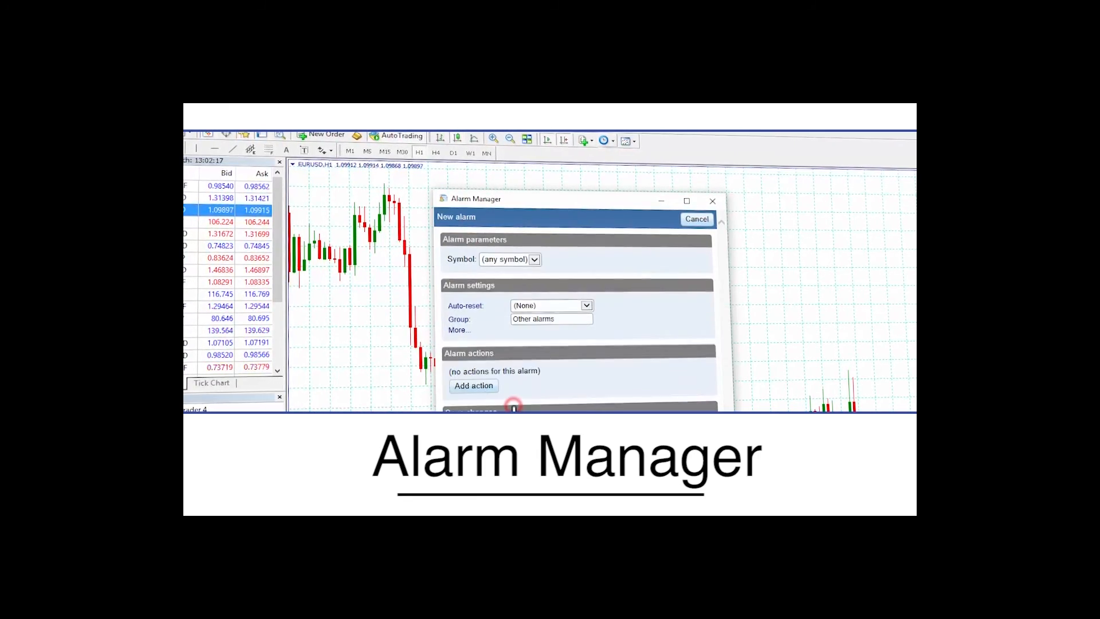
# Step: Begin a new action for the blank alarm, landing on a play-sound action
pyautogui.click(473, 385)
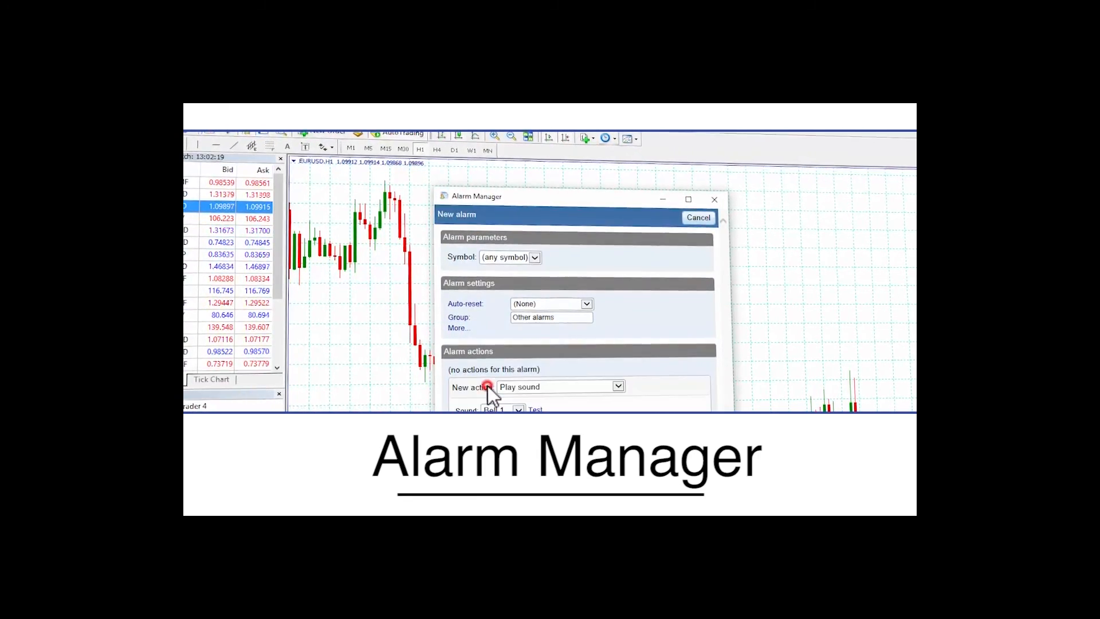